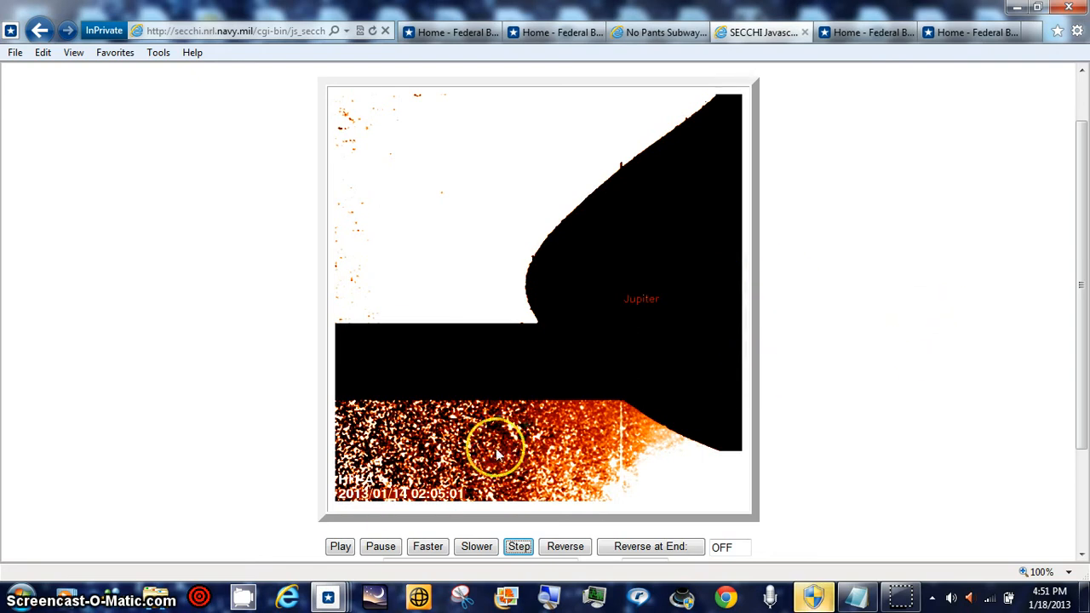
{"action": "mouse_move", "coordinate": [849, 474]}
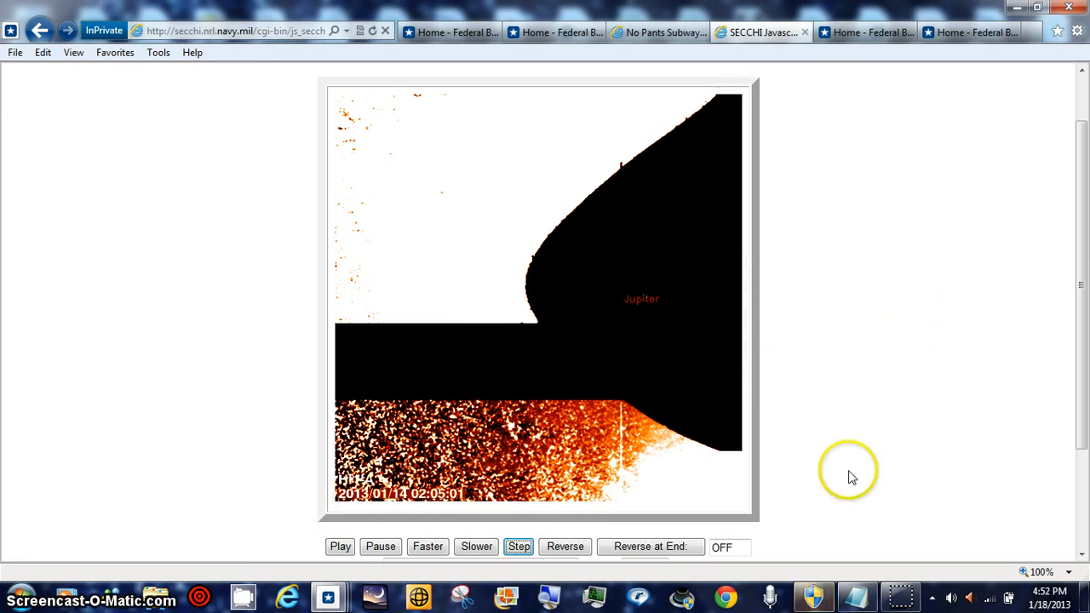
{"action": "mouse_move", "coordinate": [937, 490]}
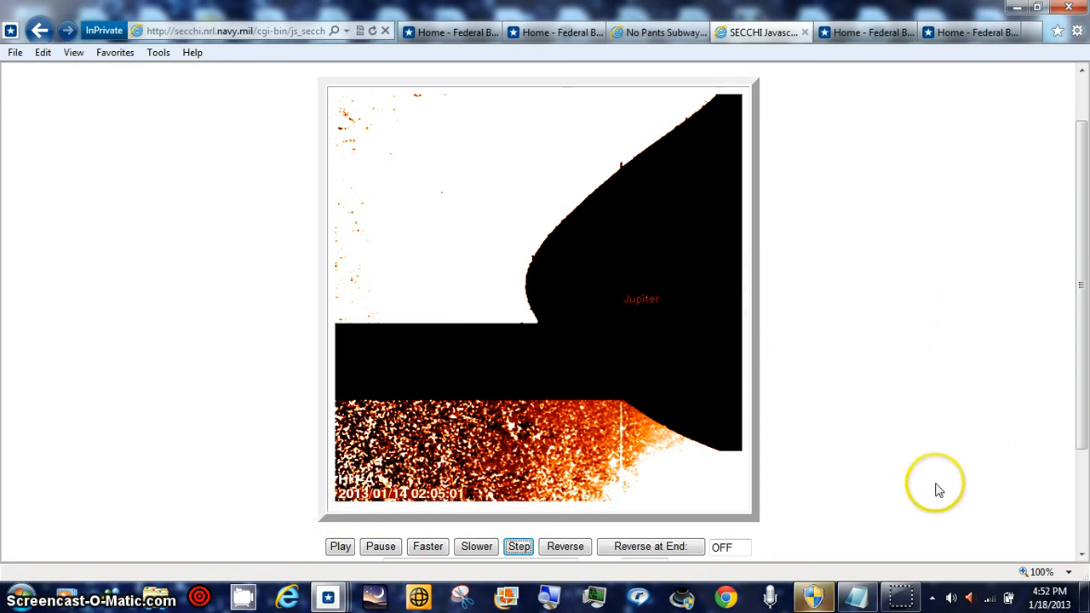
{"action": "mouse_move", "coordinate": [890, 583]}
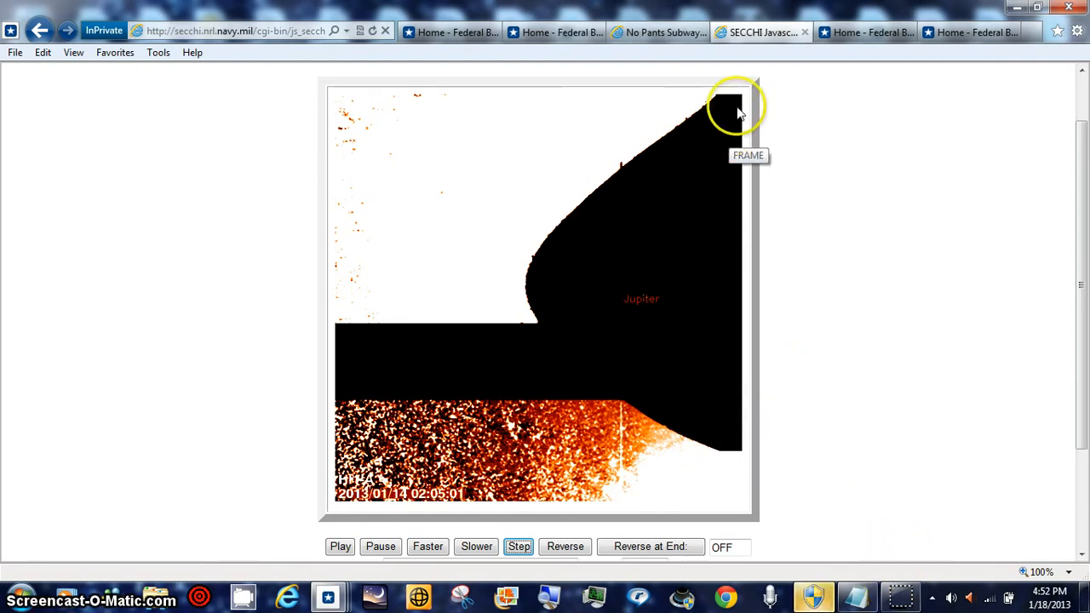
{"action": "mouse_move", "coordinate": [664, 332]}
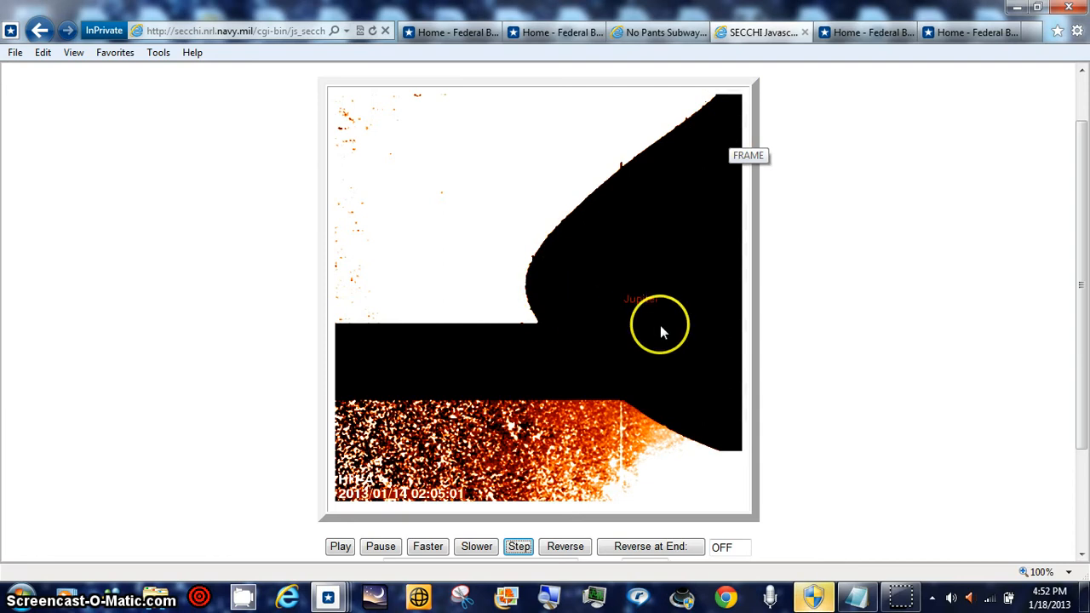
{"action": "mouse_move", "coordinate": [723, 107]}
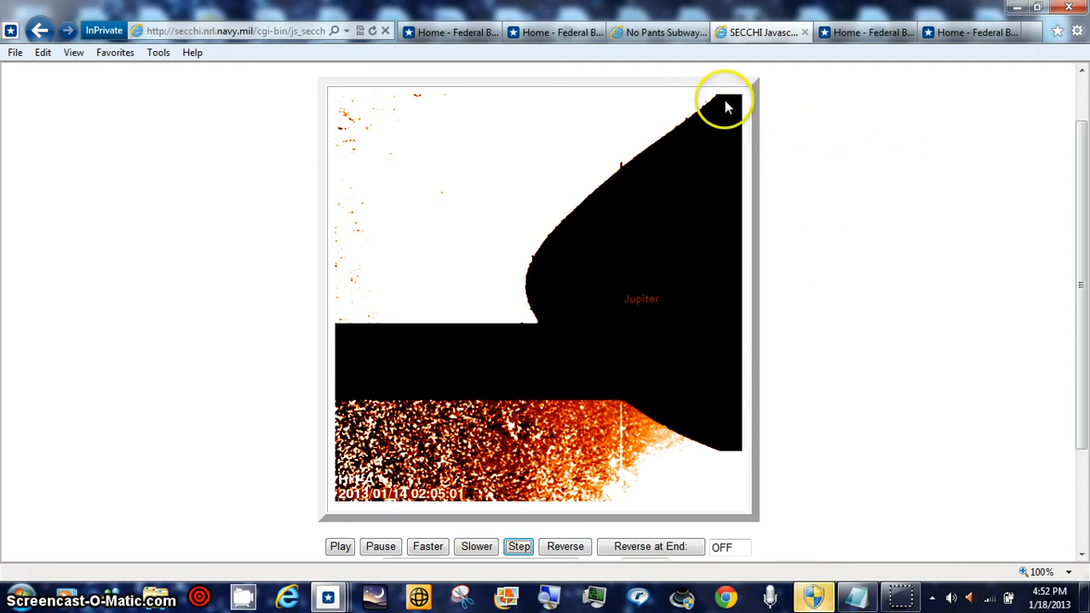
{"action": "mouse_move", "coordinate": [611, 191]}
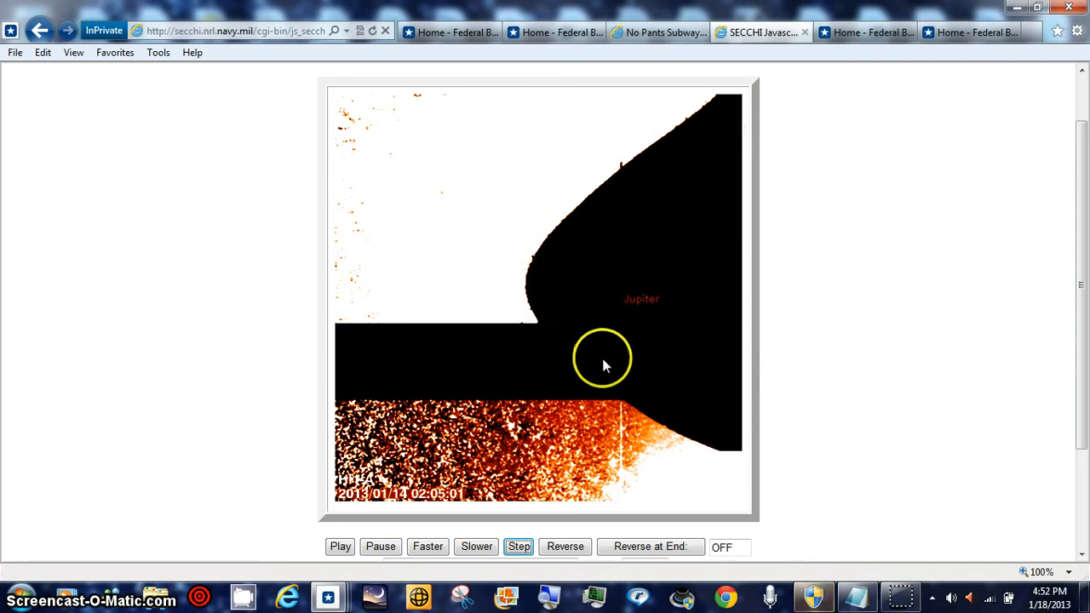
{"action": "mouse_move", "coordinate": [976, 312]}
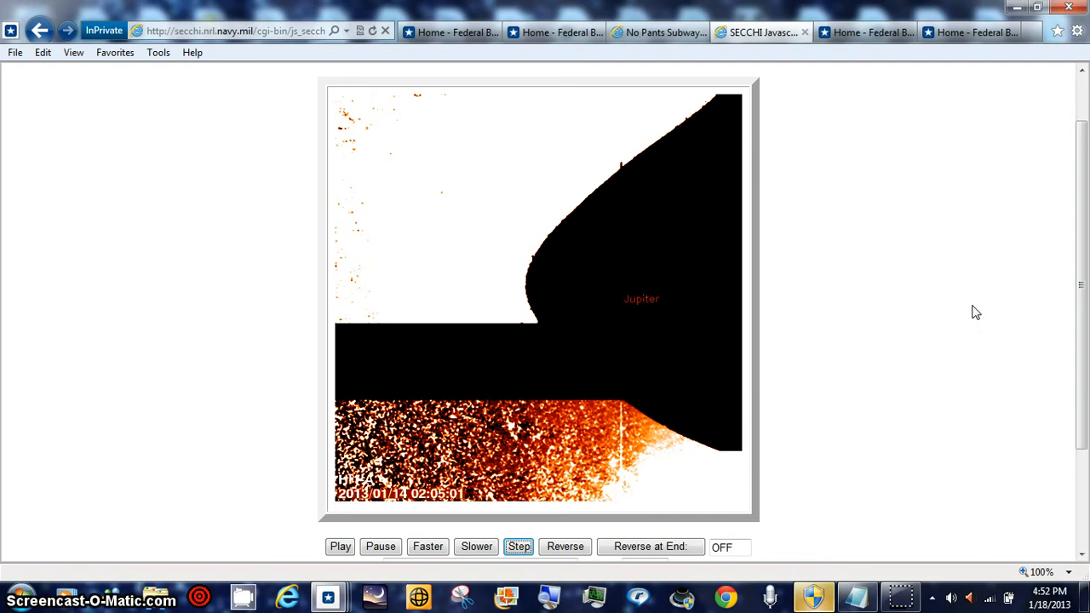
Start the HI-1A animation, reaching the 2013/01/14 05:05 frame with Jupiter as a bright dot
{"action": "left_click", "coordinate": [518, 546]}
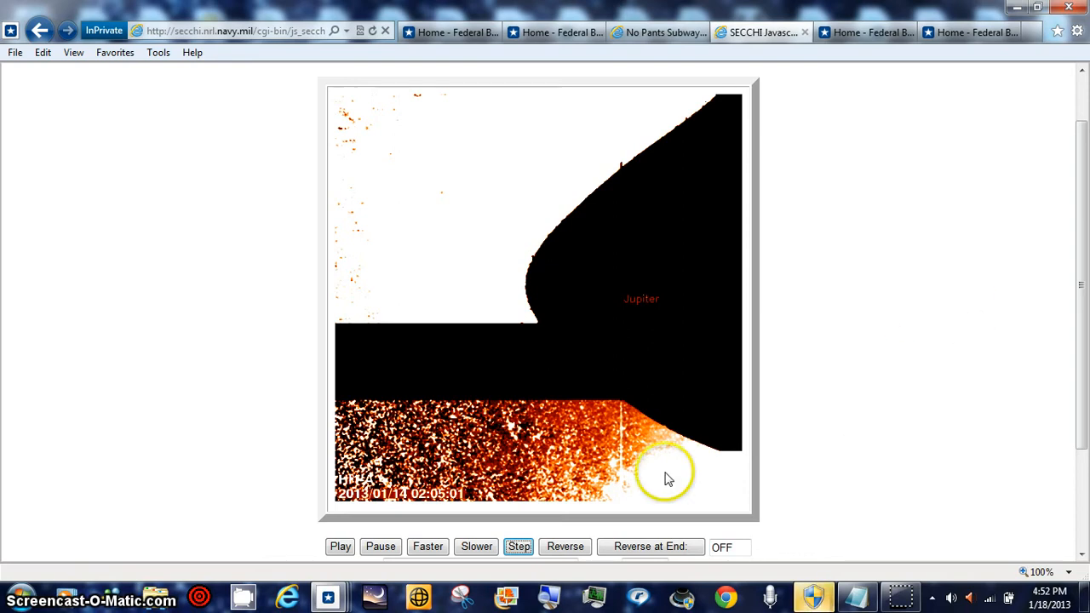
{"action": "left_click", "coordinate": [340, 546]}
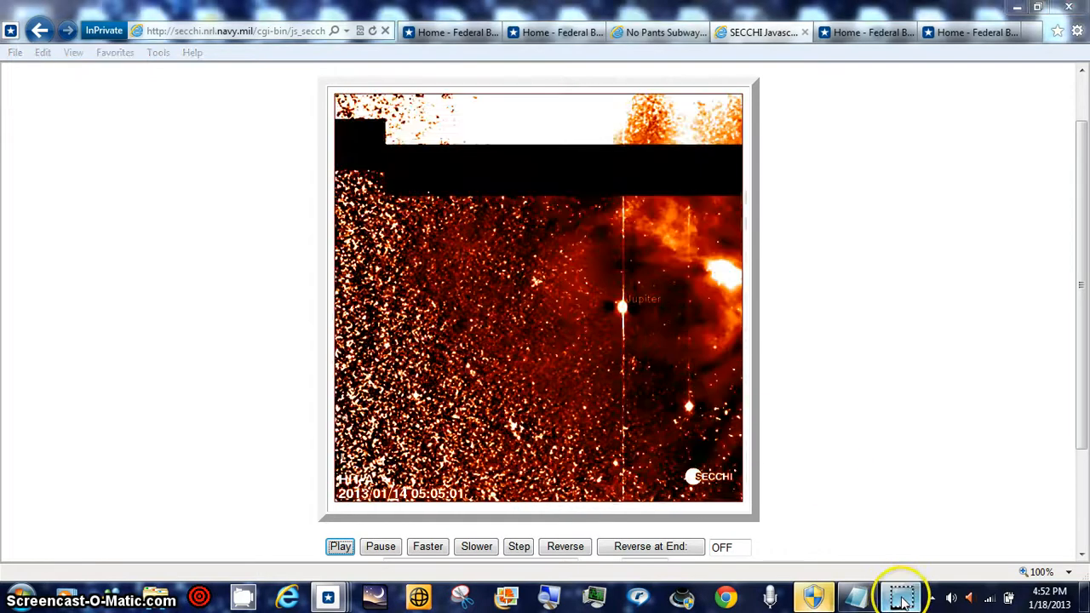
Read Jupiter's orbital properties on Wolfram Alpha down to the 11.862615-year orbital period
{"action": "left_click", "coordinate": [860, 32]}
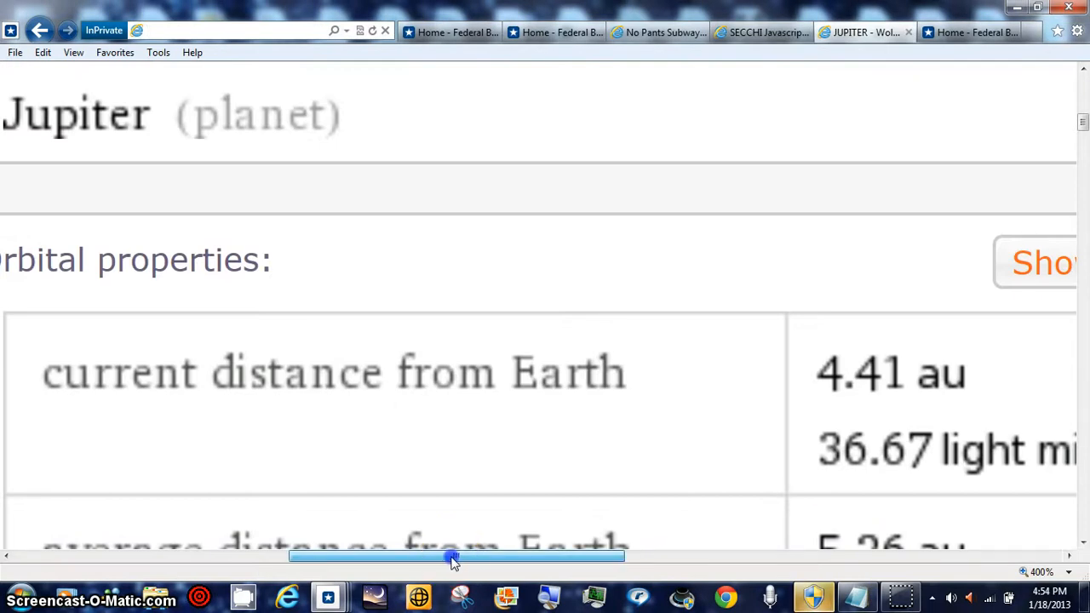
{"action": "left_click_drag", "start_coordinate": [451, 555], "coordinate": [464, 555]}
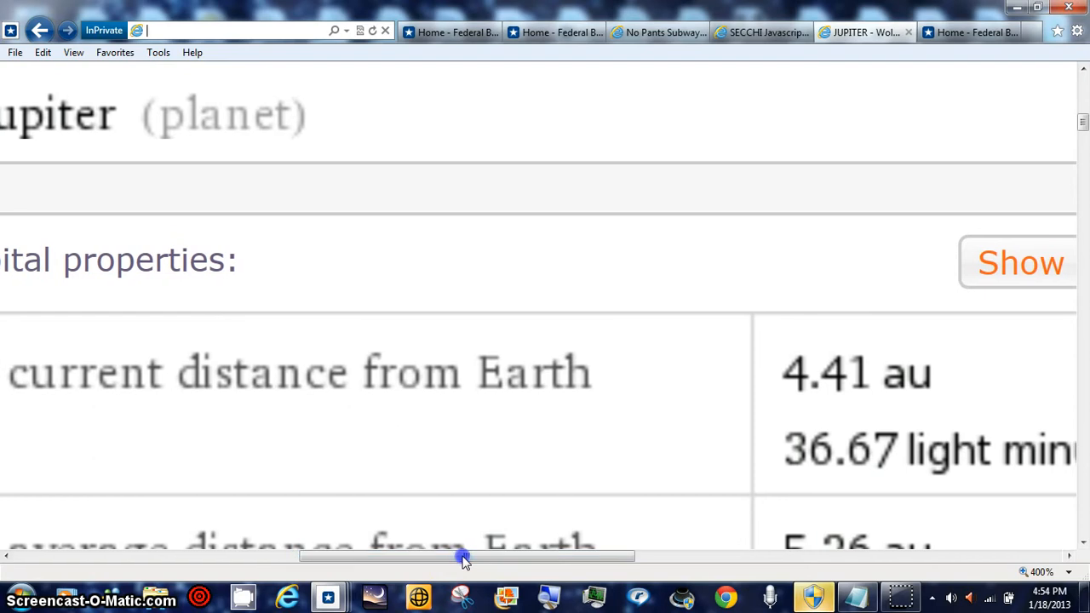
{"action": "mouse_move", "coordinate": [1082, 124]}
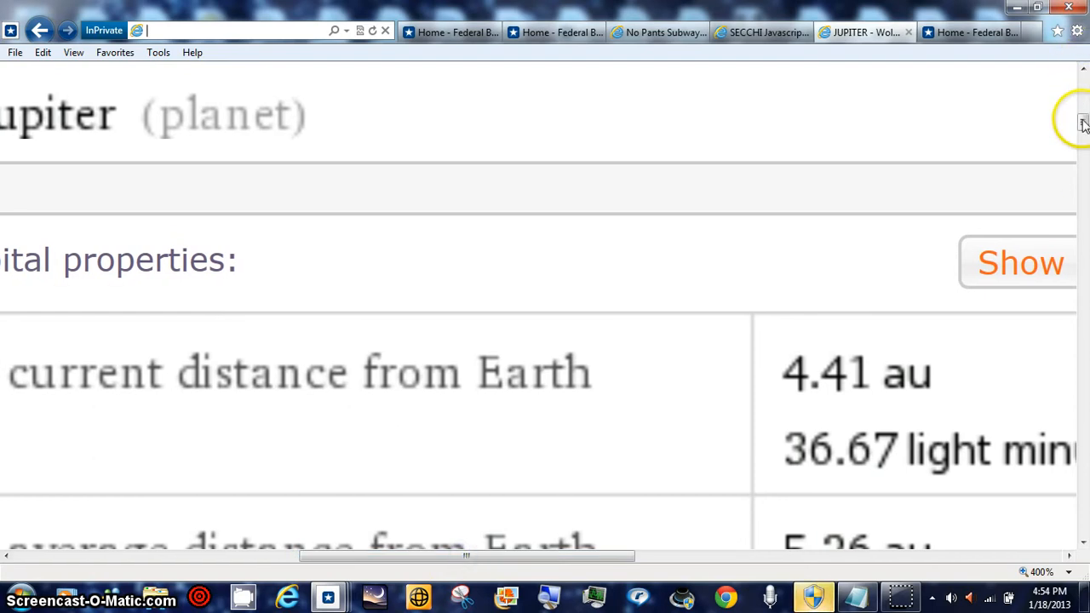
{"action": "scroll", "scroll_direction": "down", "scroll_amount": 3}
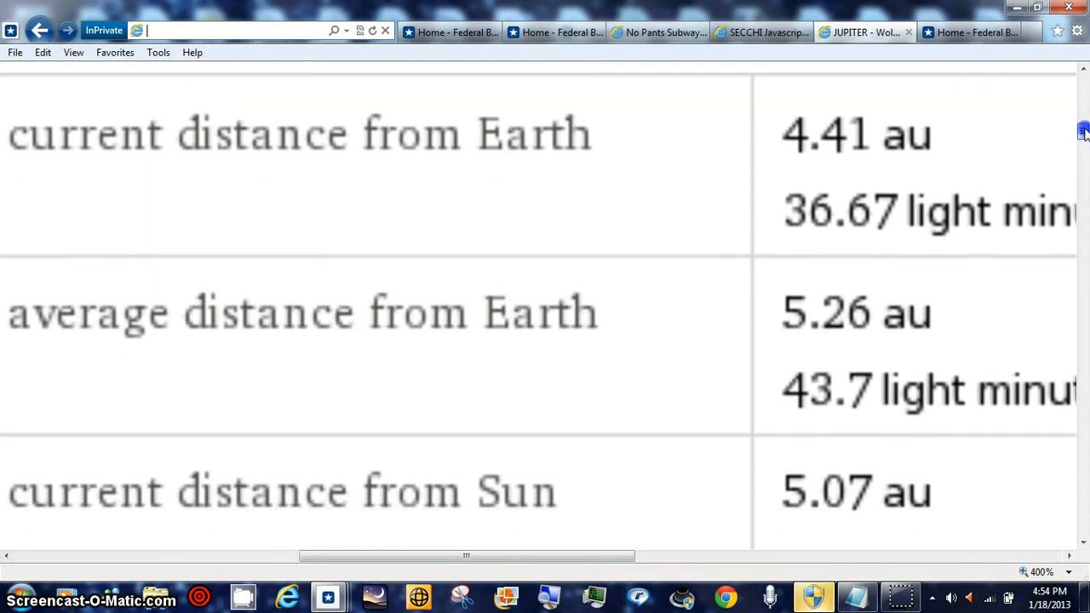
{"action": "scroll", "scroll_direction": "down", "scroll_amount": 3}
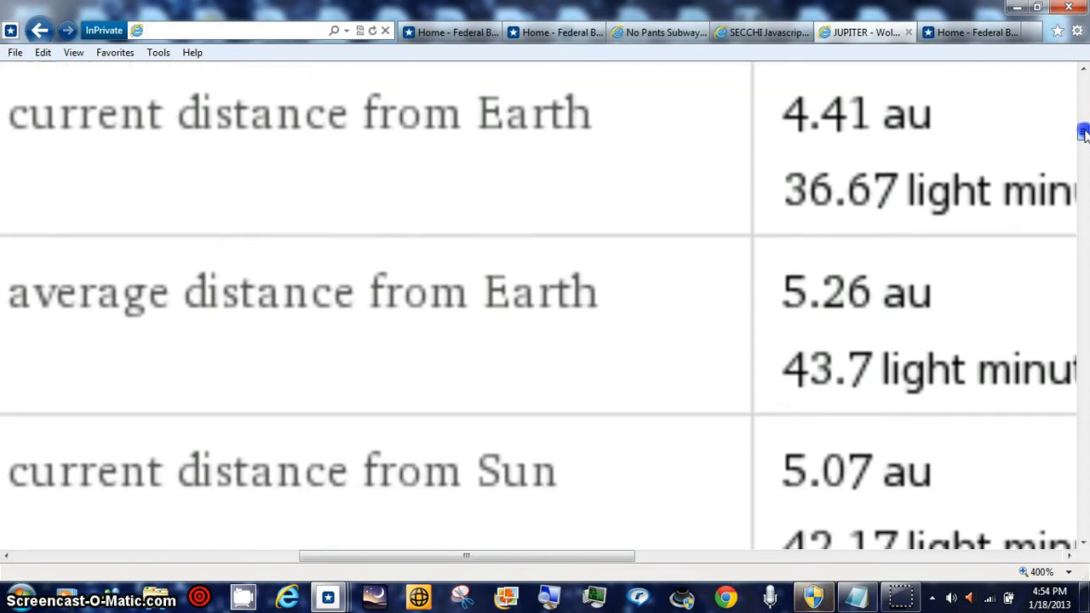
{"action": "scroll", "scroll_direction": "down", "scroll_amount": 3}
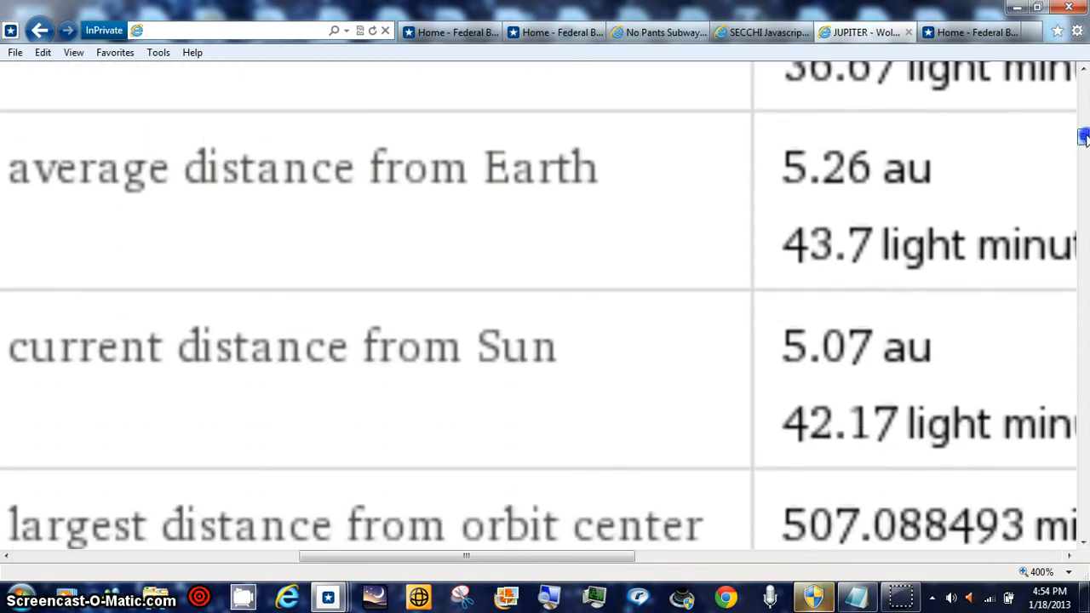
{"action": "scroll", "scroll_direction": "down", "scroll_amount": 3}
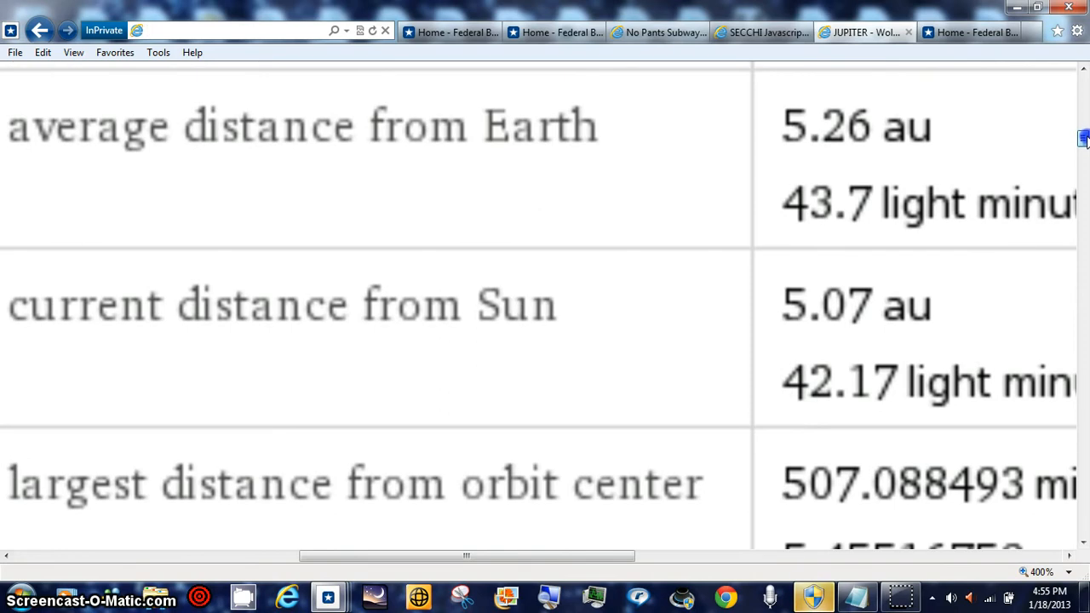
{"action": "scroll", "scroll_direction": "up", "scroll_amount": 3}
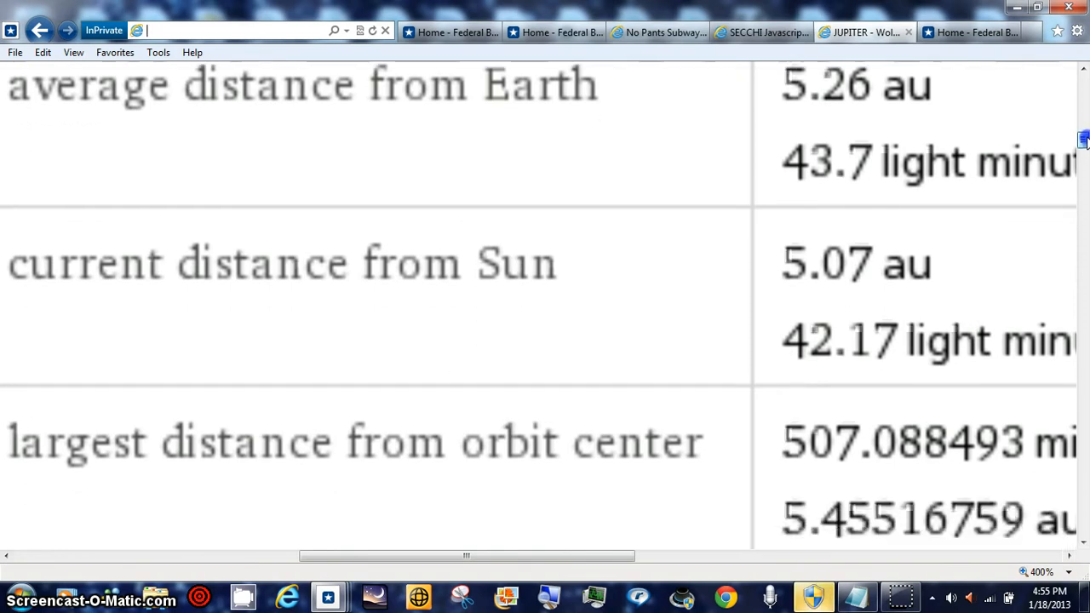
{"action": "scroll", "scroll_direction": "down", "scroll_amount": 3}
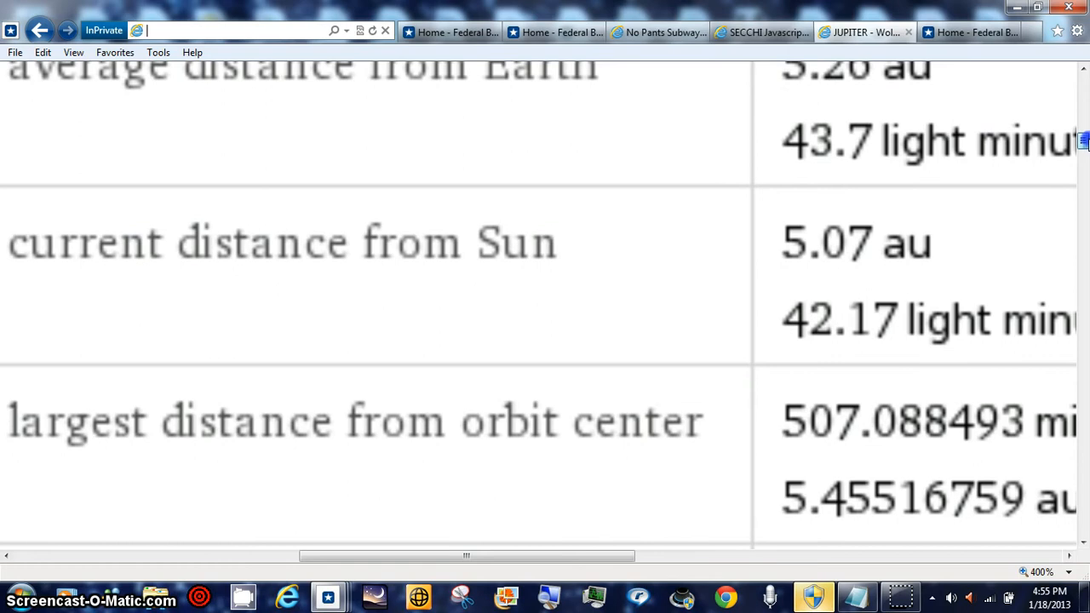
{"action": "mouse_move", "coordinate": [444, 470]}
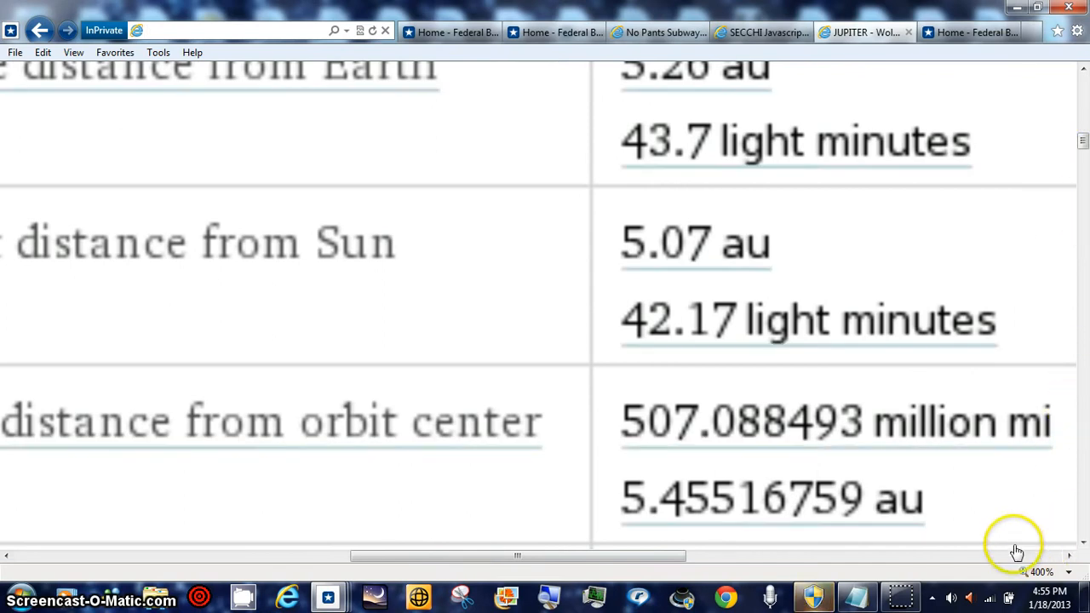
{"action": "scroll", "scroll_direction": "down", "scroll_amount": 3}
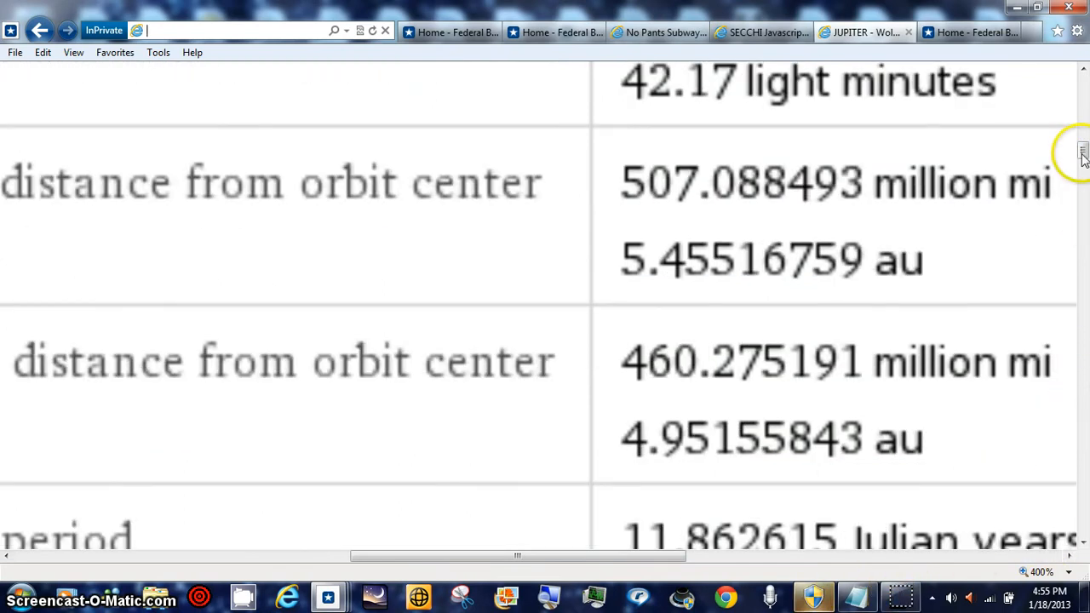
{"action": "scroll", "scroll_direction": "down", "scroll_amount": 3}
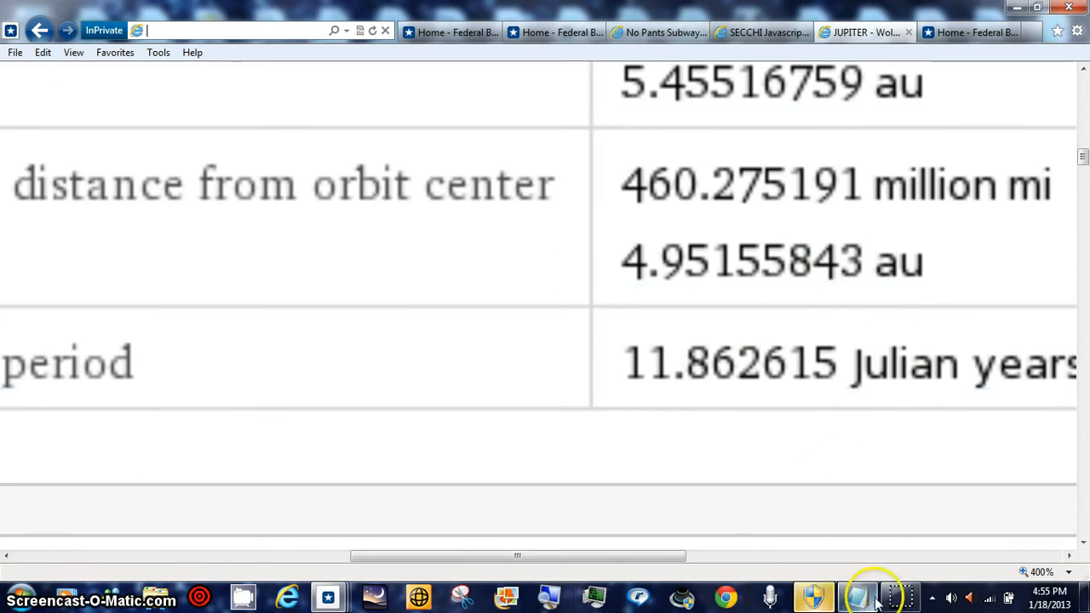
View Jupiter's physical properties (equatorial radius 44,423 mi), then return to the SECCHI viewer
{"action": "scroll", "scroll_direction": "up", "scroll_amount": 3}
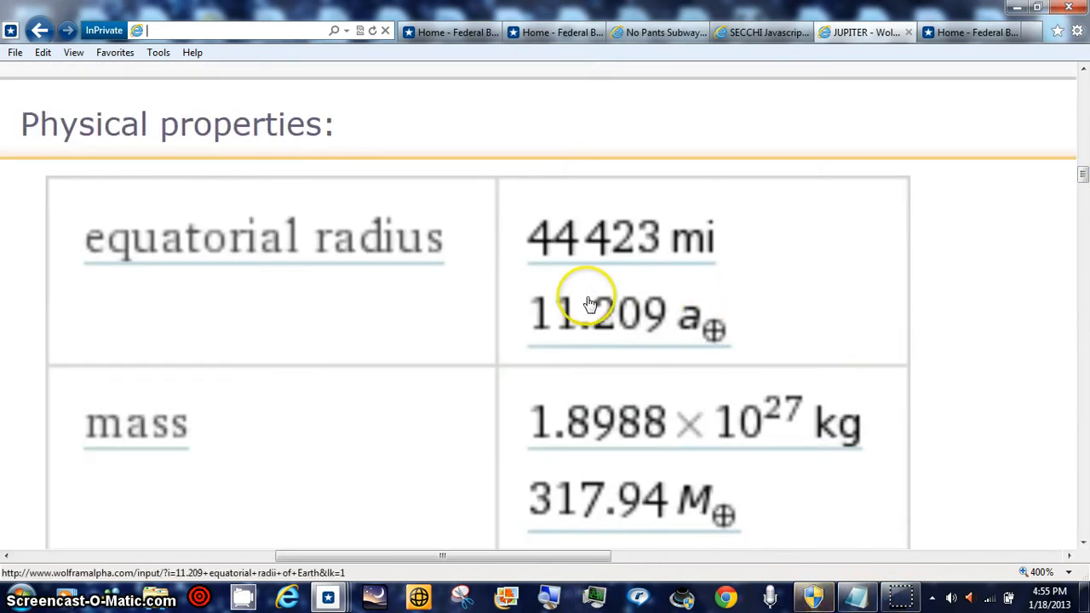
{"action": "mouse_move", "coordinate": [604, 284]}
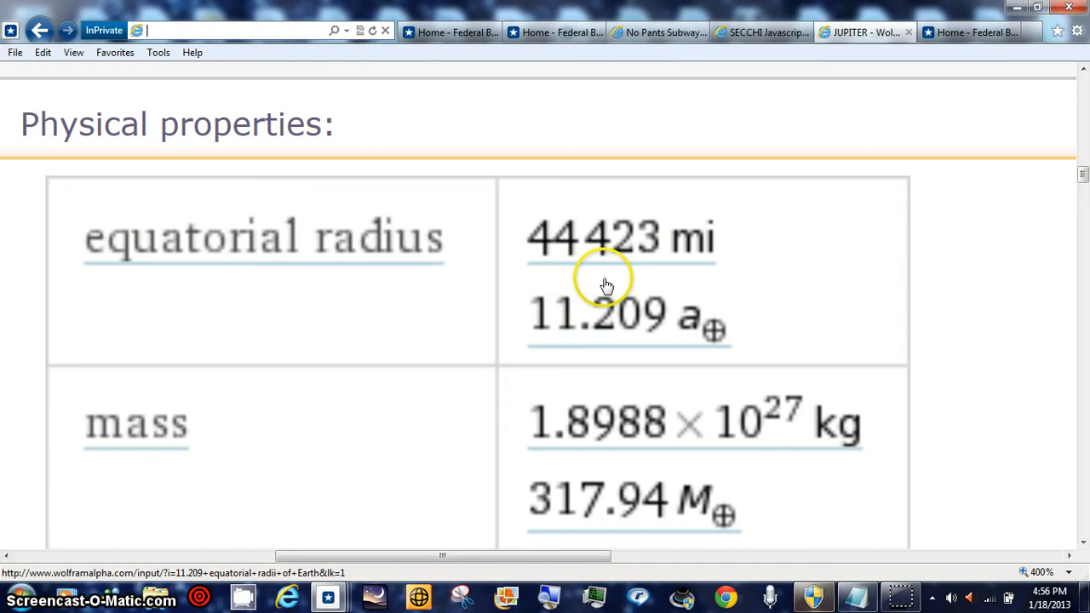
{"action": "mouse_move", "coordinate": [898, 509]}
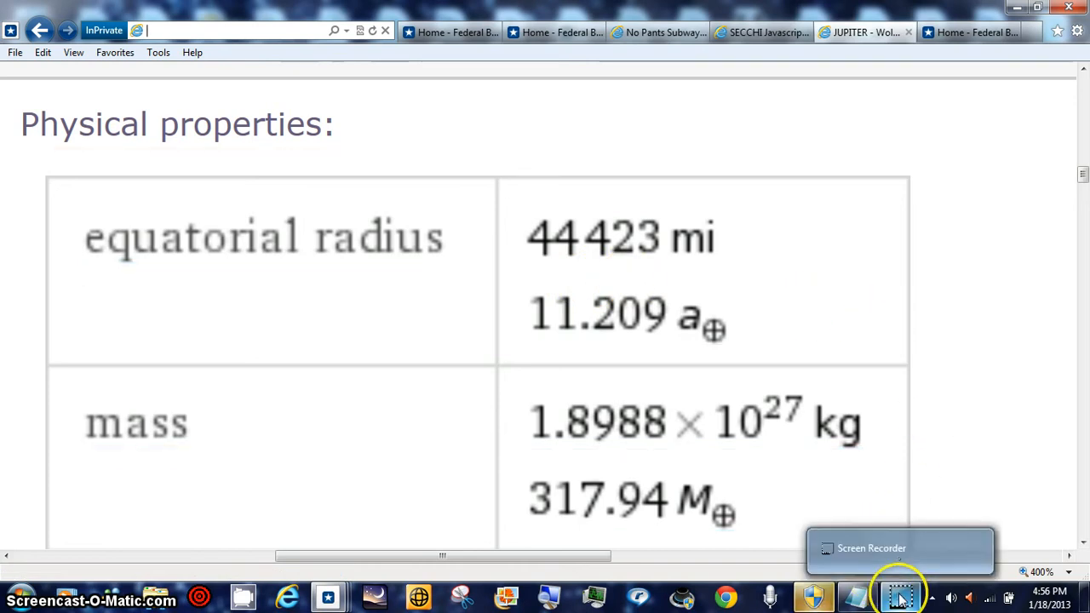
{"action": "left_click", "coordinate": [761, 32]}
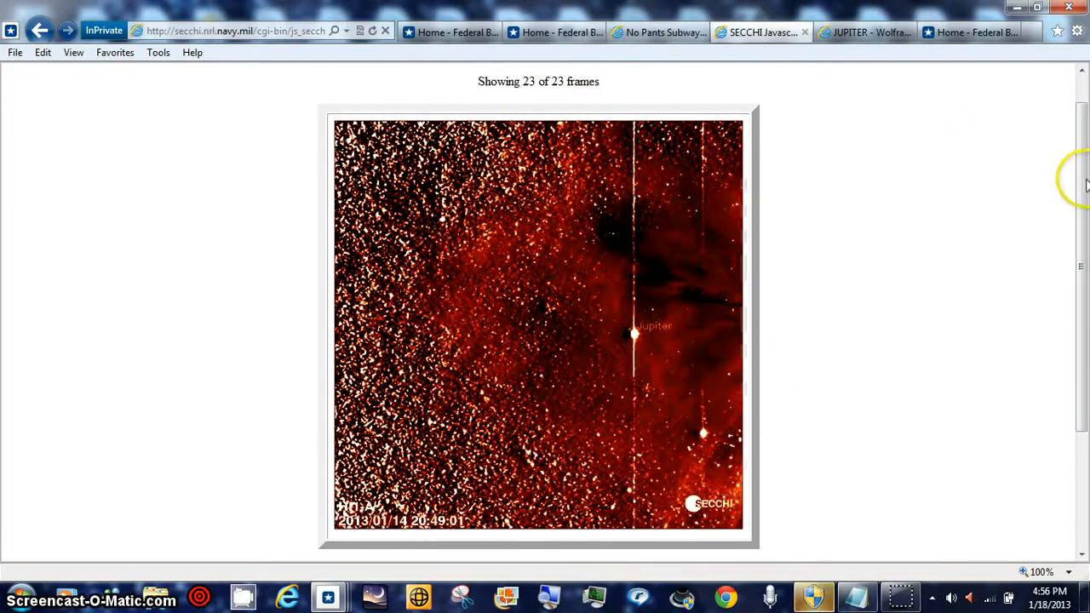
Show the SECCHI-A HI-1 title with 23 of 23 frames, then return to Wolfram Alpha
{"action": "scroll", "scroll_direction": "up", "scroll_amount": 3}
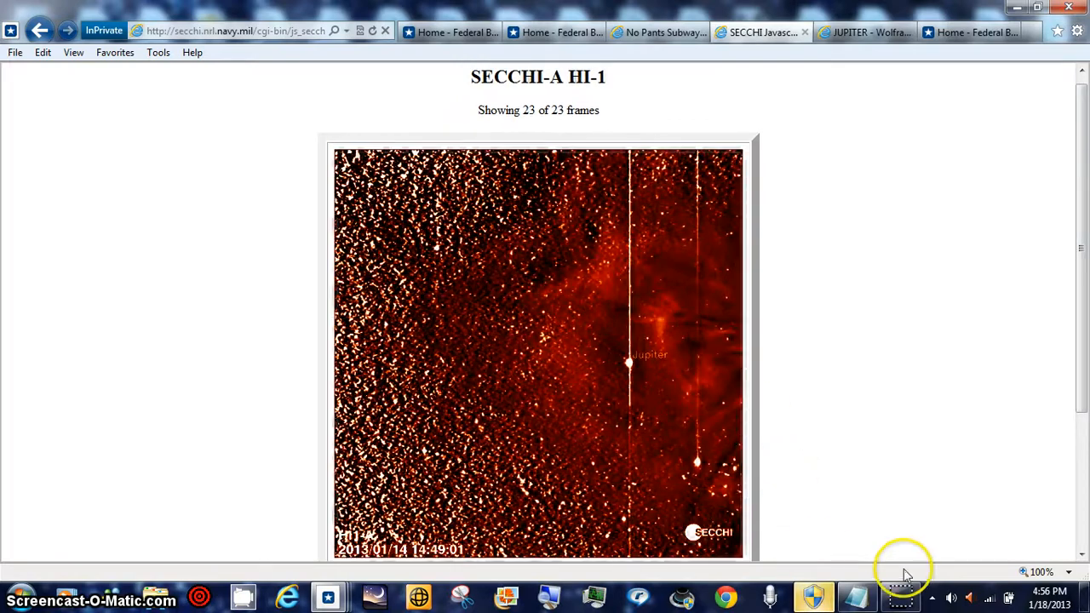
{"action": "left_click", "coordinate": [863, 31]}
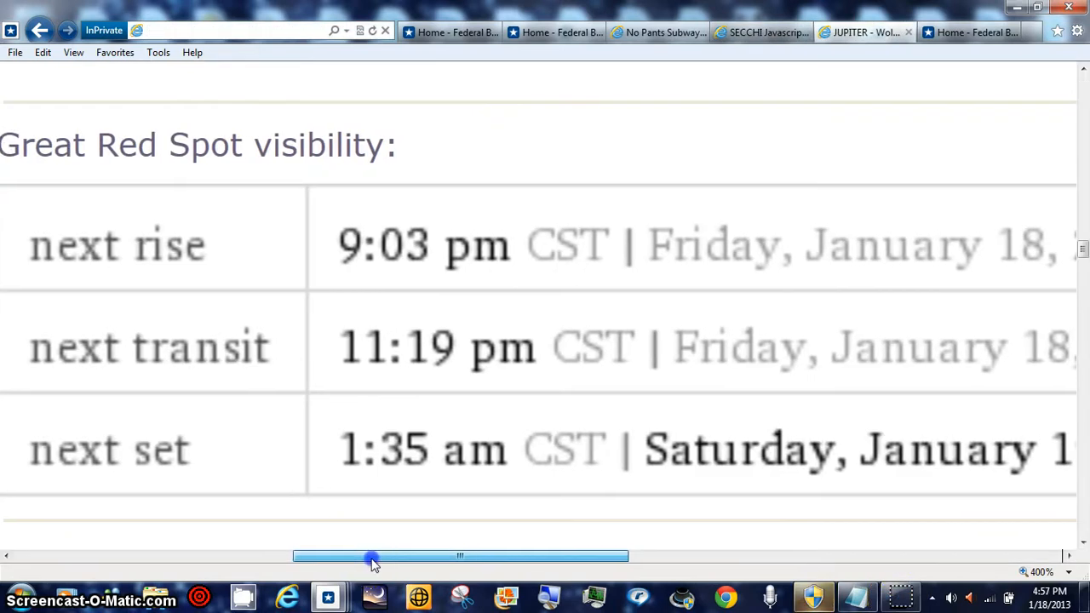
Move past the Great Red Spot and constituents tables to the Jupiter–Earth orbit diagram
{"action": "left_click_drag", "start_coordinate": [370, 556], "coordinate": [402, 556]}
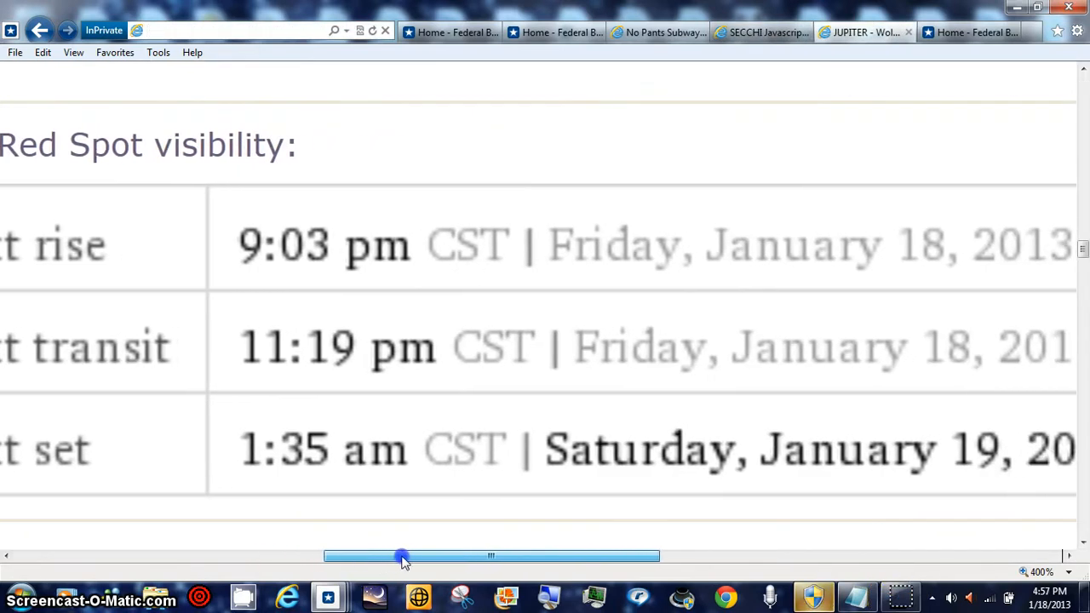
{"action": "left_click_drag", "start_coordinate": [400, 556], "coordinate": [441, 556]}
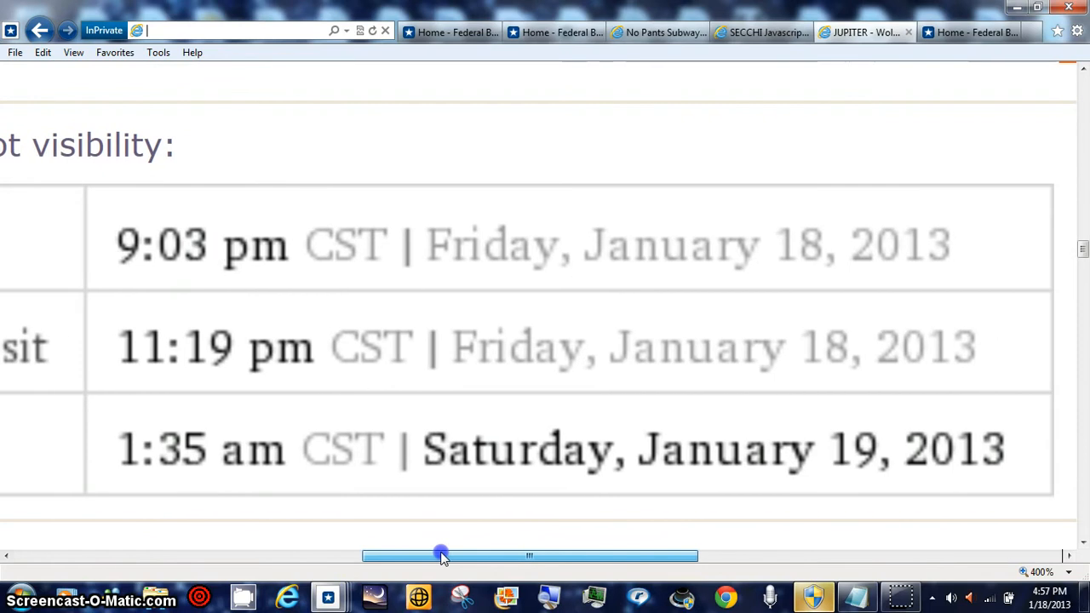
{"action": "left_click_drag", "start_coordinate": [441, 555], "coordinate": [424, 555]}
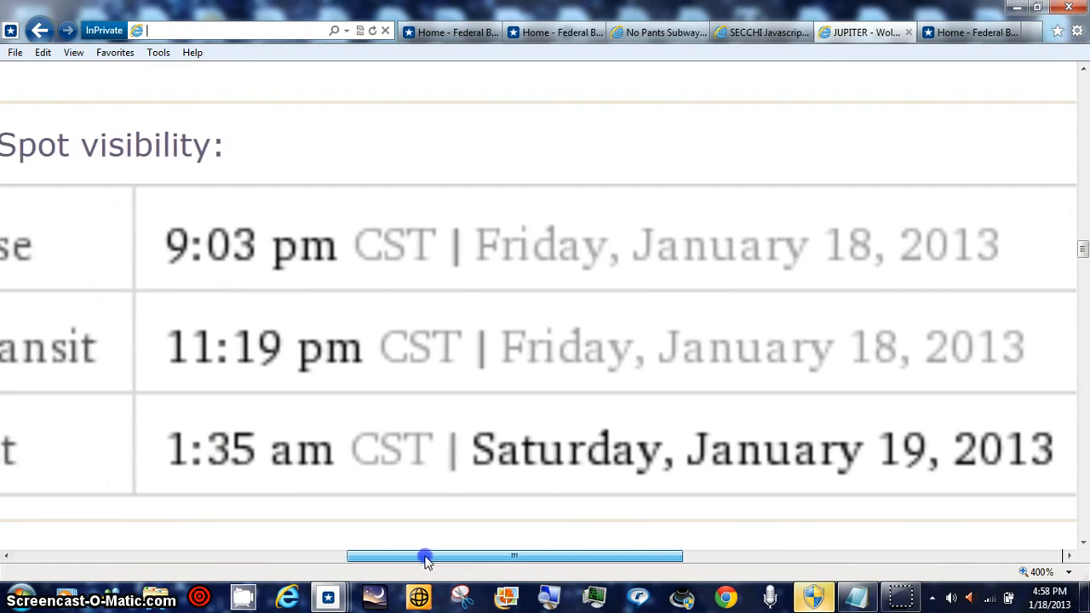
{"action": "left_click_drag", "start_coordinate": [425, 555], "coordinate": [383, 556]}
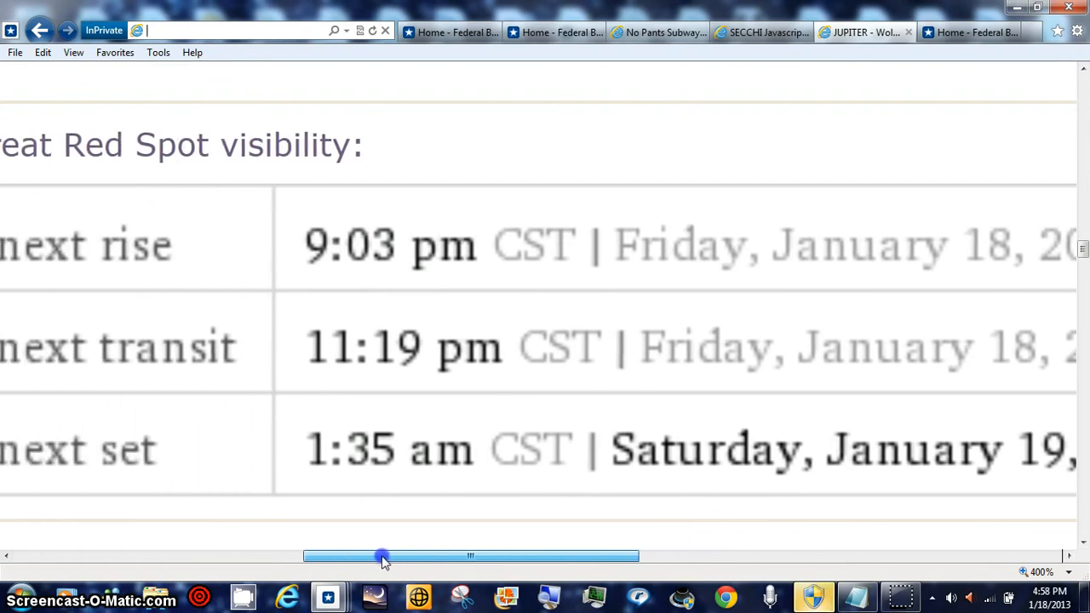
{"action": "left_click_drag", "start_coordinate": [383, 556], "coordinate": [368, 556]}
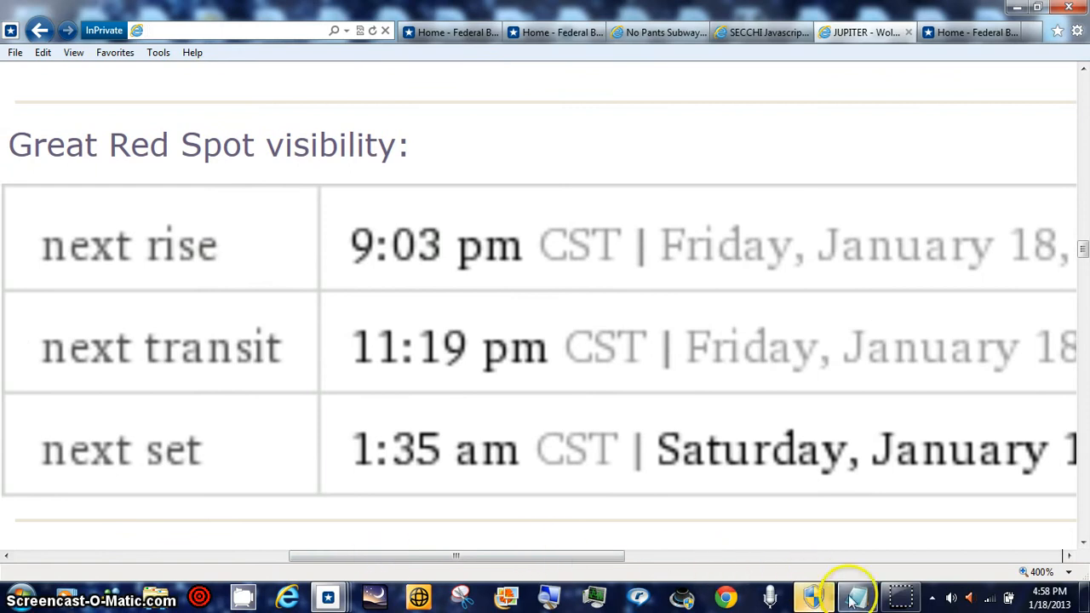
{"action": "mouse_move", "coordinate": [901, 596]}
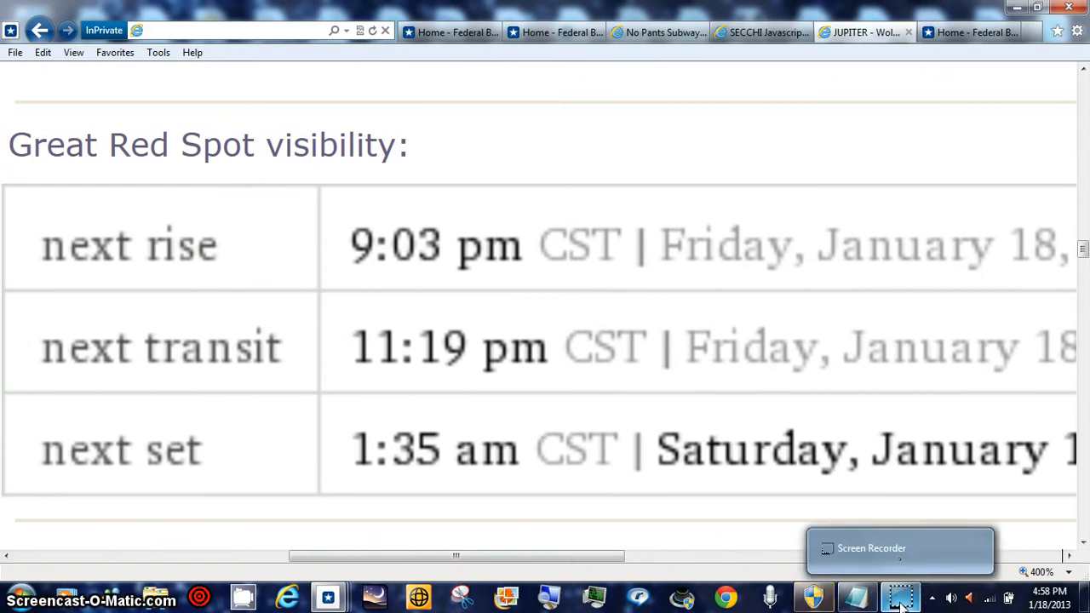
{"action": "scroll", "scroll_direction": "down", "scroll_amount": 3}
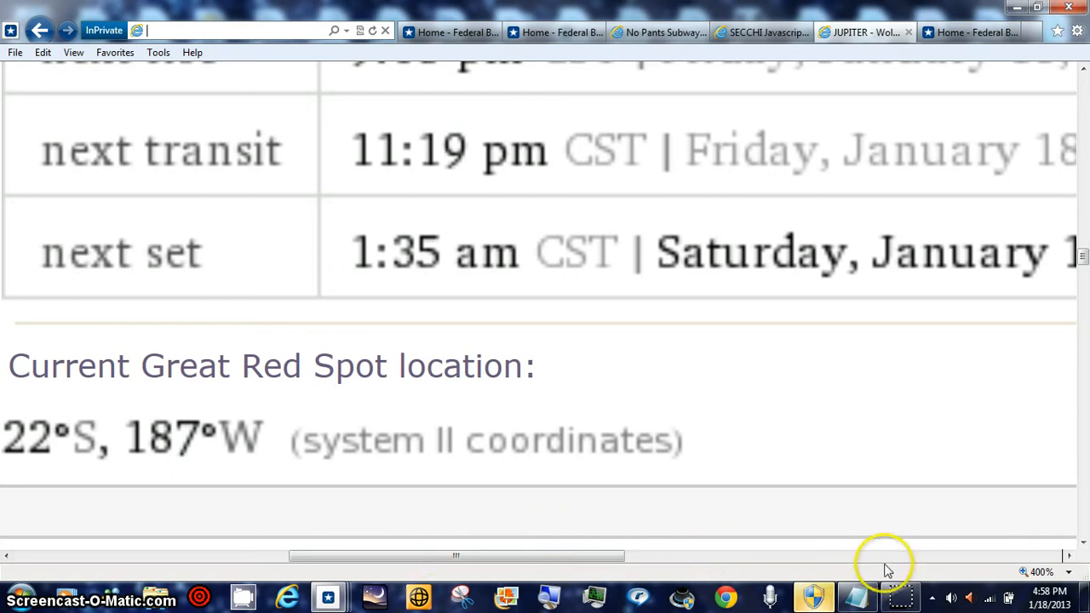
{"action": "scroll", "scroll_direction": "up", "scroll_amount": 3}
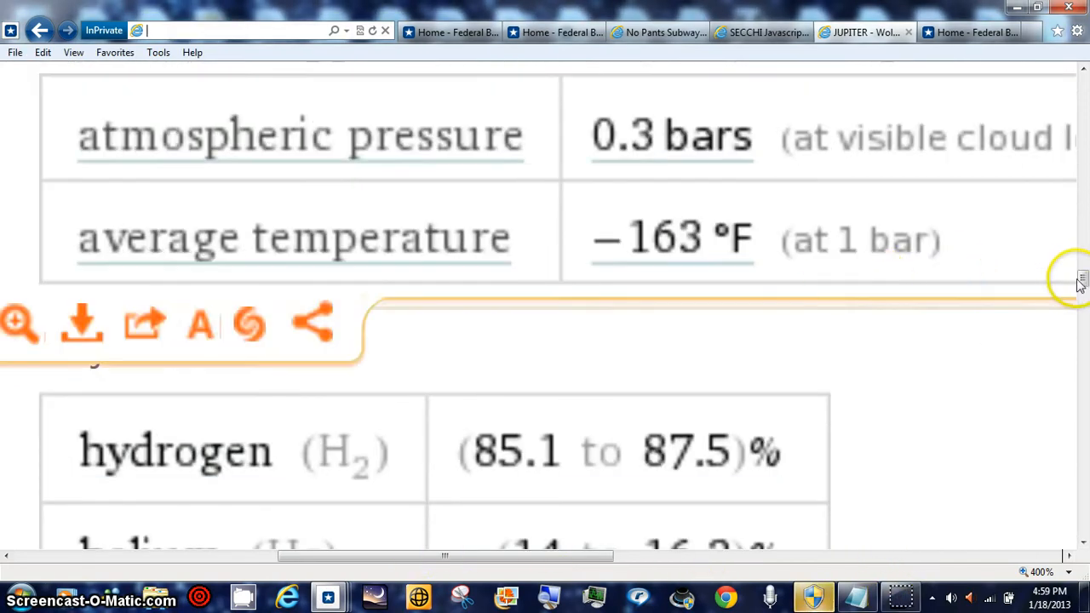
{"action": "scroll", "scroll_direction": "down", "scroll_amount": 3}
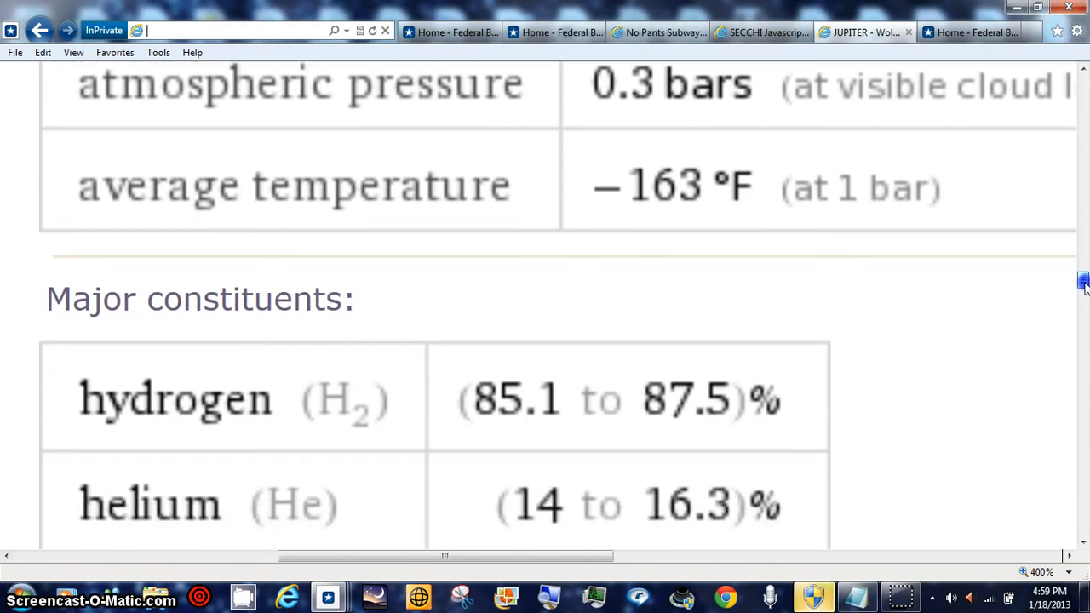
{"action": "scroll", "scroll_direction": "down", "scroll_amount": 3}
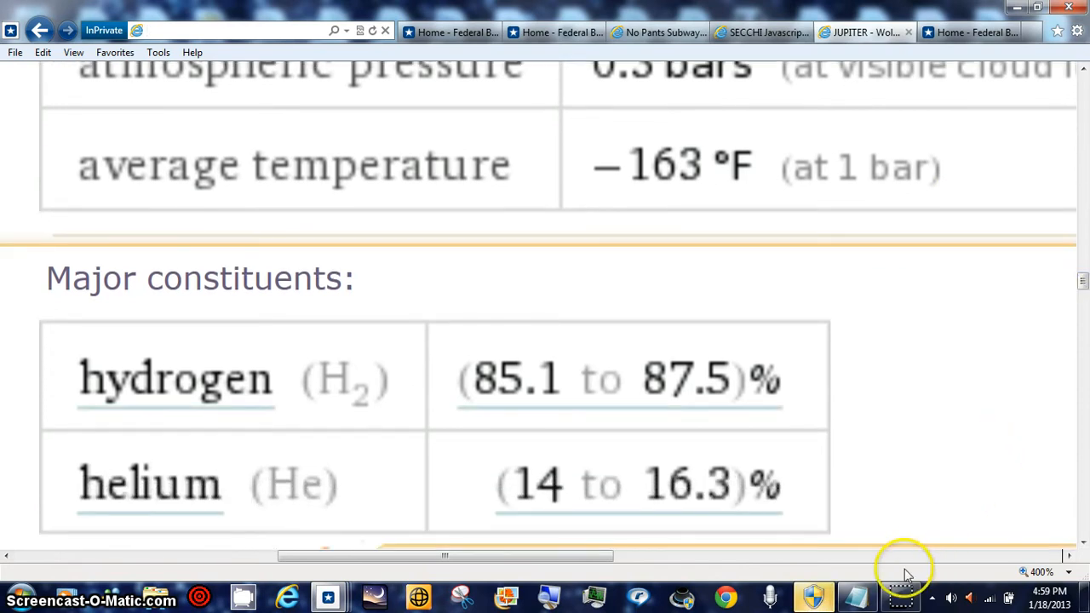
{"action": "scroll", "scroll_direction": "up", "scroll_amount": 3}
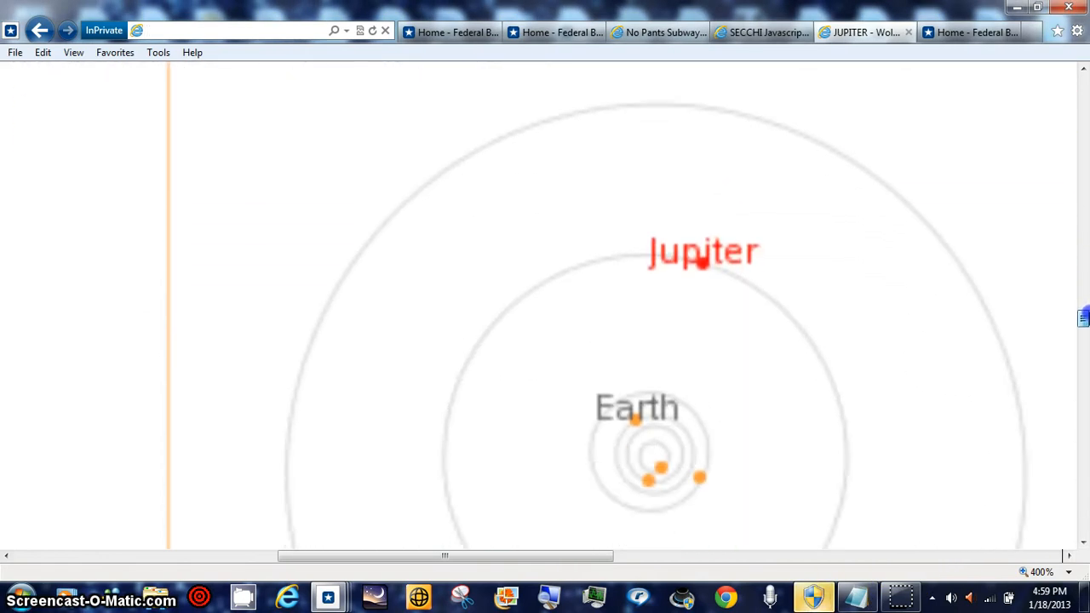
{"action": "scroll", "scroll_direction": "up", "scroll_amount": 3}
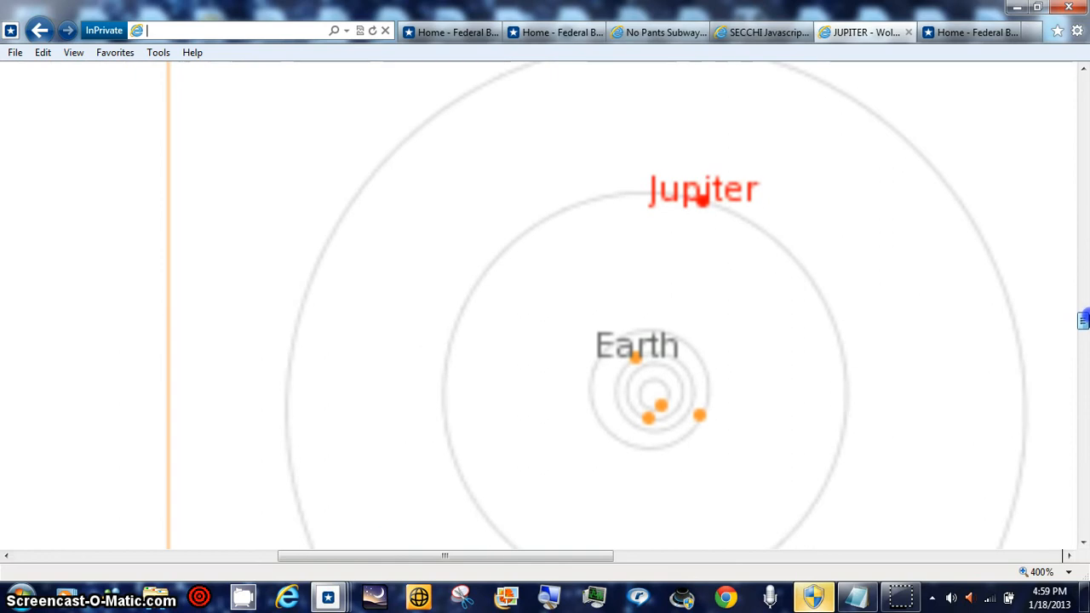
{"action": "mouse_move", "coordinate": [861, 293]}
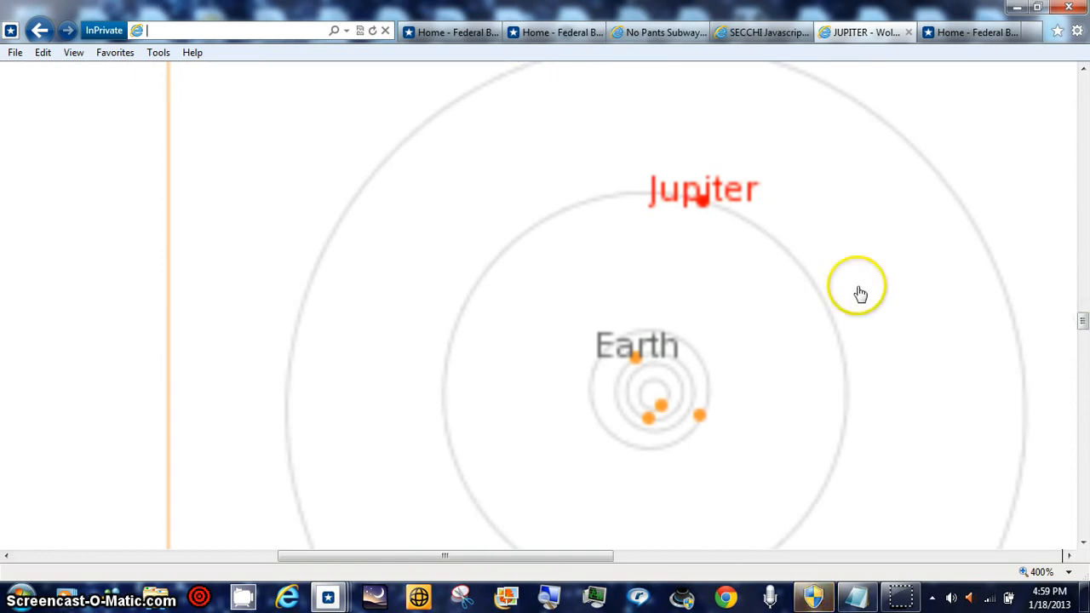
{"action": "mouse_move", "coordinate": [703, 227]}
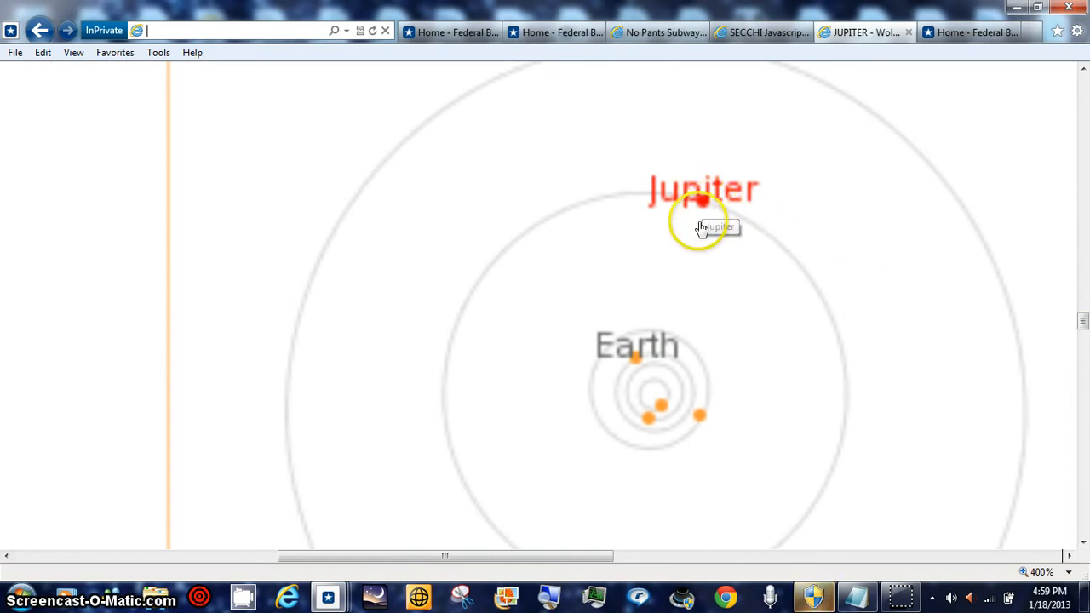
{"action": "mouse_move", "coordinate": [664, 410]}
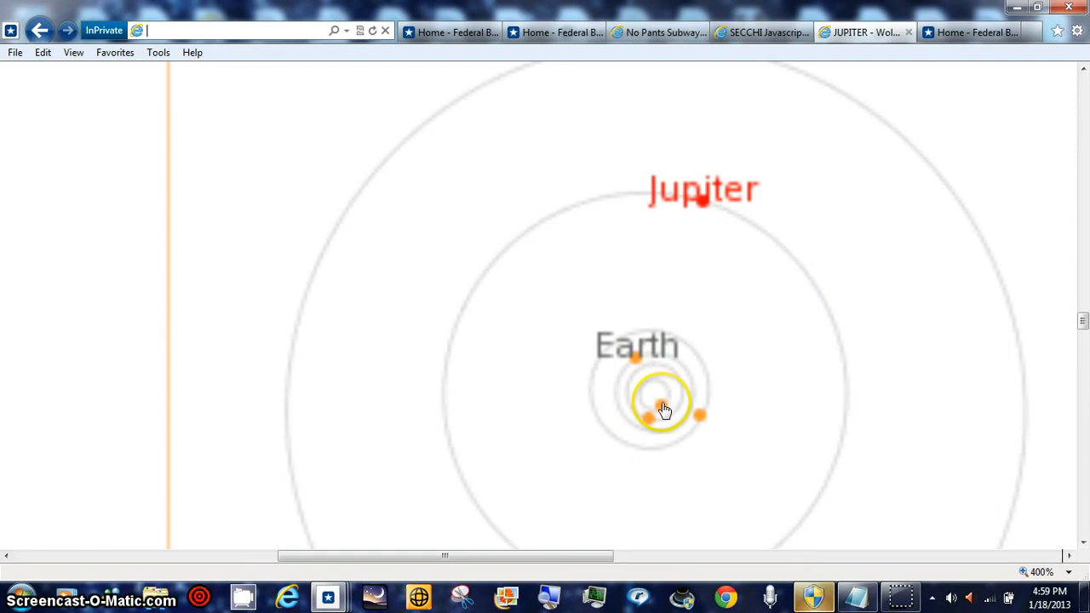
{"action": "mouse_move", "coordinate": [650, 430]}
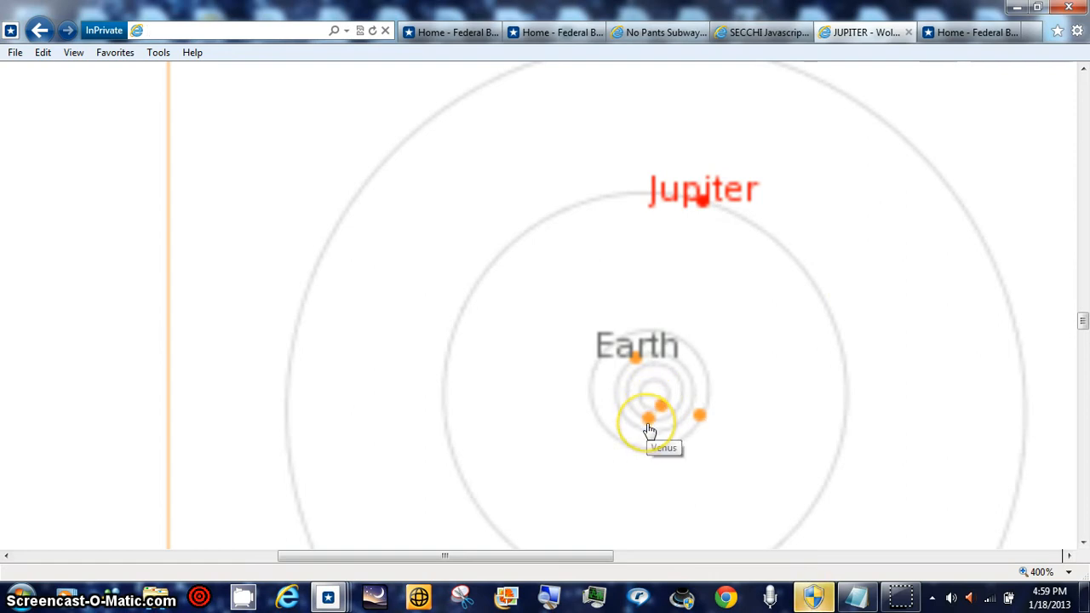
{"action": "mouse_move", "coordinate": [698, 423]}
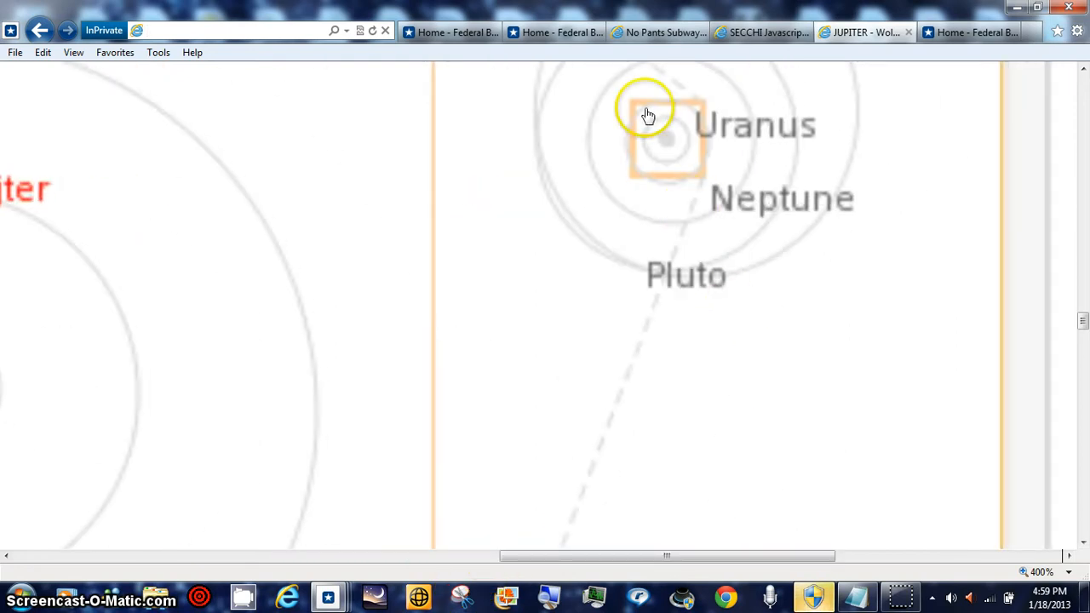
{"action": "mouse_move", "coordinate": [637, 166]}
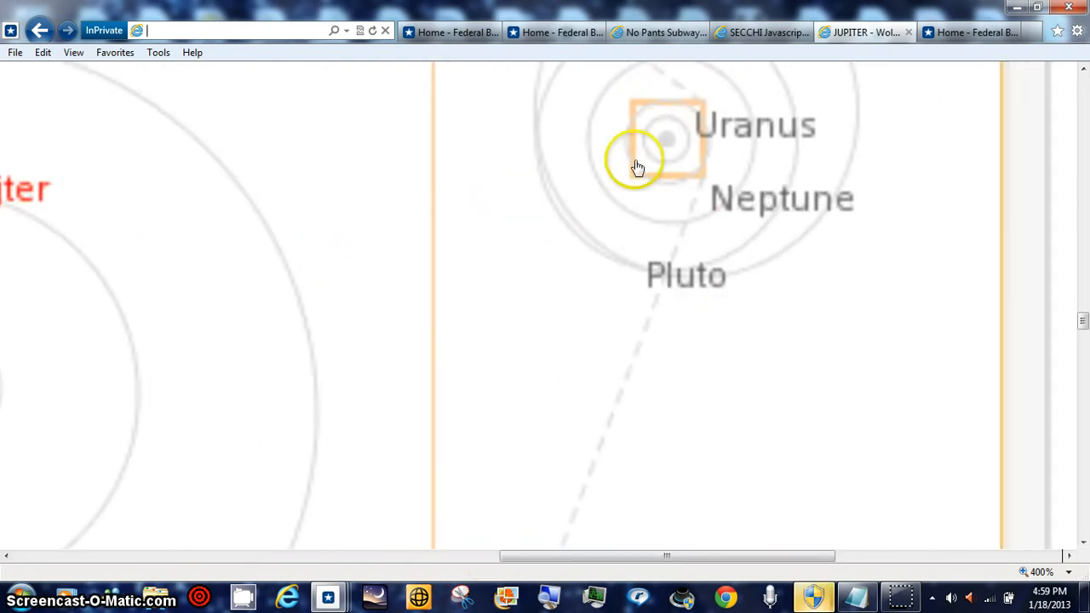
{"action": "mouse_move", "coordinate": [465, 508]}
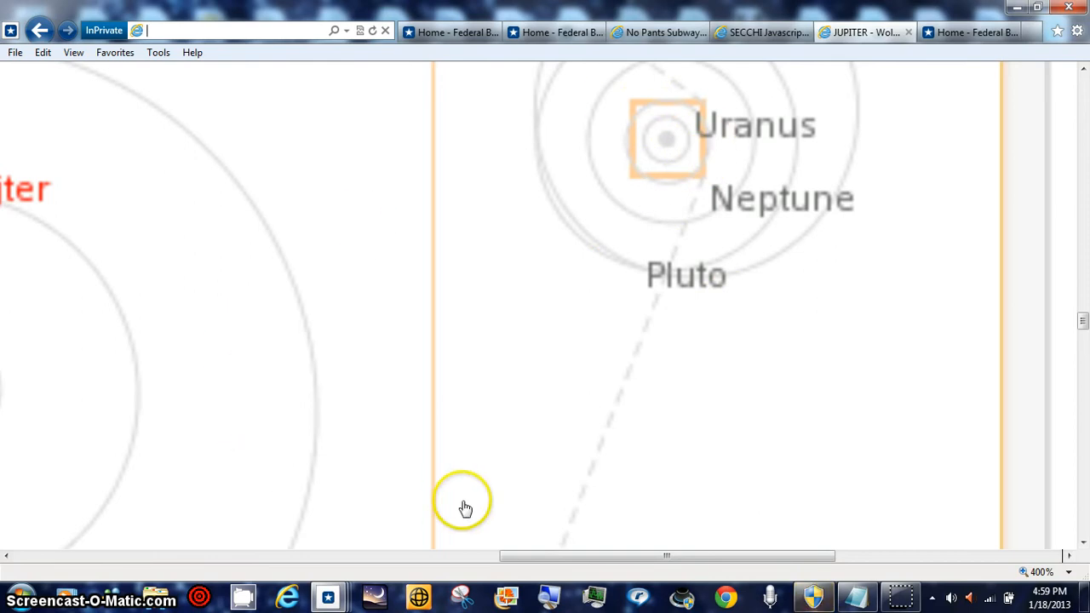
{"action": "left_click_drag", "start_coordinate": [667, 555], "coordinate": [441, 555]}
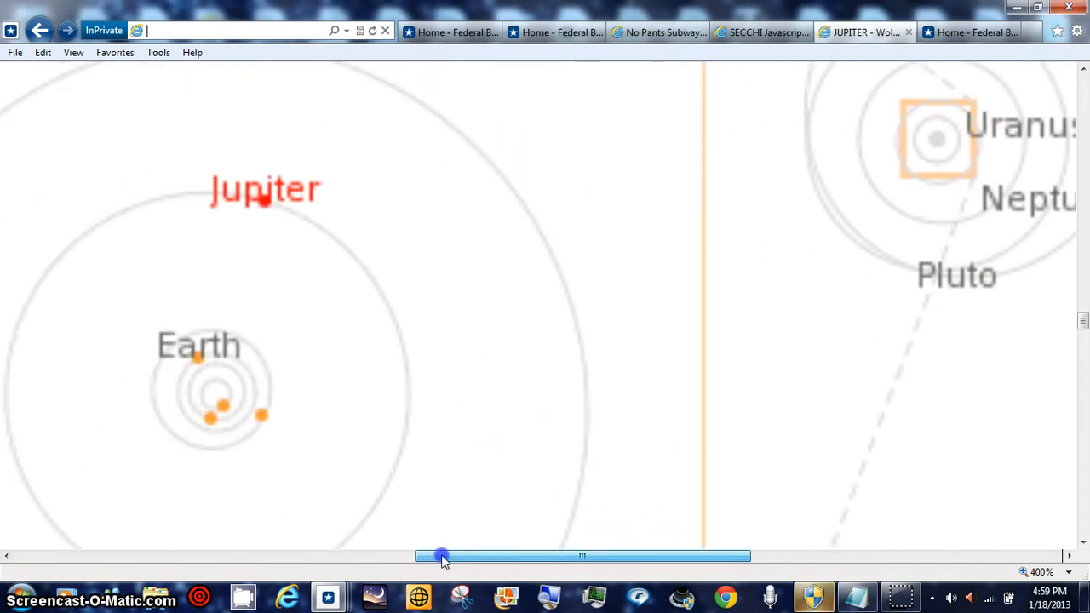
{"action": "left_click_drag", "start_coordinate": [441, 556], "coordinate": [386, 556]}
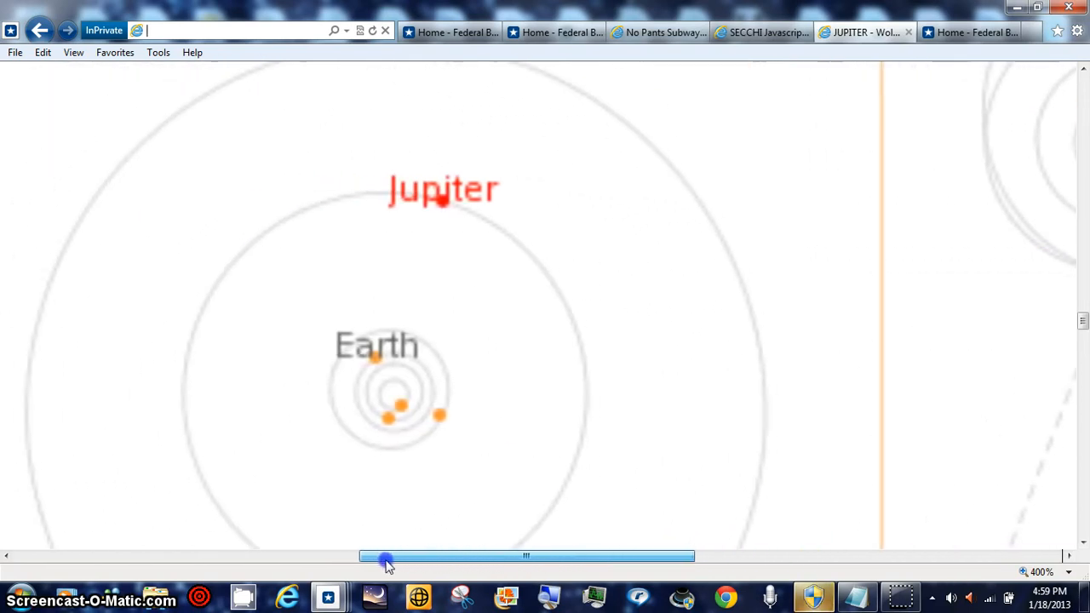
{"action": "left_click_drag", "start_coordinate": [387, 556], "coordinate": [358, 556]}
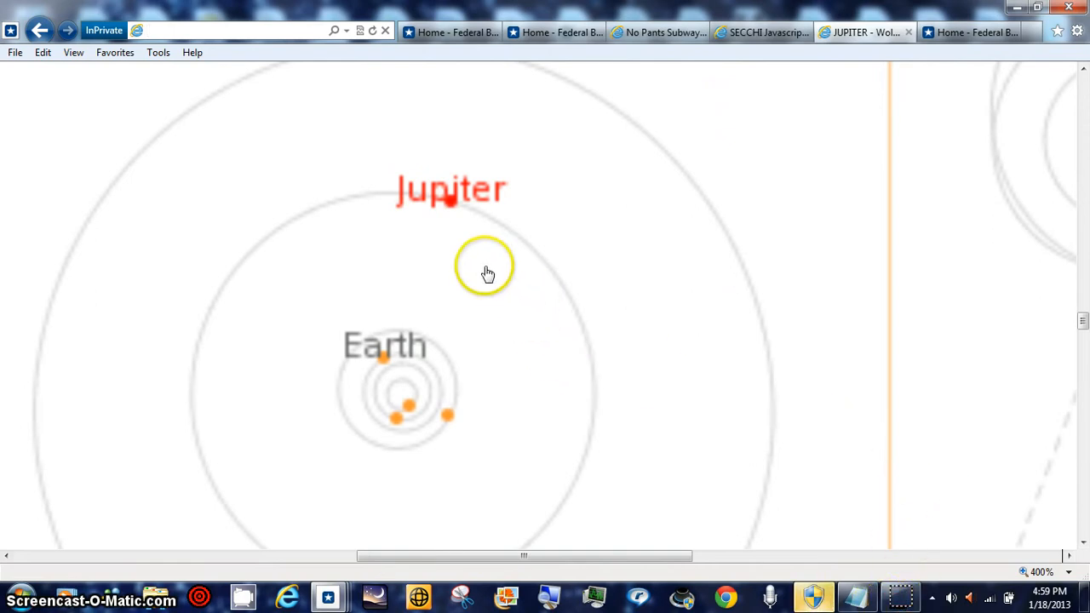
{"action": "mouse_move", "coordinate": [385, 208]}
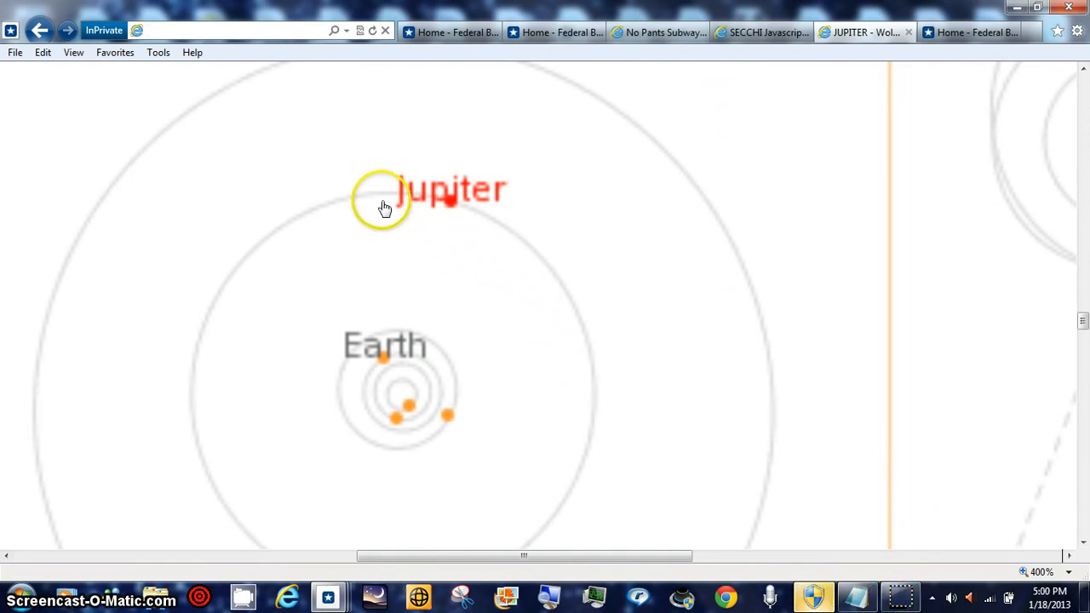
{"action": "mouse_move", "coordinate": [696, 125]}
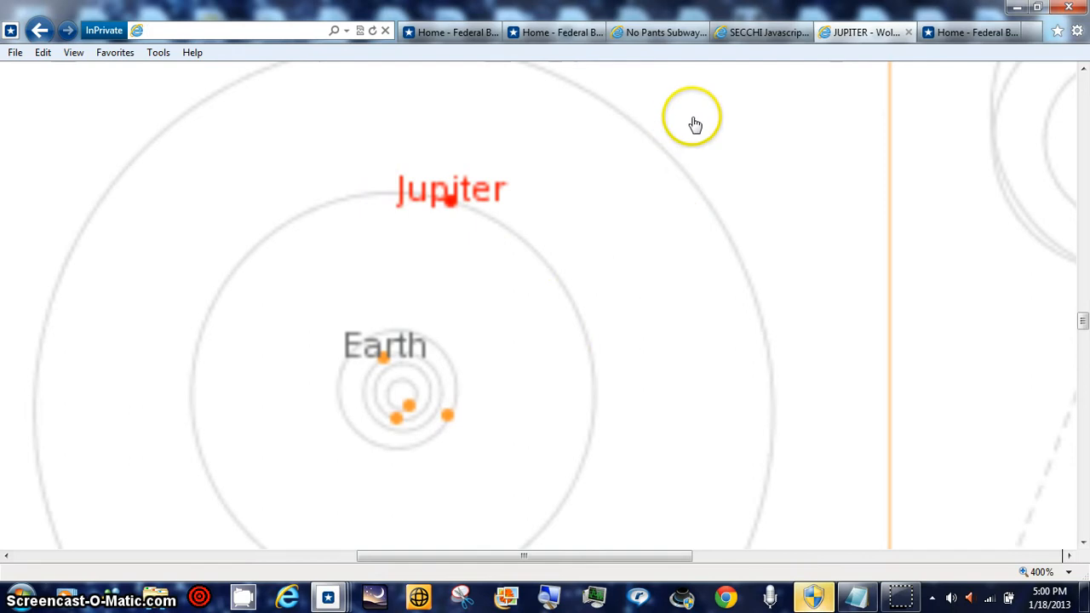
Return to the SECCHI viewer's SECCHI-B HI-1 animation with 36 of 36 frames
{"action": "left_click", "coordinate": [758, 31]}
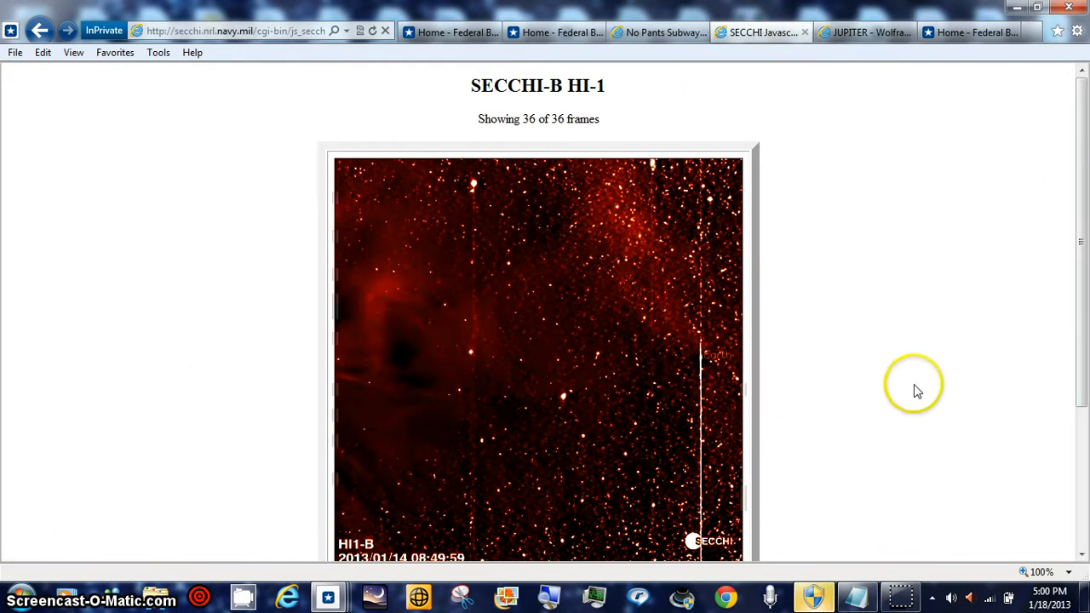
{"action": "scroll", "scroll_direction": "down", "scroll_amount": 3}
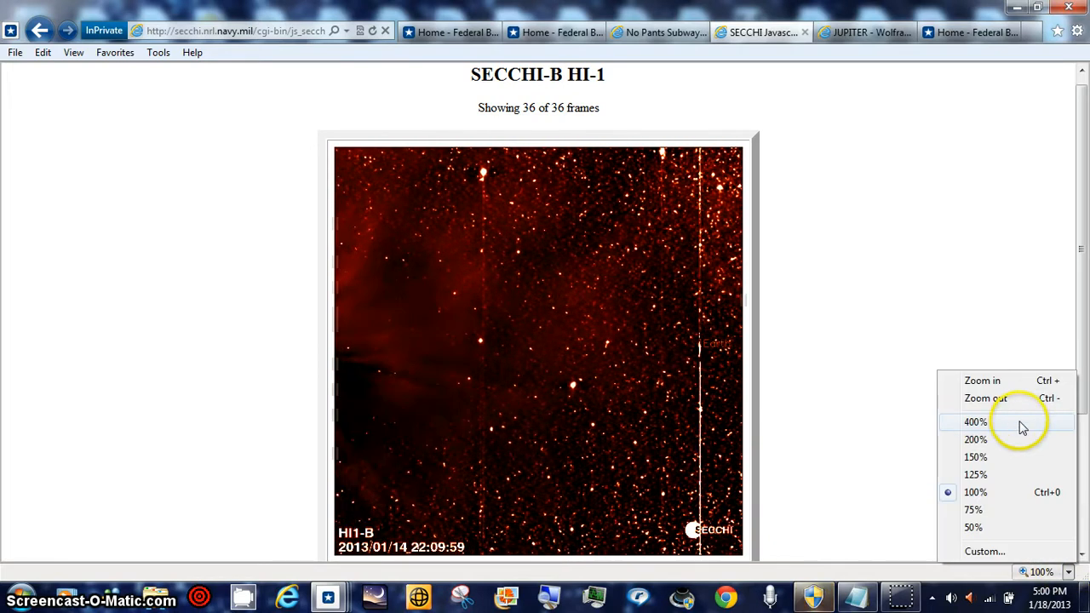
{"action": "left_click", "coordinate": [975, 421]}
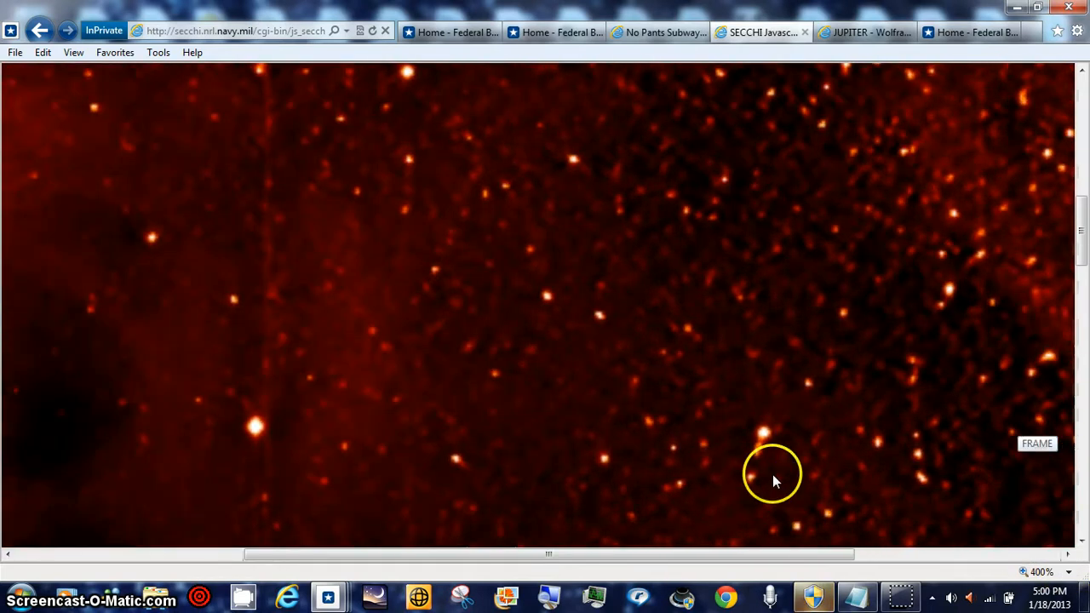
{"action": "left_click_drag", "start_coordinate": [549, 554], "coordinate": [451, 562]}
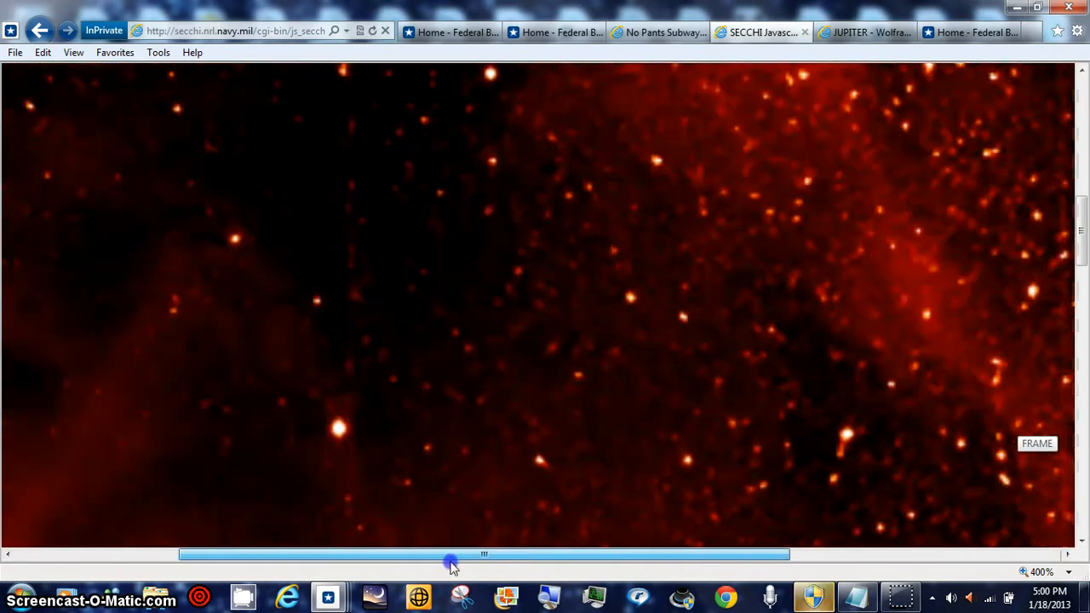
{"action": "left_click_drag", "start_coordinate": [483, 562], "coordinate": [424, 563]}
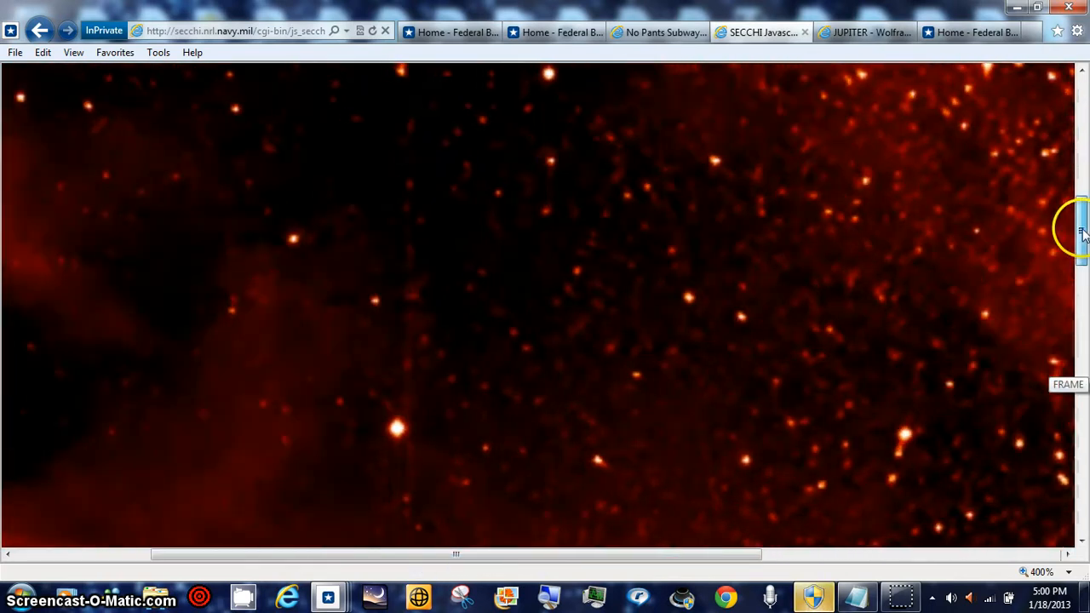
{"action": "scroll", "scroll_direction": "down", "scroll_amount": 3}
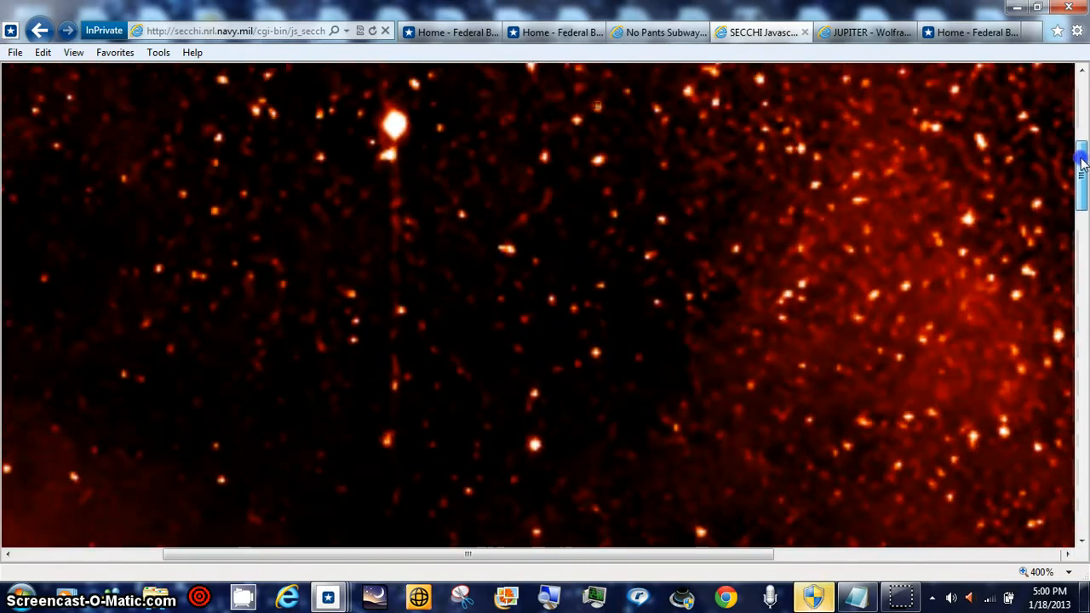
{"action": "scroll", "scroll_direction": "down", "scroll_amount": 3}
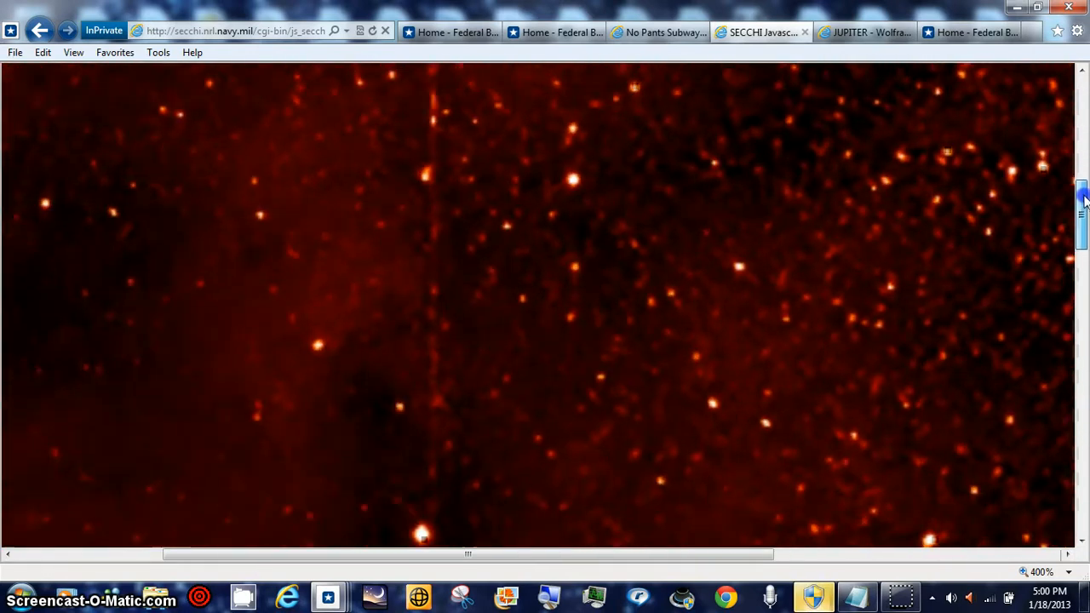
{"action": "scroll", "scroll_direction": "down", "scroll_amount": 3}
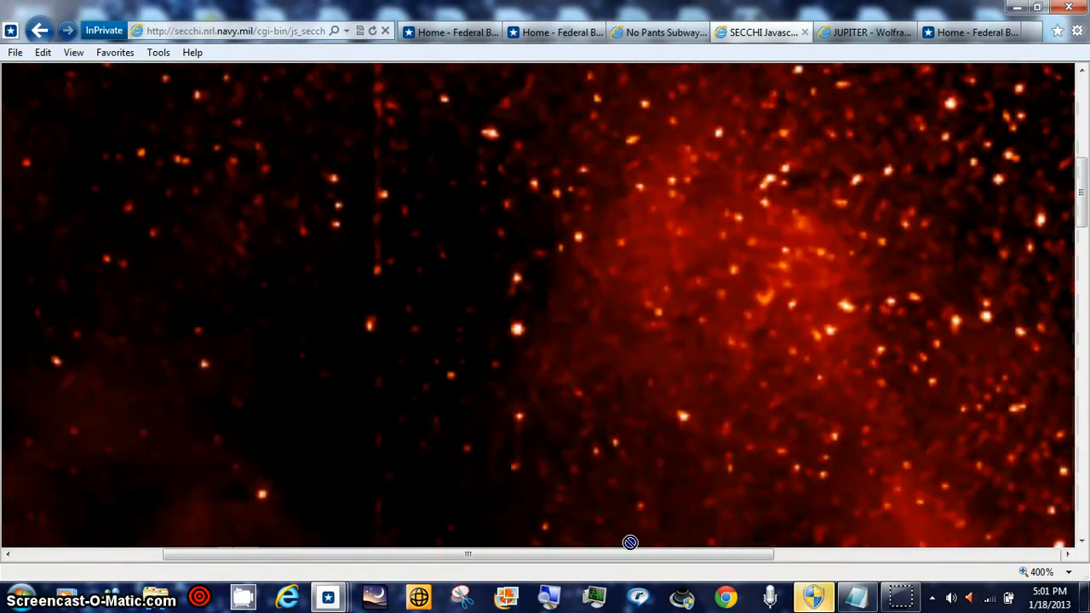
{"action": "left_click_drag", "start_coordinate": [630, 554], "coordinate": [667, 554]}
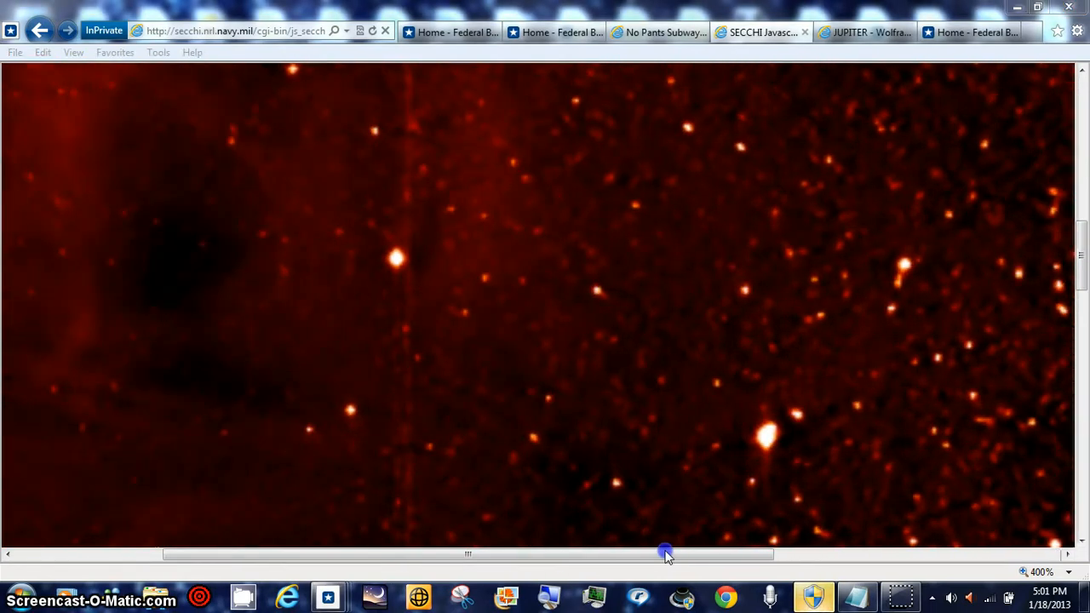
{"action": "left_click_drag", "start_coordinate": [665, 555], "coordinate": [819, 555]}
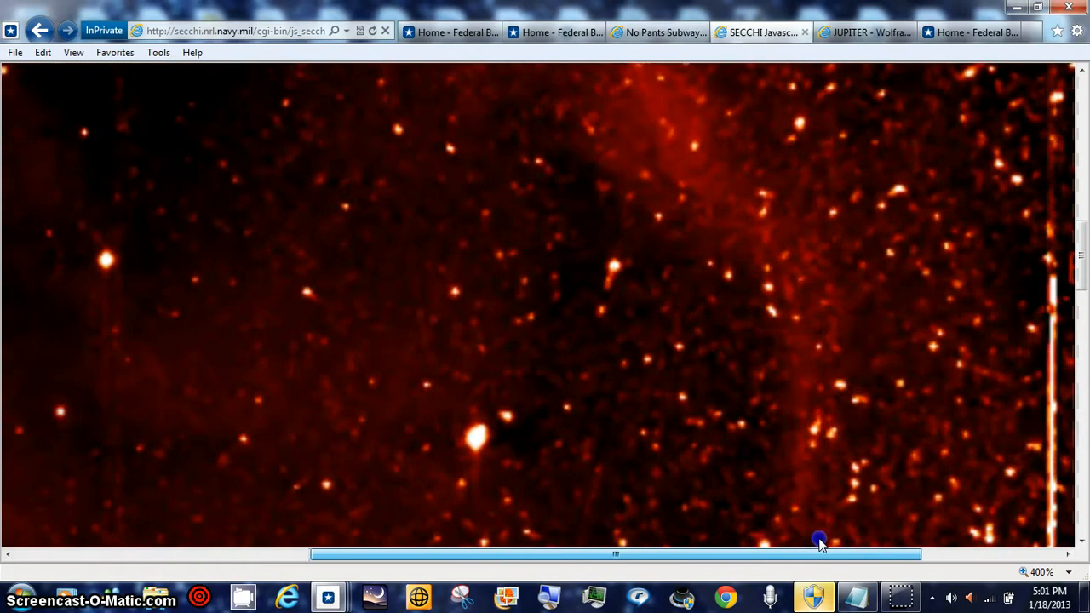
{"action": "scroll", "scroll_direction": "right", "scroll_amount": 3}
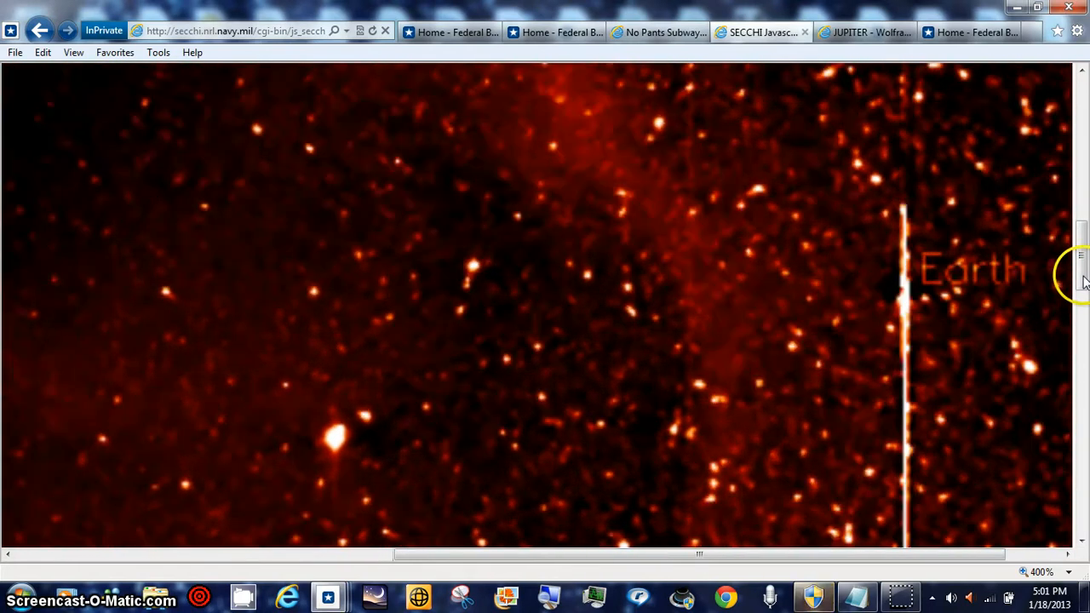
{"action": "scroll", "scroll_direction": "down", "scroll_amount": 3}
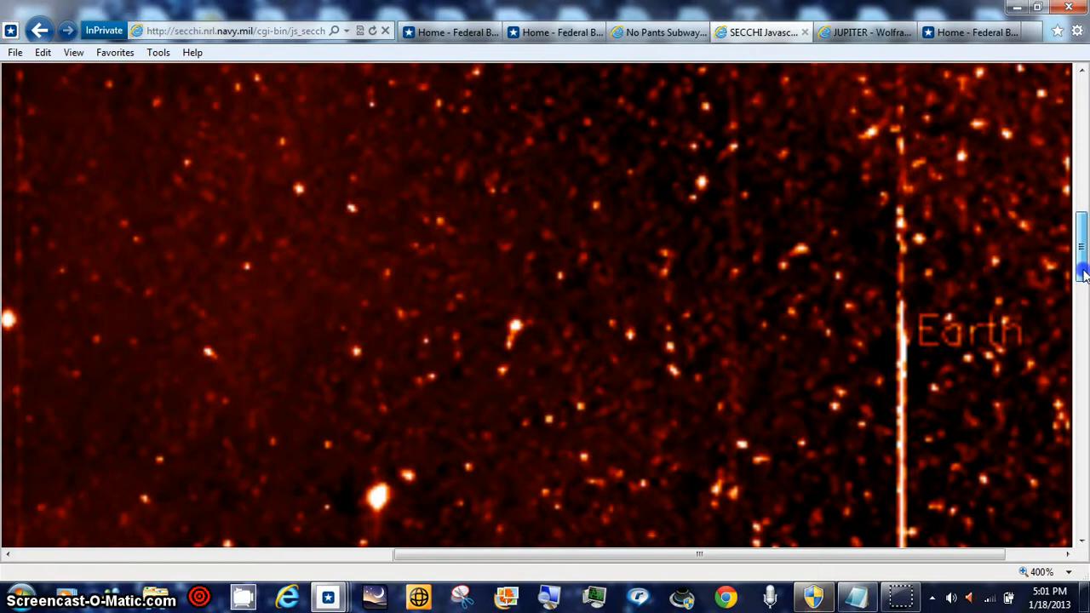
{"action": "scroll", "scroll_direction": "down", "scroll_amount": 3}
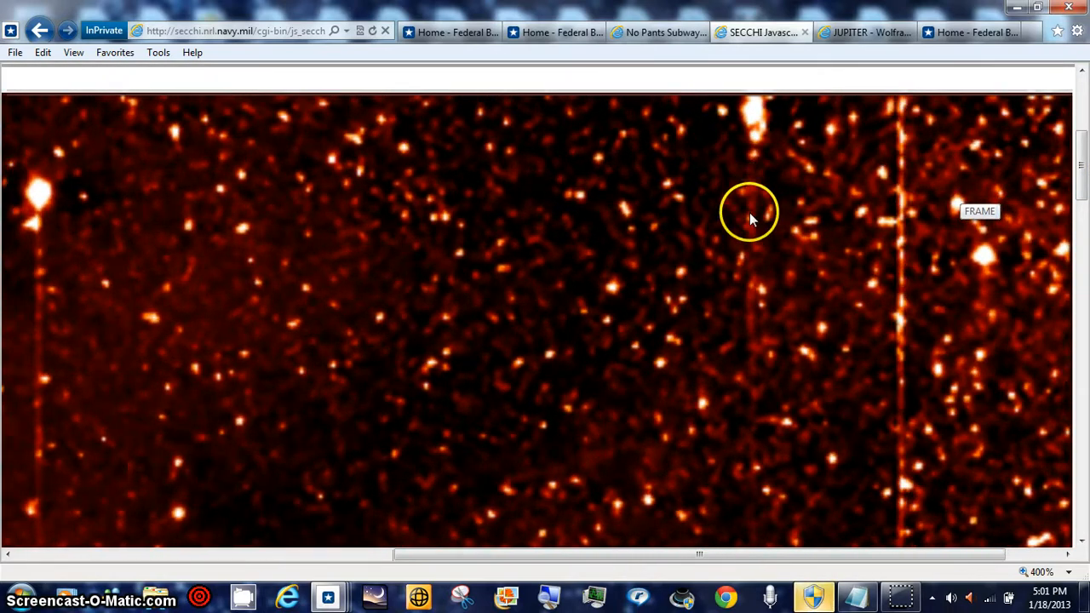
Pan the magnified SECCHI image to its upper edge with the reddish glow
{"action": "left_click_drag", "start_coordinate": [698, 554], "coordinate": [489, 554]}
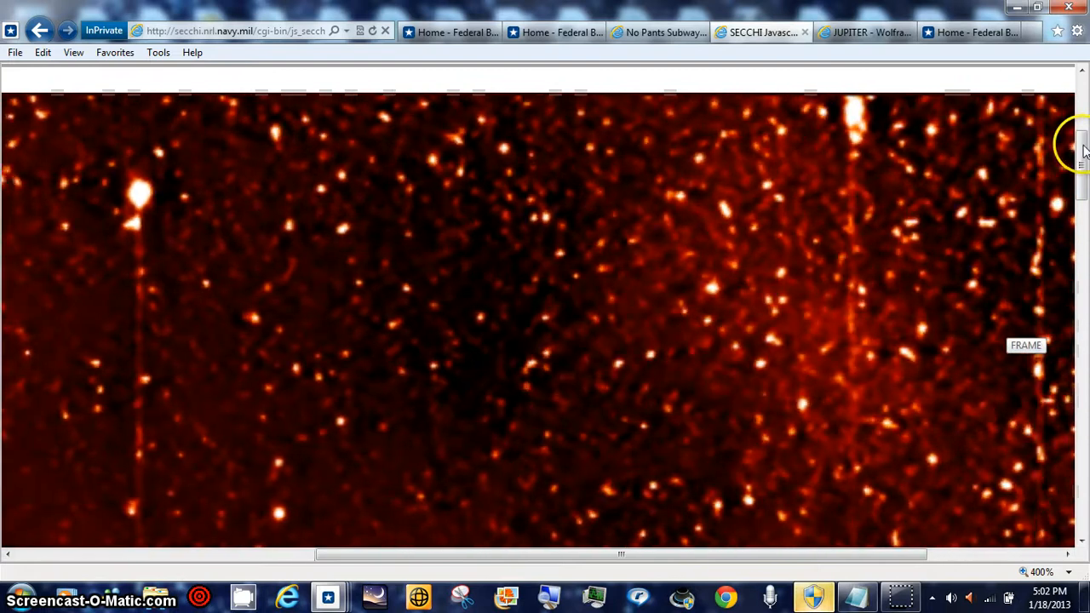
{"action": "scroll", "scroll_direction": "up", "scroll_amount": 3}
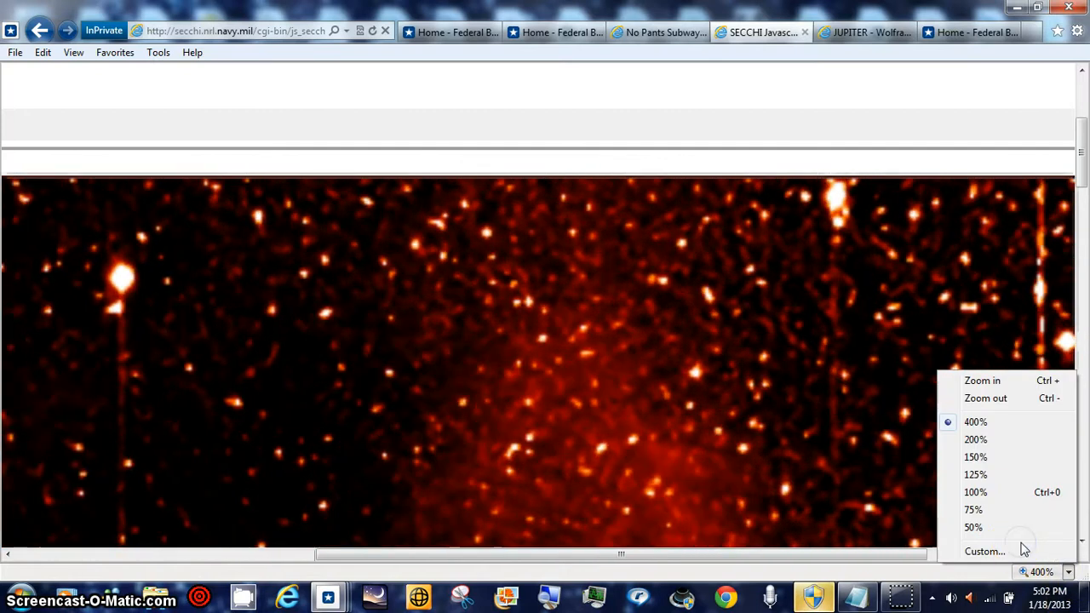
Set a custom page zoom of 999% on the SECCHI image page
{"action": "left_click", "coordinate": [984, 551]}
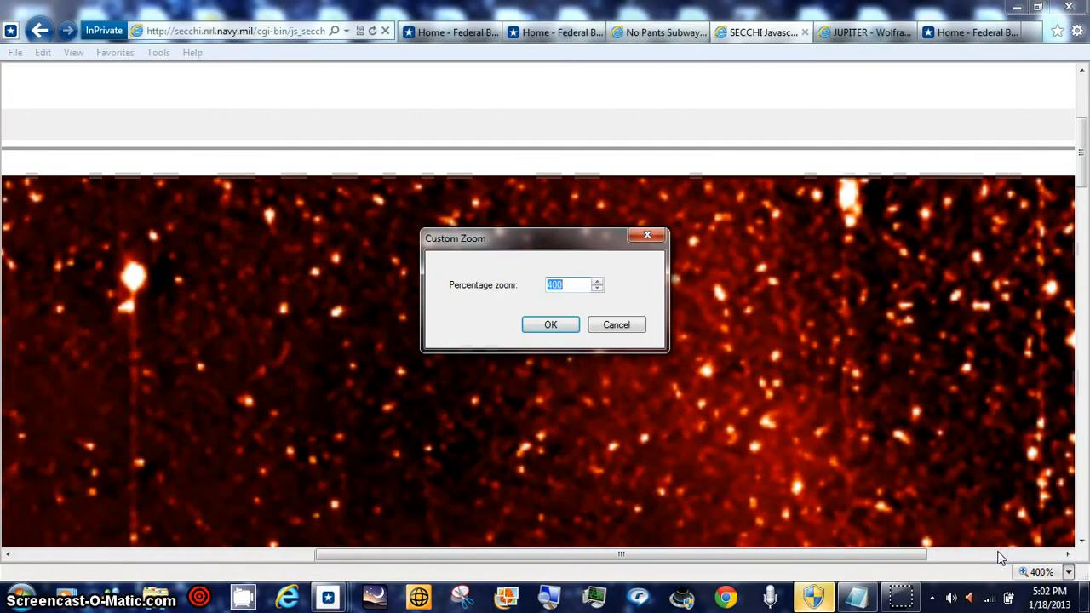
{"action": "type", "text": "999"}
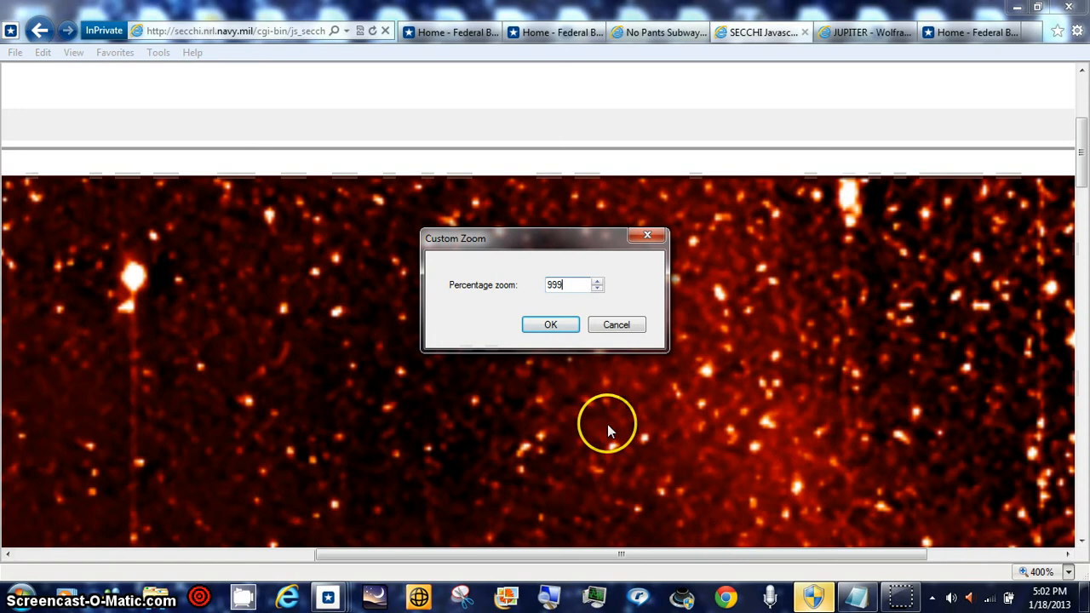
{"action": "left_click", "coordinate": [550, 324]}
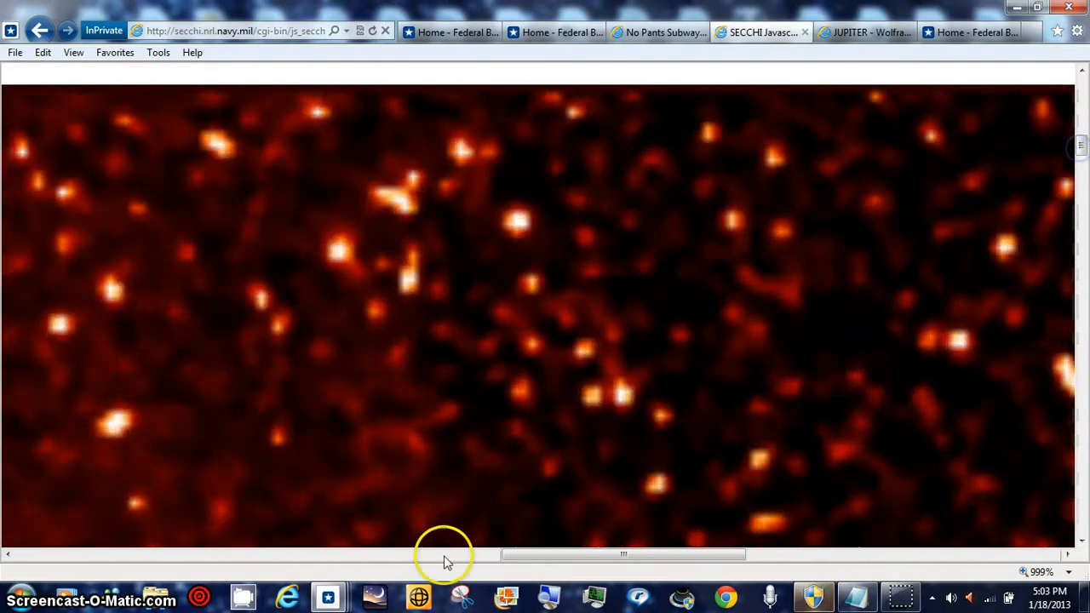
Pan around the 999% magnified star field to the bright blob
{"action": "left_click_drag", "start_coordinate": [622, 554], "coordinate": [468, 559]}
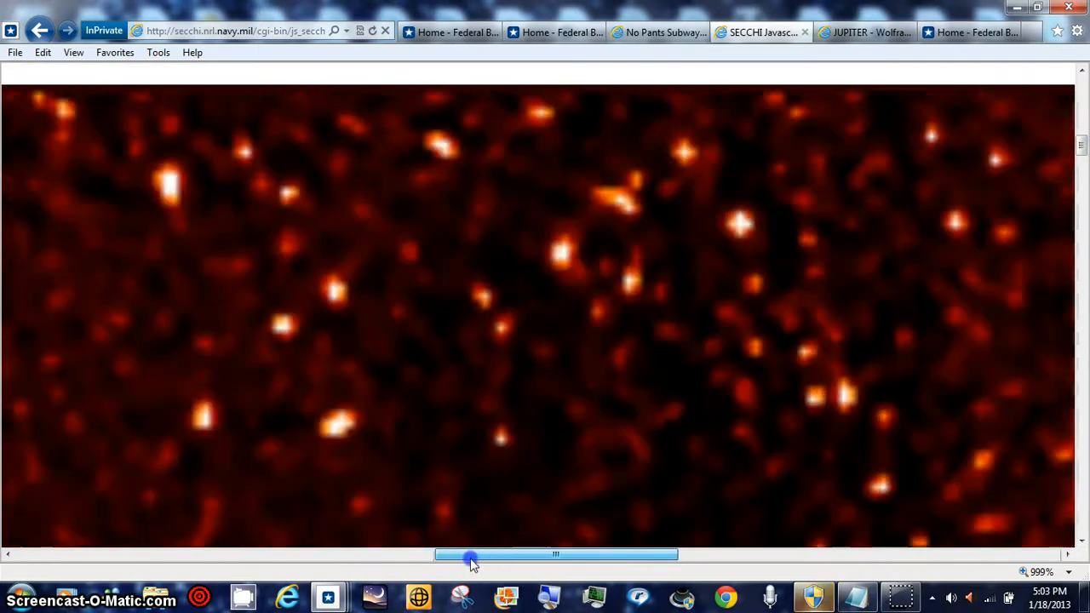
{"action": "left_click_drag", "start_coordinate": [468, 556], "coordinate": [400, 555]}
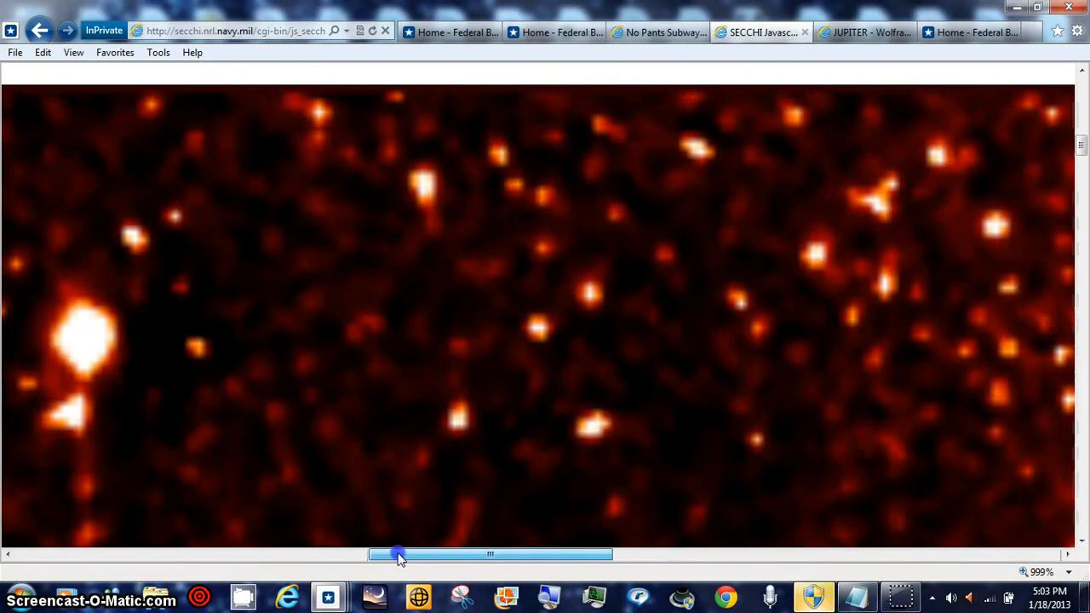
{"action": "left_click_drag", "start_coordinate": [397, 554], "coordinate": [427, 554]}
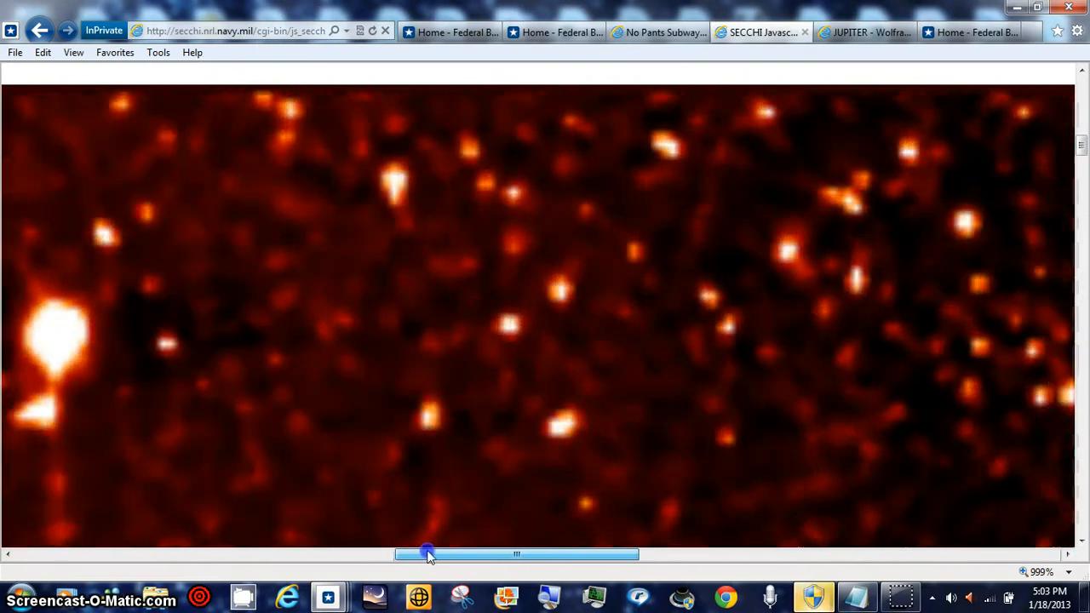
{"action": "left_click_drag", "start_coordinate": [426, 554], "coordinate": [689, 554]}
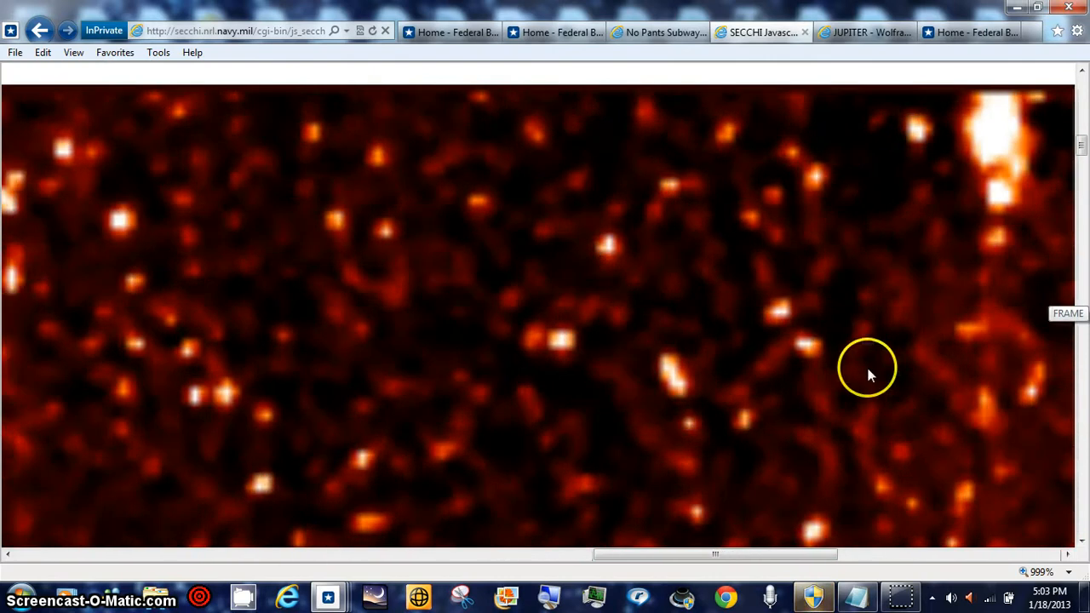
{"action": "left_click_drag", "start_coordinate": [715, 554], "coordinate": [775, 554]}
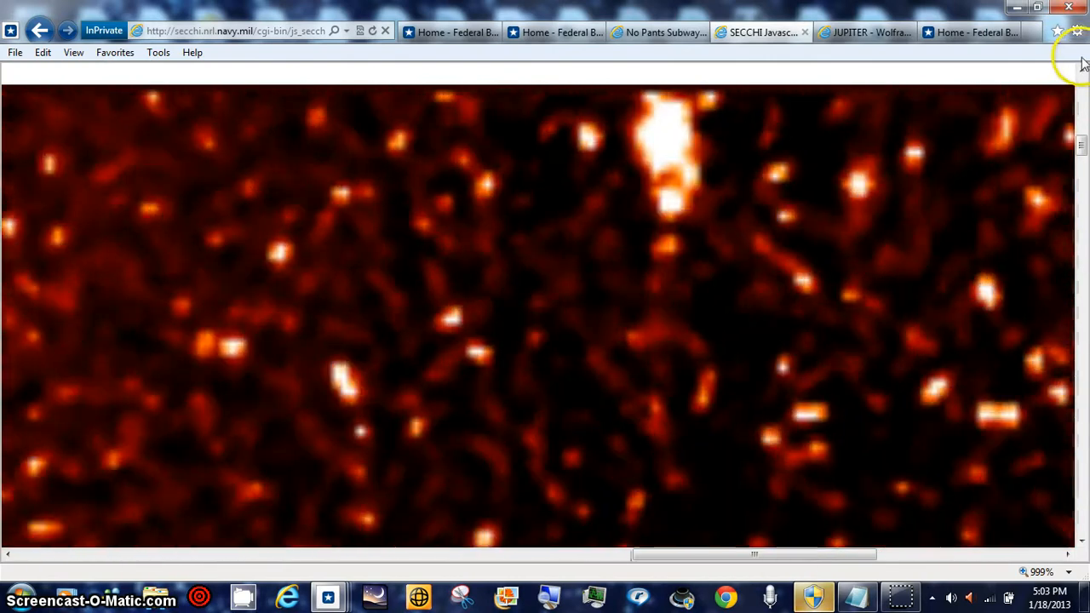
{"action": "scroll", "scroll_direction": "up", "scroll_amount": 3}
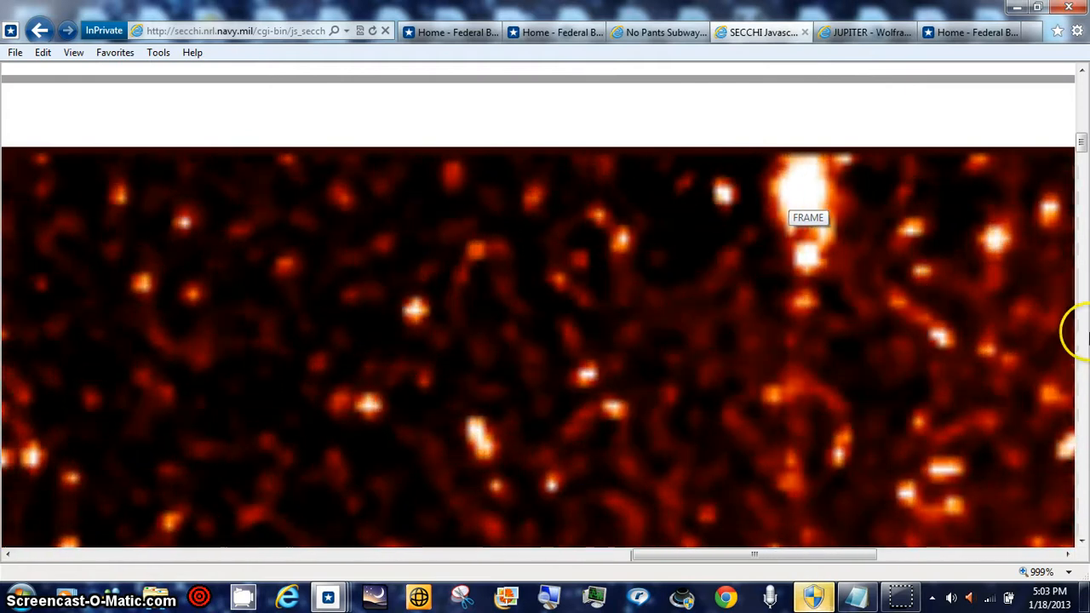
Open the status-bar zoom level menu and choose an entry from it
{"action": "left_click", "coordinate": [1069, 571]}
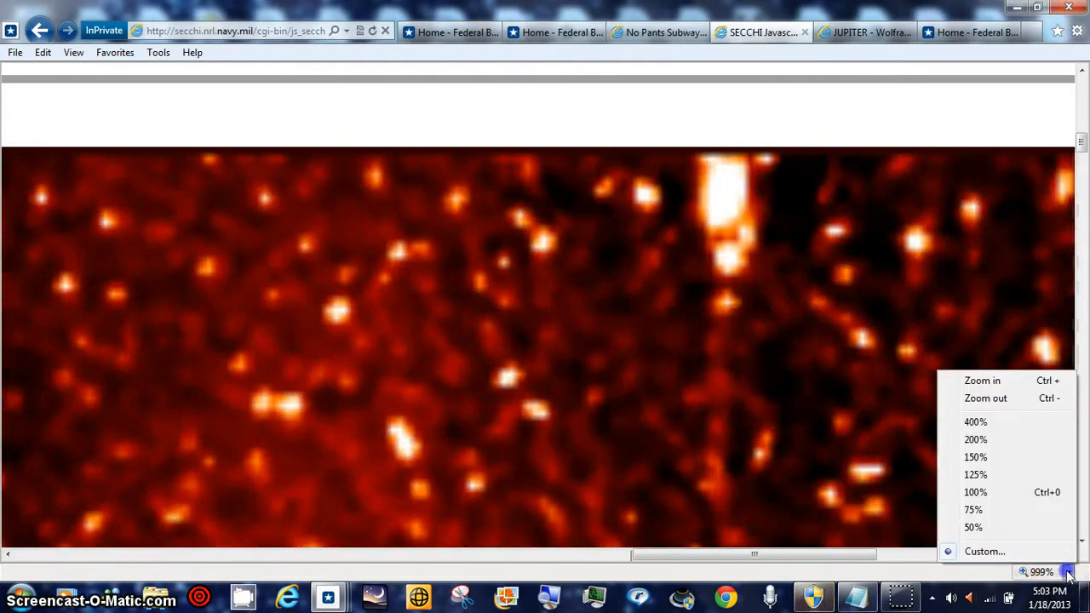
{"action": "left_click", "coordinate": [975, 492]}
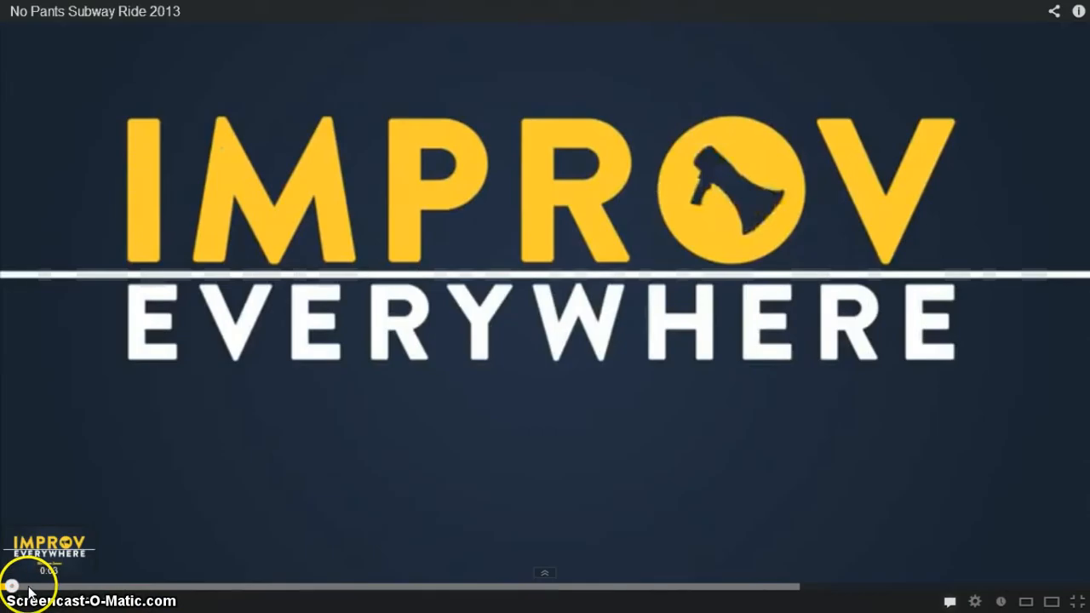
Play the No Pants Subway Ride 2013 video in full screen
{"action": "left_click", "coordinate": [251, 586]}
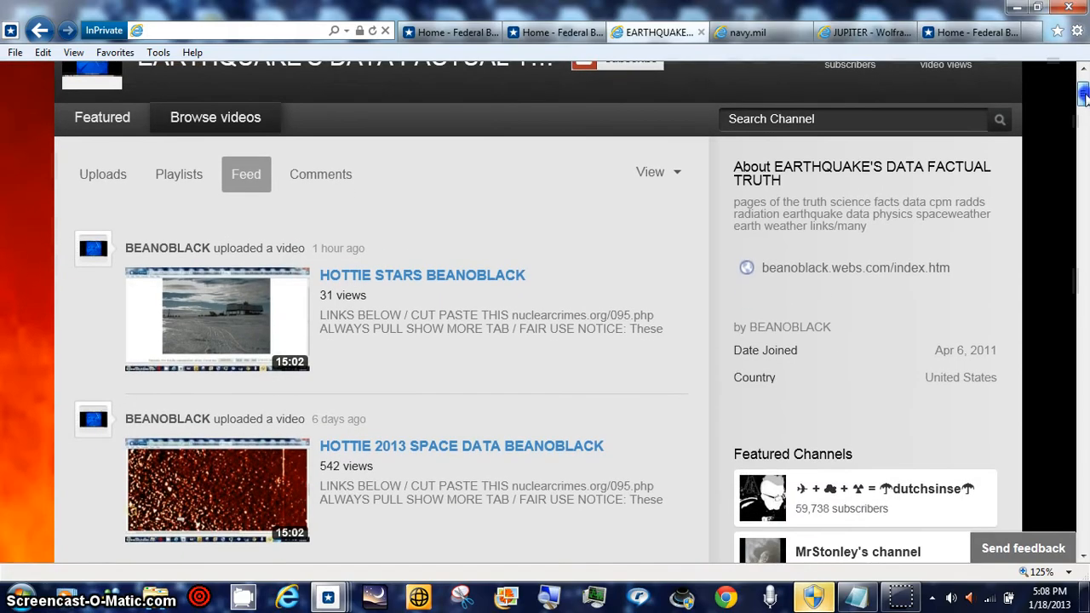
{"action": "scroll", "scroll_direction": "down", "scroll_amount": 3}
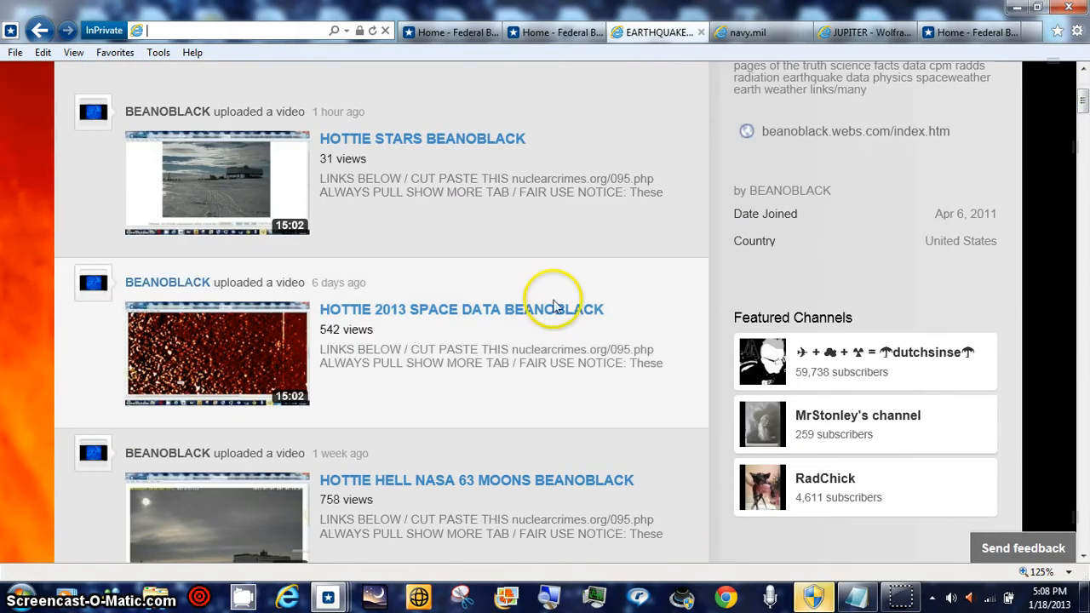
{"action": "mouse_move", "coordinate": [277, 349]}
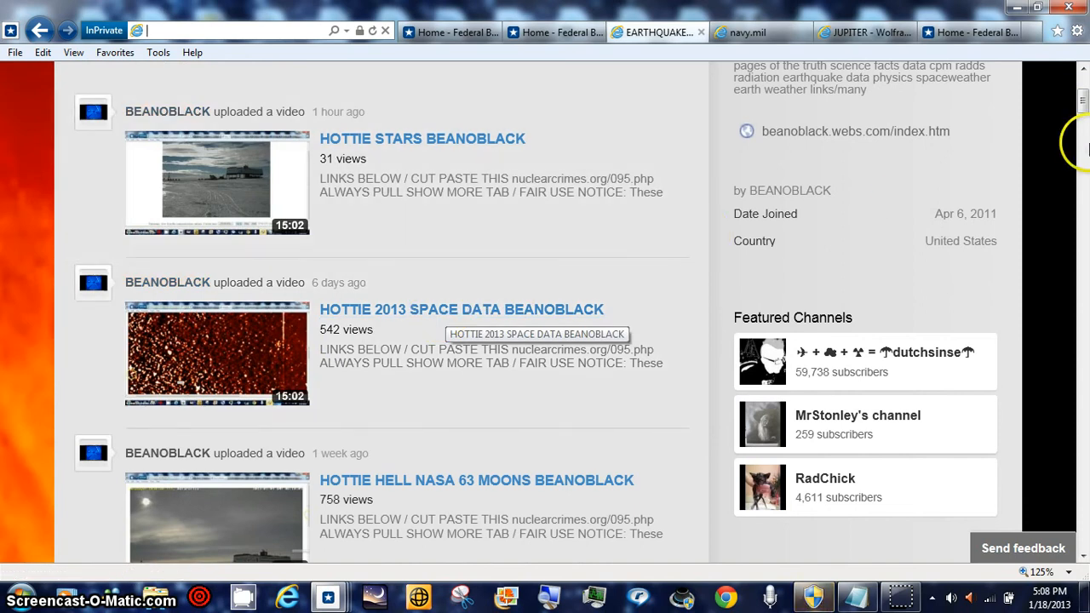
{"action": "scroll", "scroll_direction": "down", "scroll_amount": 3}
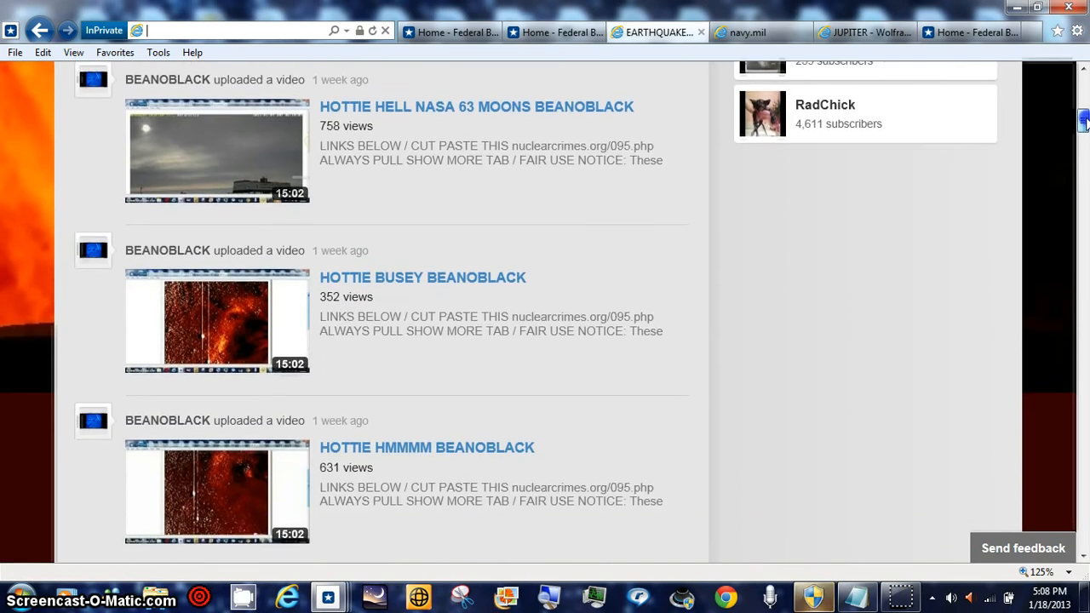
{"action": "scroll", "scroll_direction": "down", "scroll_amount": 3}
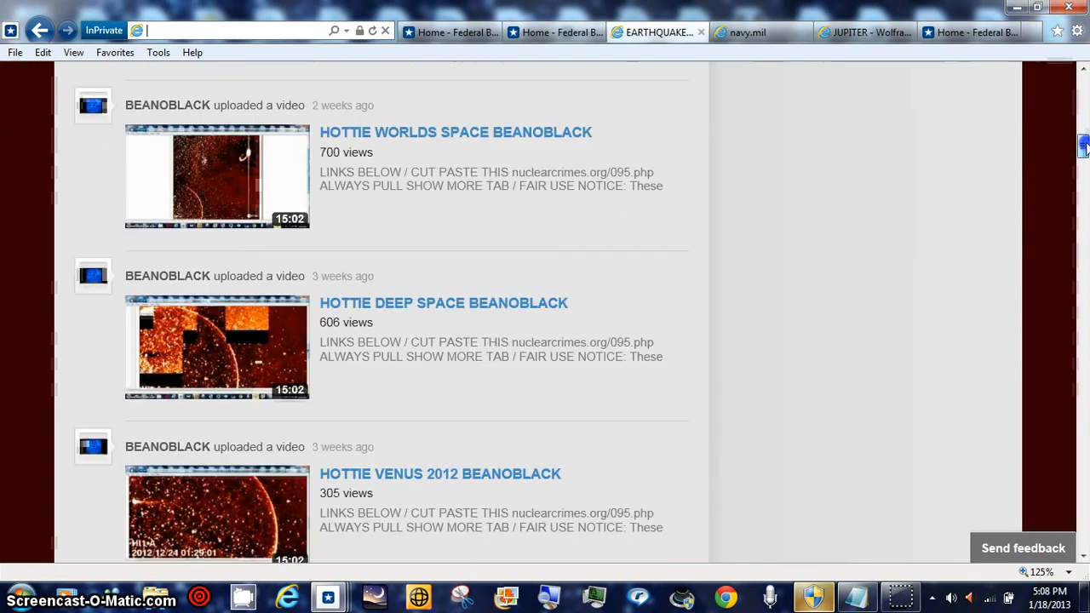
{"action": "scroll", "scroll_direction": "down", "scroll_amount": 3}
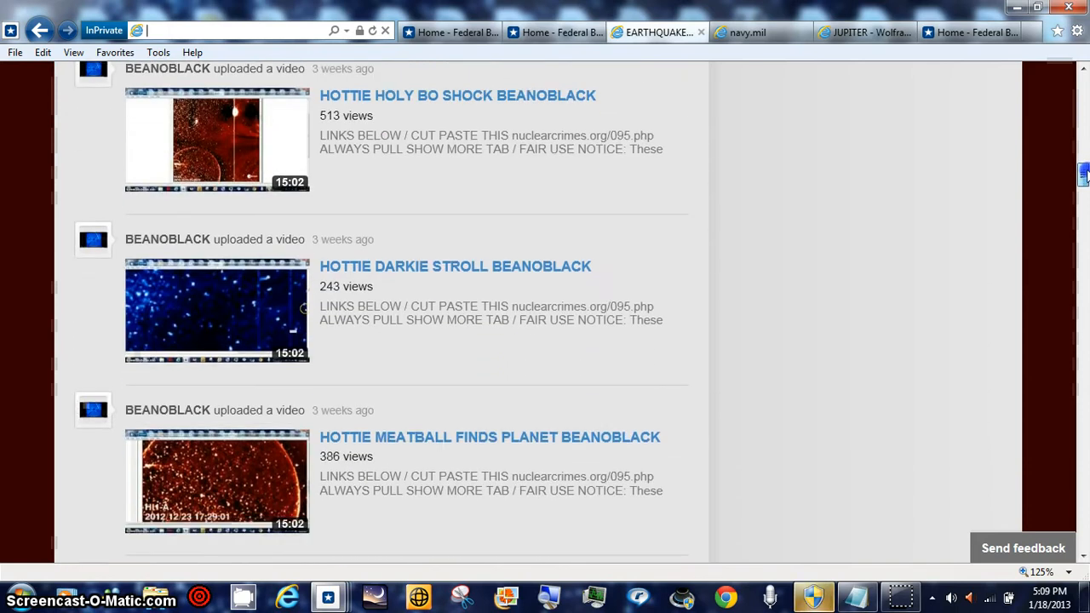
{"action": "scroll", "scroll_direction": "down", "scroll_amount": 3}
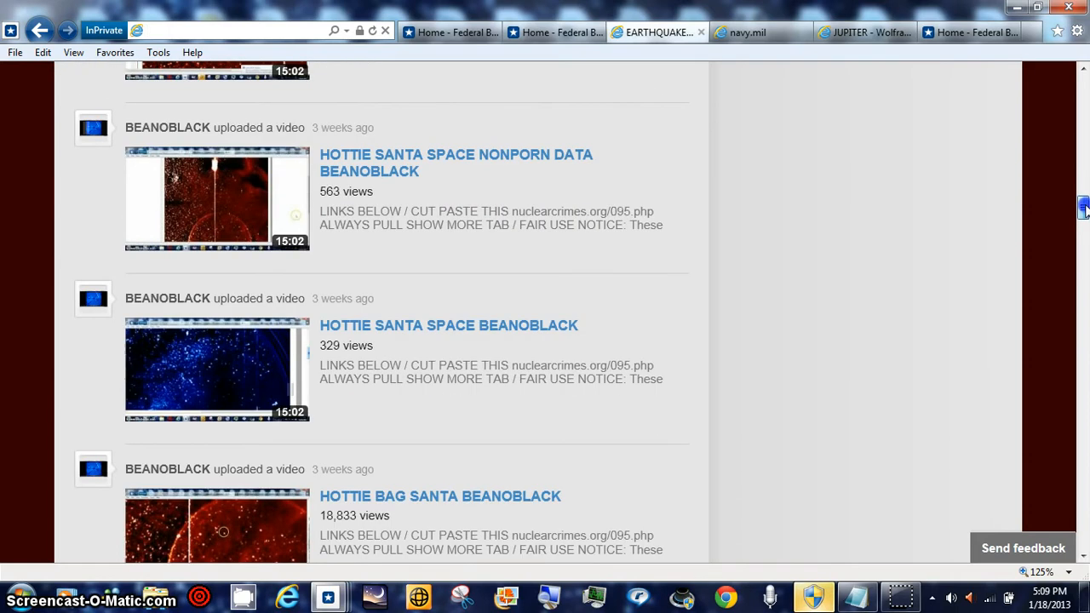
{"action": "scroll", "scroll_direction": "down", "scroll_amount": 3}
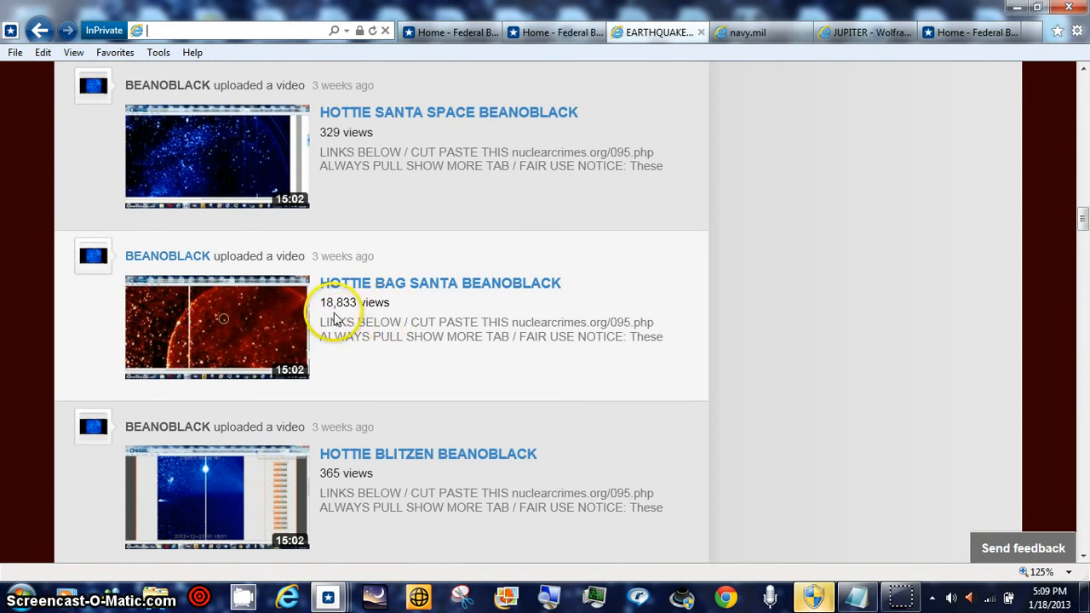
{"action": "mouse_move", "coordinate": [347, 322]}
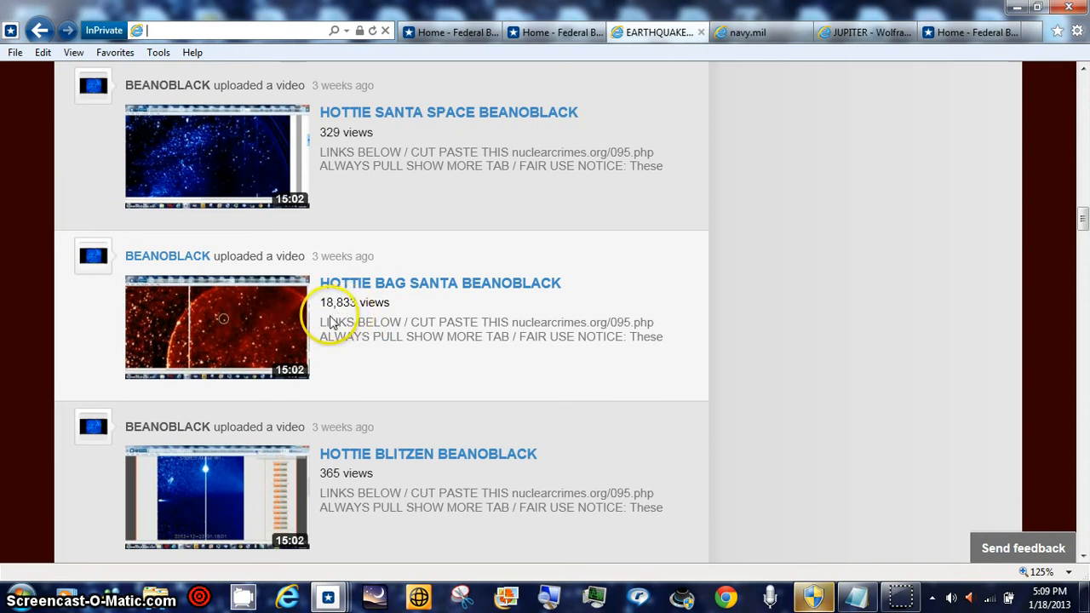
{"action": "mouse_move", "coordinate": [1047, 208]}
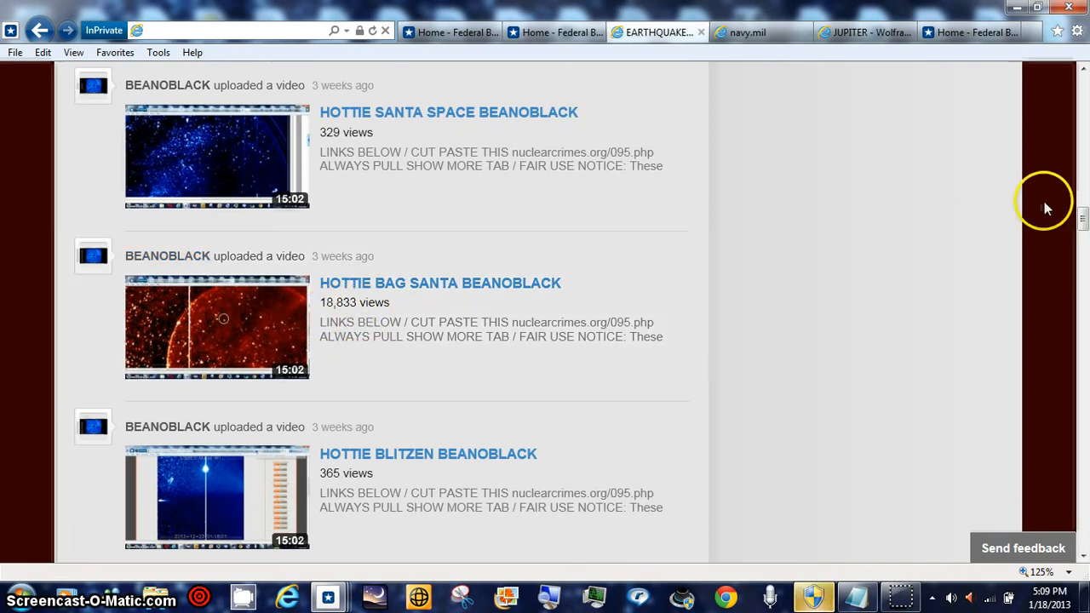
{"action": "mouse_move", "coordinate": [668, 217]}
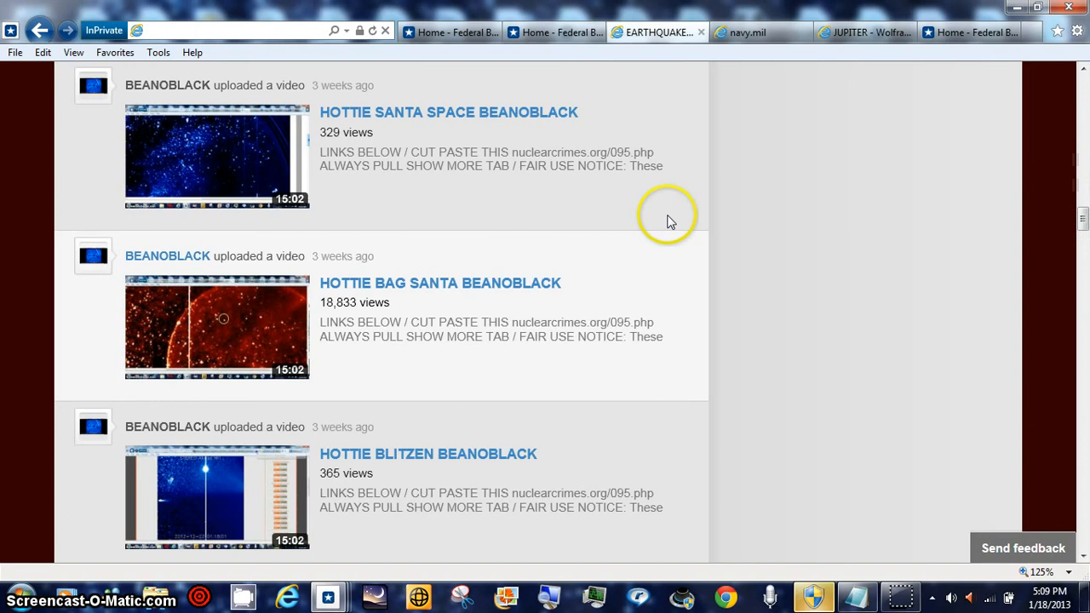
{"action": "mouse_move", "coordinate": [451, 319]}
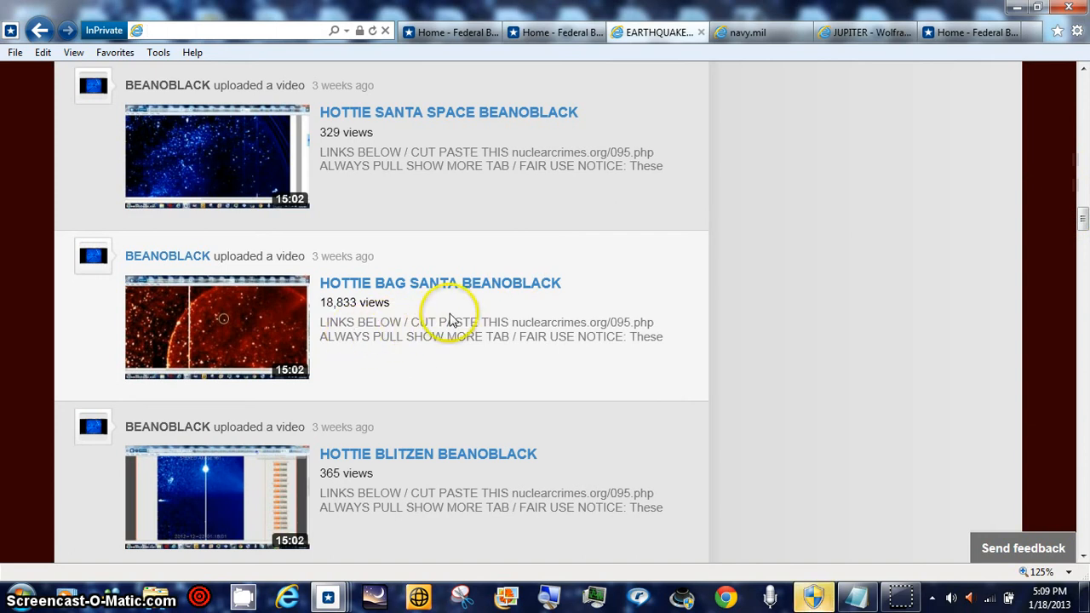
{"action": "mouse_move", "coordinate": [341, 405]}
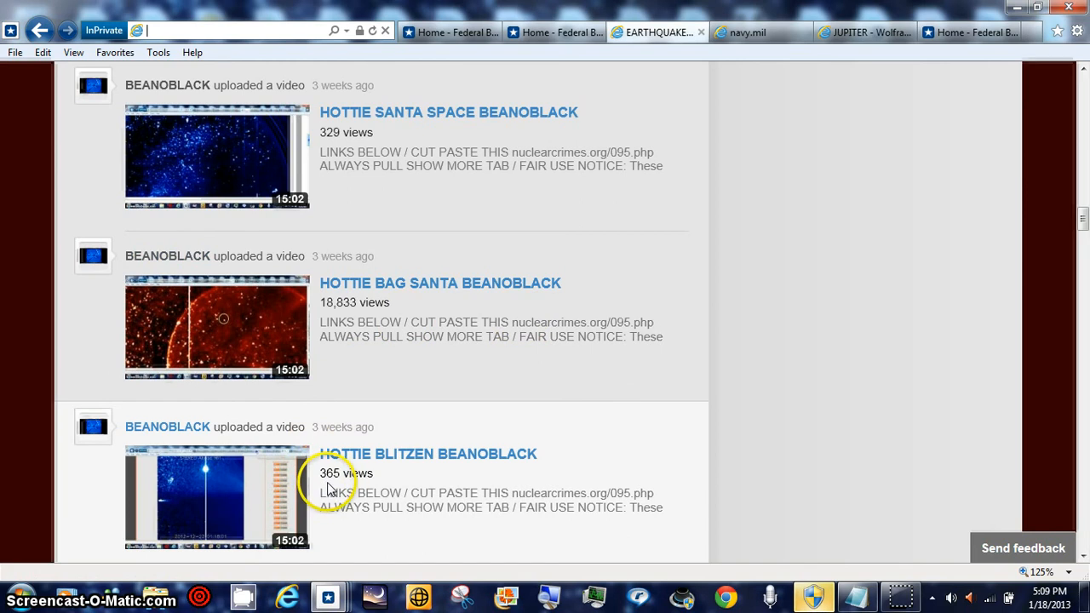
{"action": "mouse_move", "coordinate": [401, 478]}
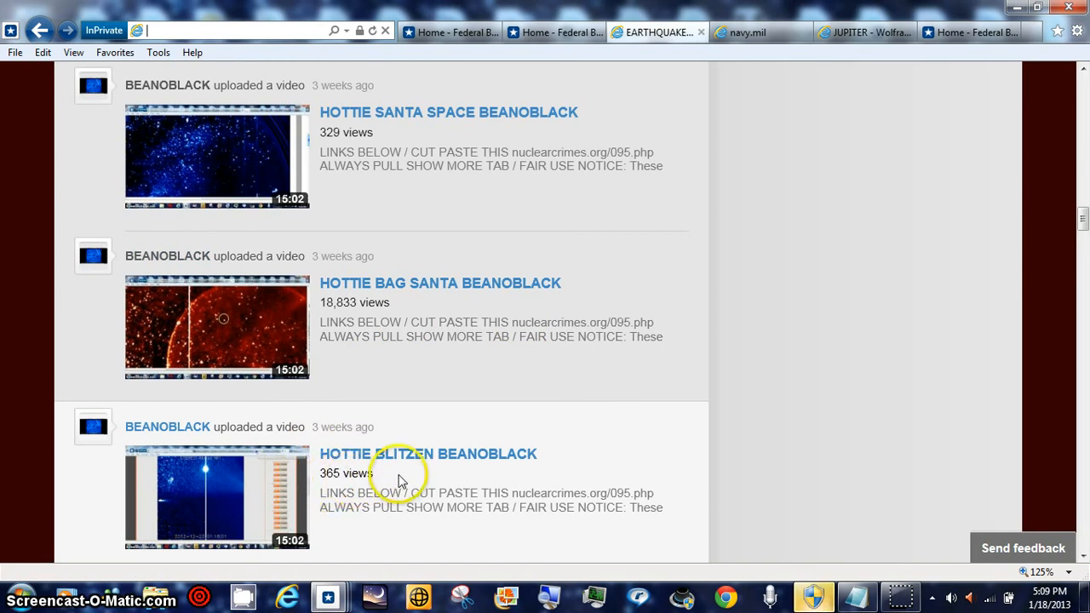
{"action": "mouse_move", "coordinate": [1026, 238]}
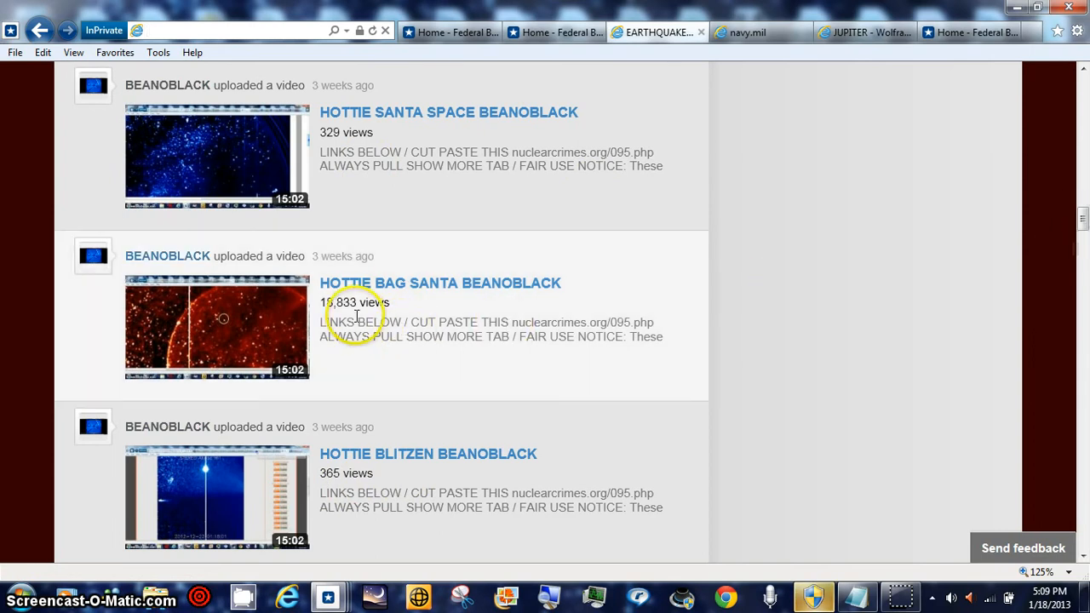
{"action": "mouse_move", "coordinate": [645, 303]}
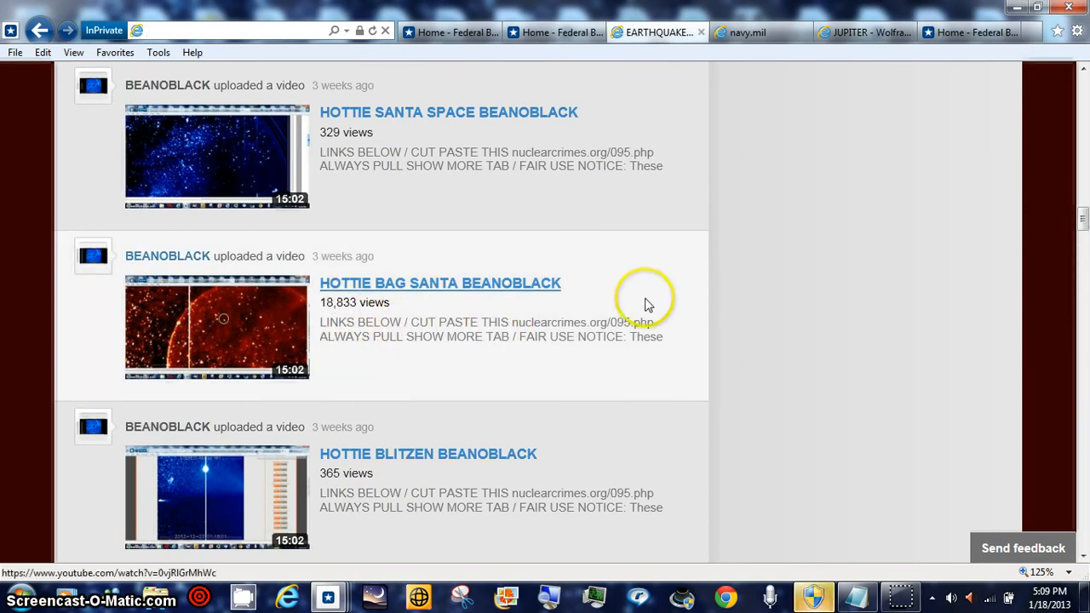
{"action": "scroll", "scroll_direction": "up", "scroll_amount": 3}
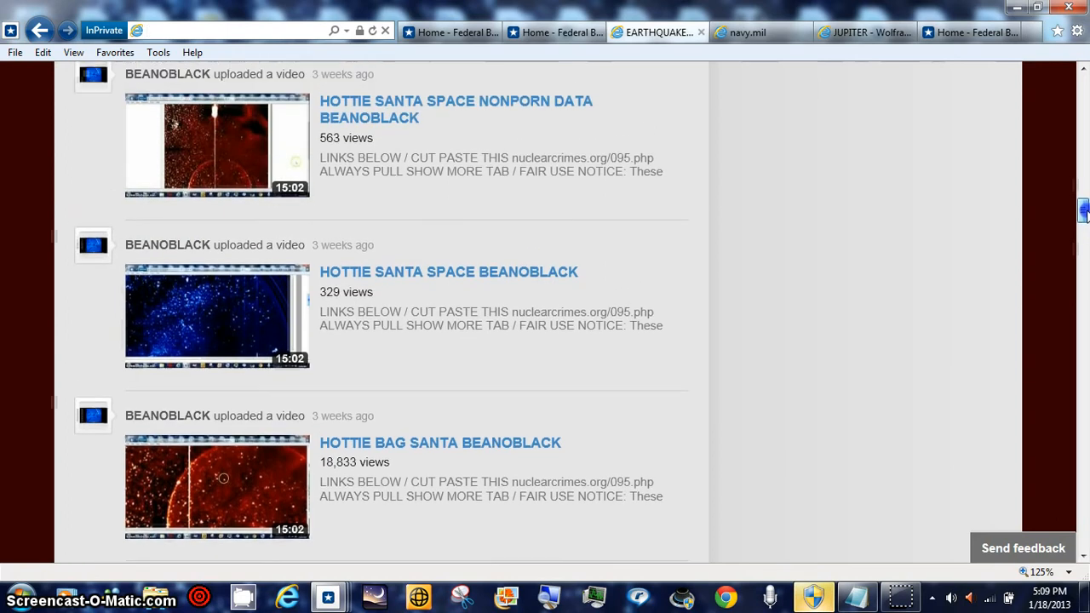
{"action": "scroll", "scroll_direction": "up", "scroll_amount": 3}
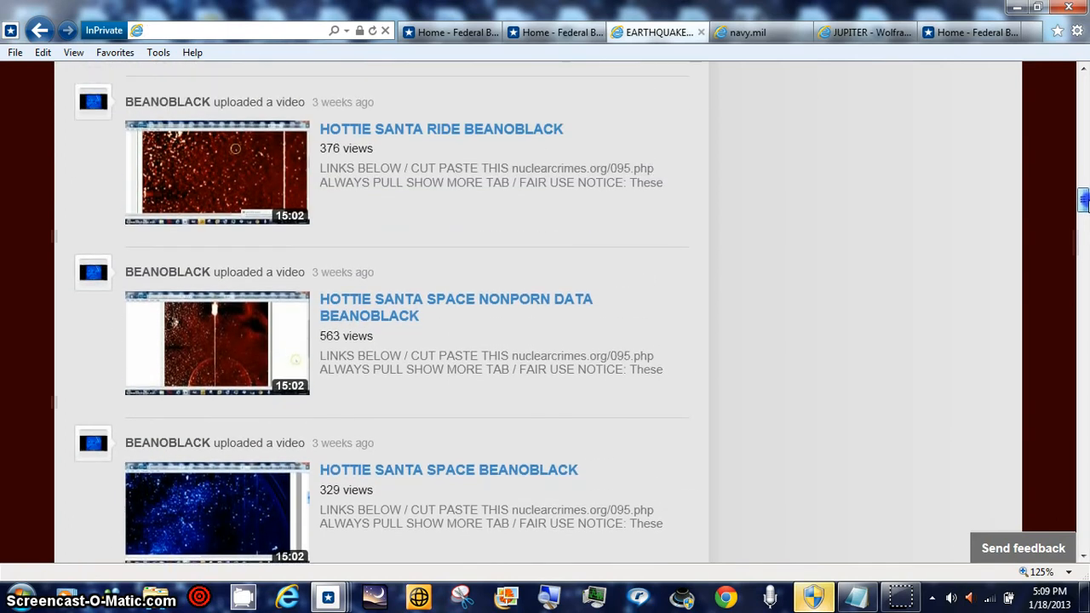
{"action": "mouse_move", "coordinate": [417, 331]}
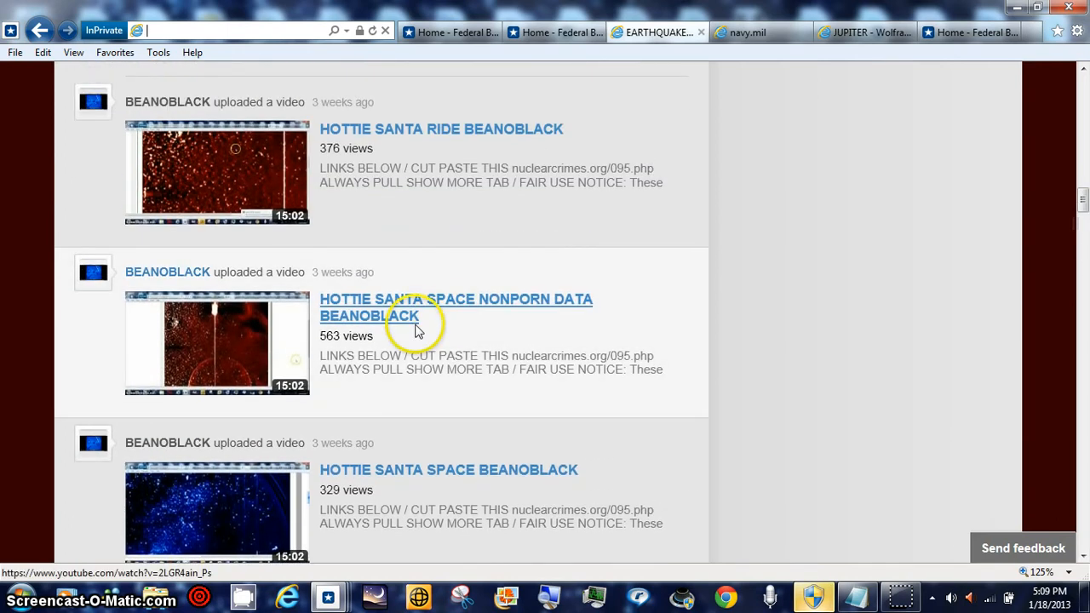
{"action": "mouse_move", "coordinate": [332, 168]}
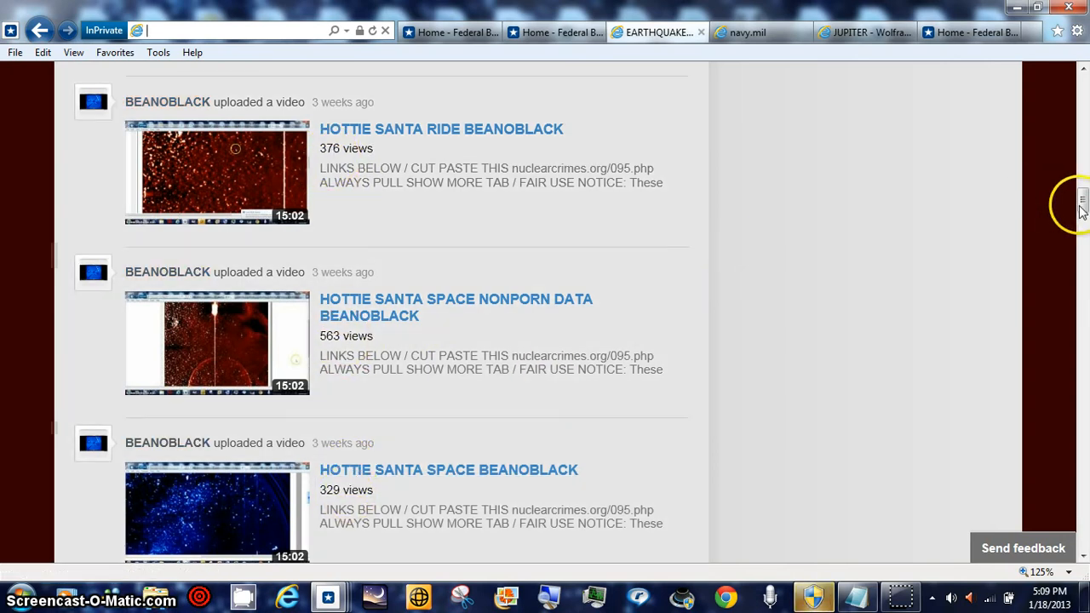
{"action": "scroll", "scroll_direction": "up", "scroll_amount": 3}
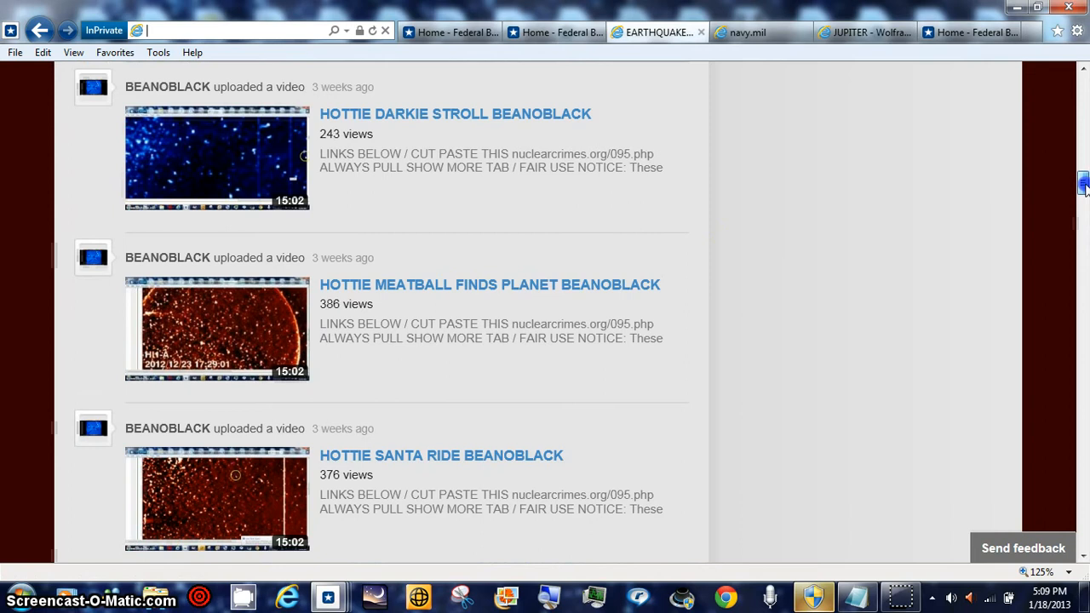
{"action": "scroll", "scroll_direction": "up", "scroll_amount": 3}
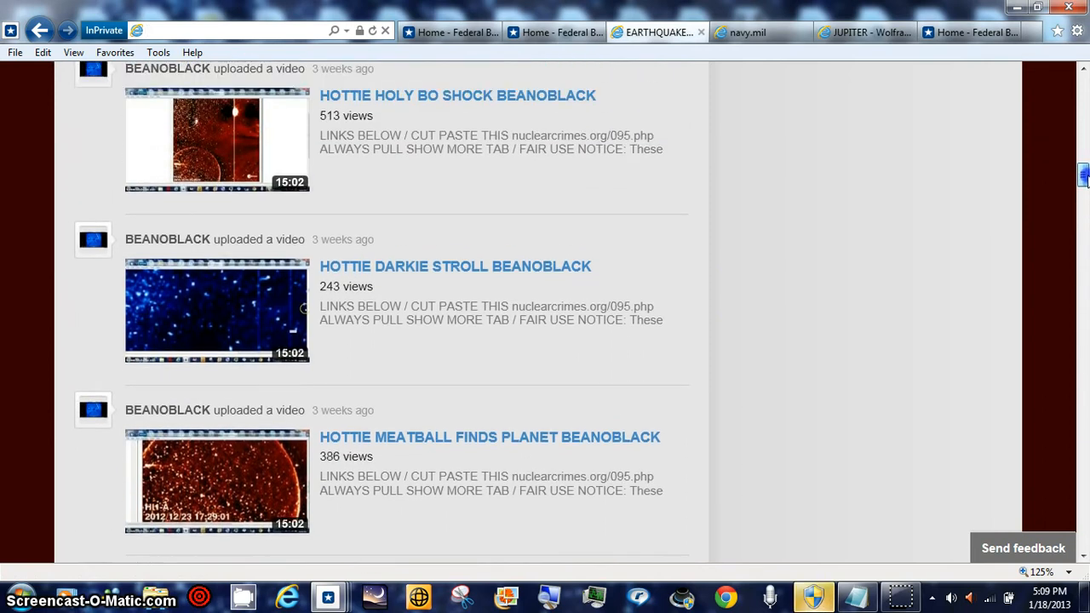
{"action": "scroll", "scroll_direction": "up", "scroll_amount": 3}
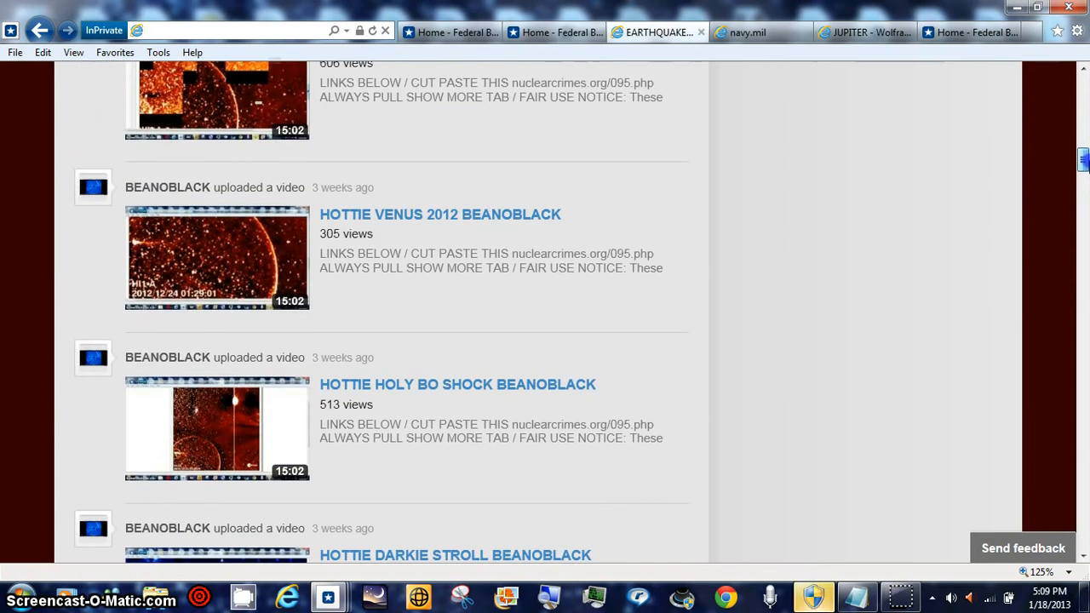
{"action": "scroll", "scroll_direction": "up", "scroll_amount": 3}
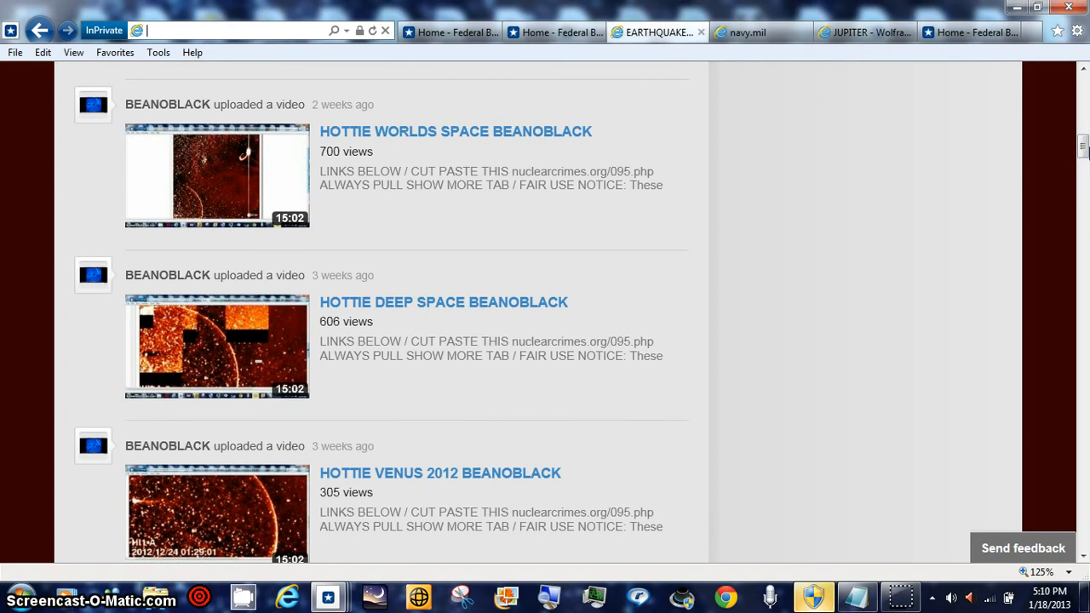
{"action": "scroll", "scroll_direction": "up", "scroll_amount": 3}
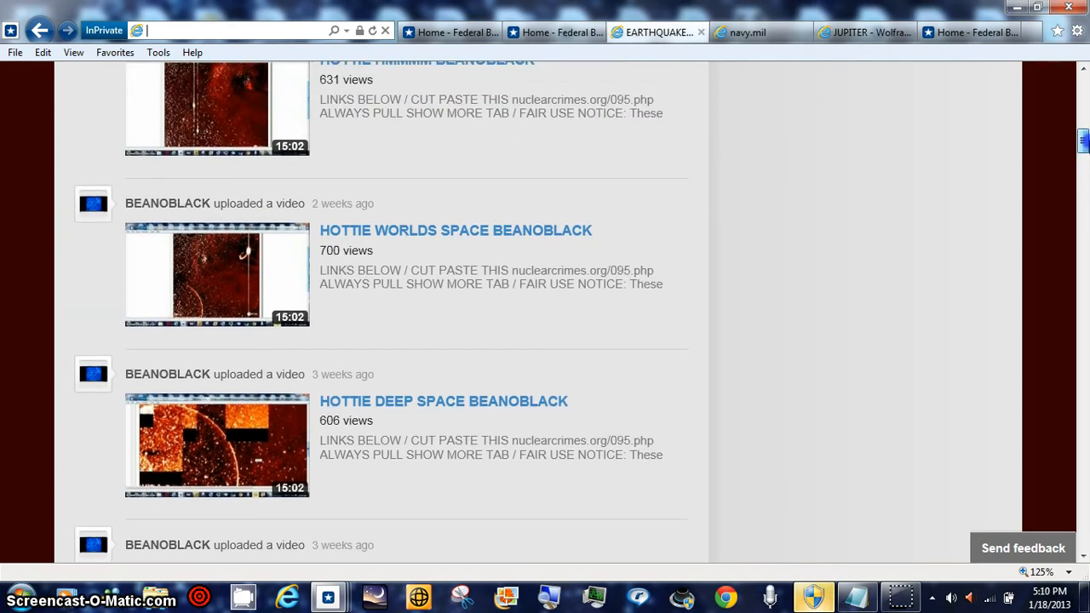
{"action": "scroll", "scroll_direction": "up", "scroll_amount": 3}
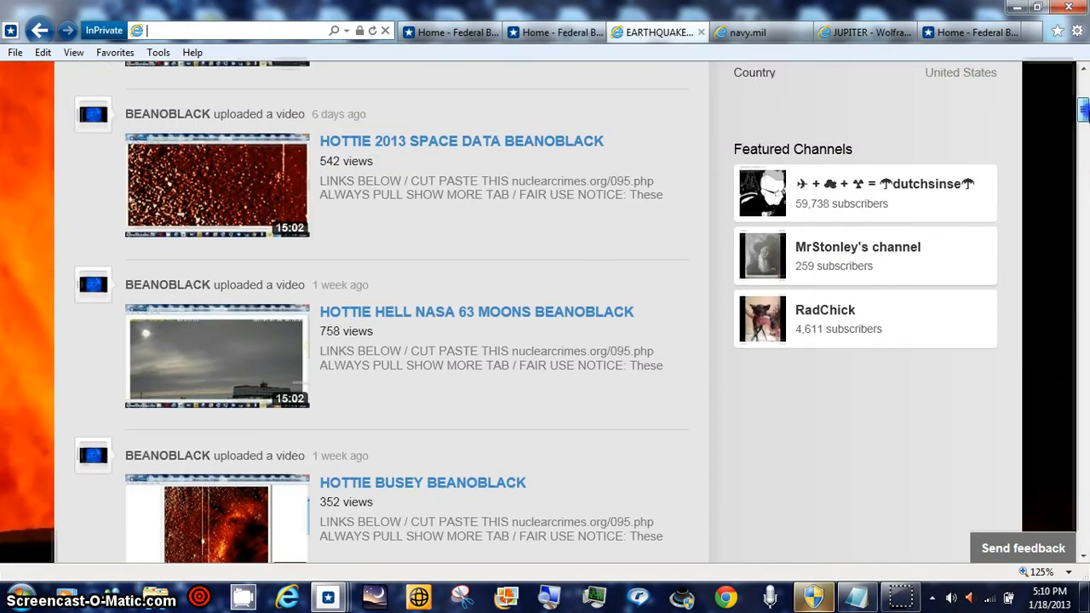
{"action": "scroll", "scroll_direction": "up", "scroll_amount": 3}
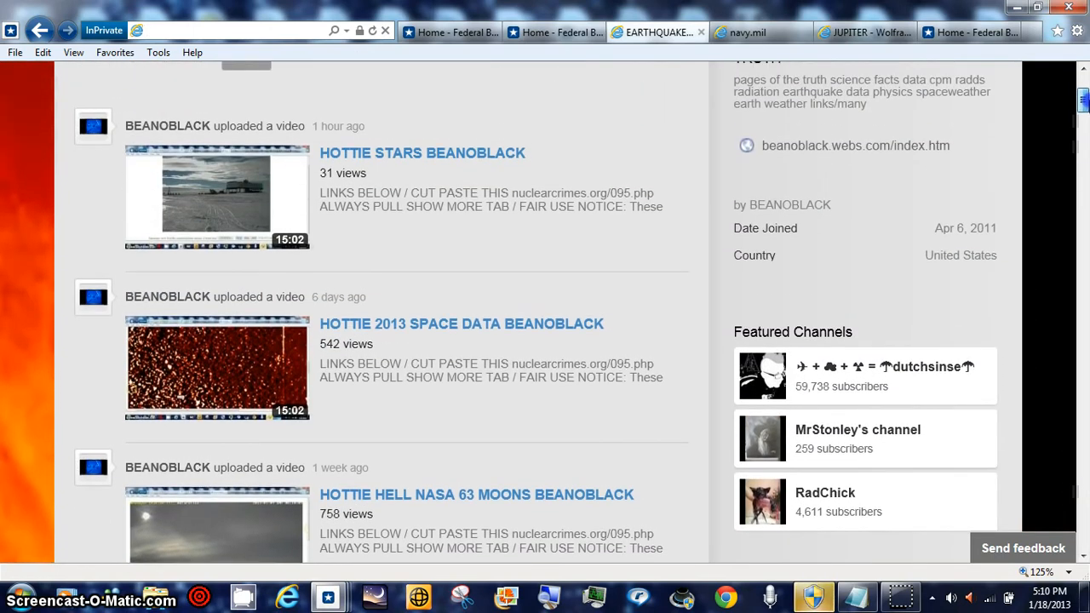
{"action": "scroll", "scroll_direction": "up", "scroll_amount": 3}
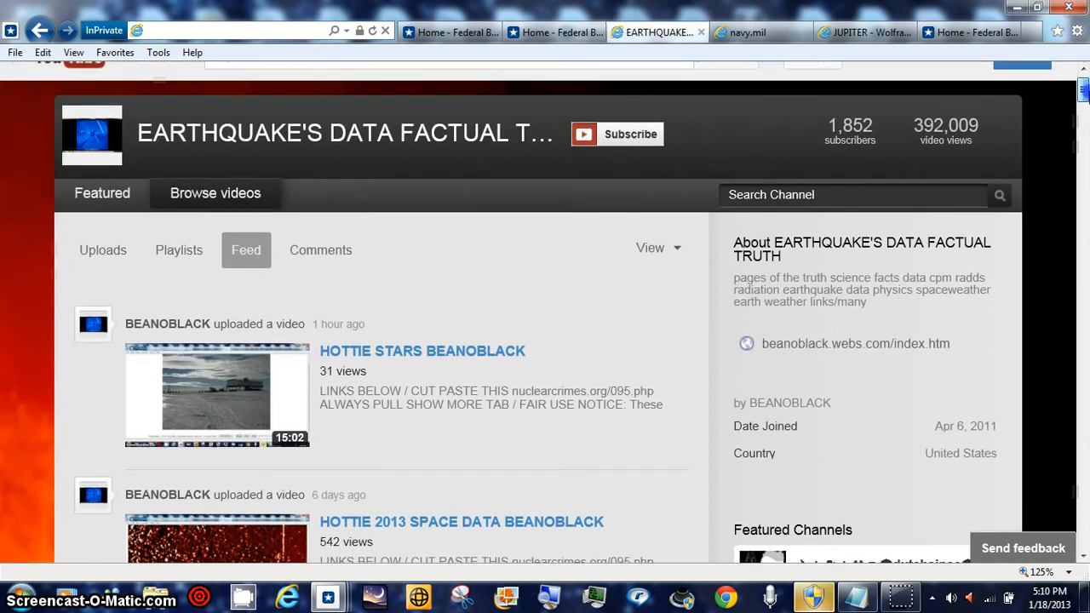
{"action": "scroll", "scroll_direction": "down", "scroll_amount": 3}
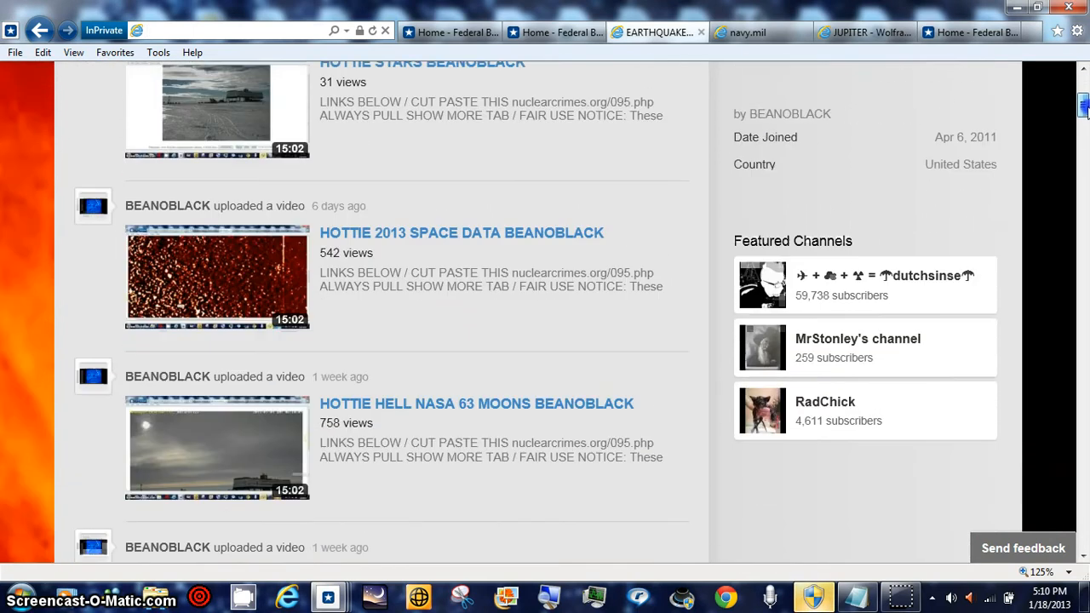
{"action": "scroll", "scroll_direction": "up", "scroll_amount": 3}
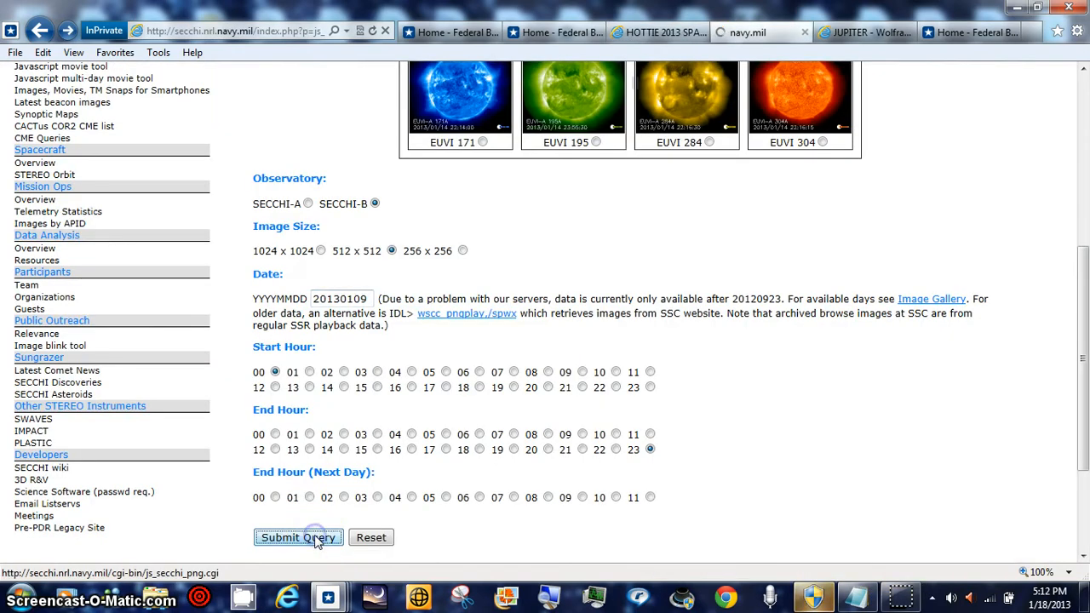
Submit the SECCHI-B HI-1 image query to display its 3-frame movie from 2013/01/09
{"action": "left_click", "coordinate": [297, 538]}
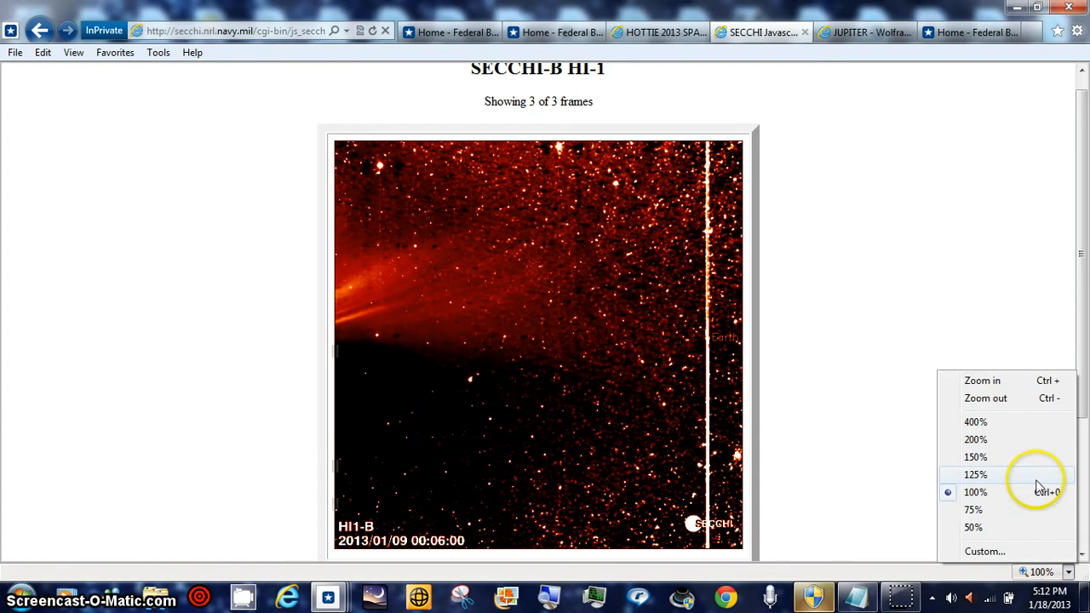
Magnify the SECCHI-B frame to 400%, pan across its width, then zoom to 125%
{"action": "left_click", "coordinate": [975, 422]}
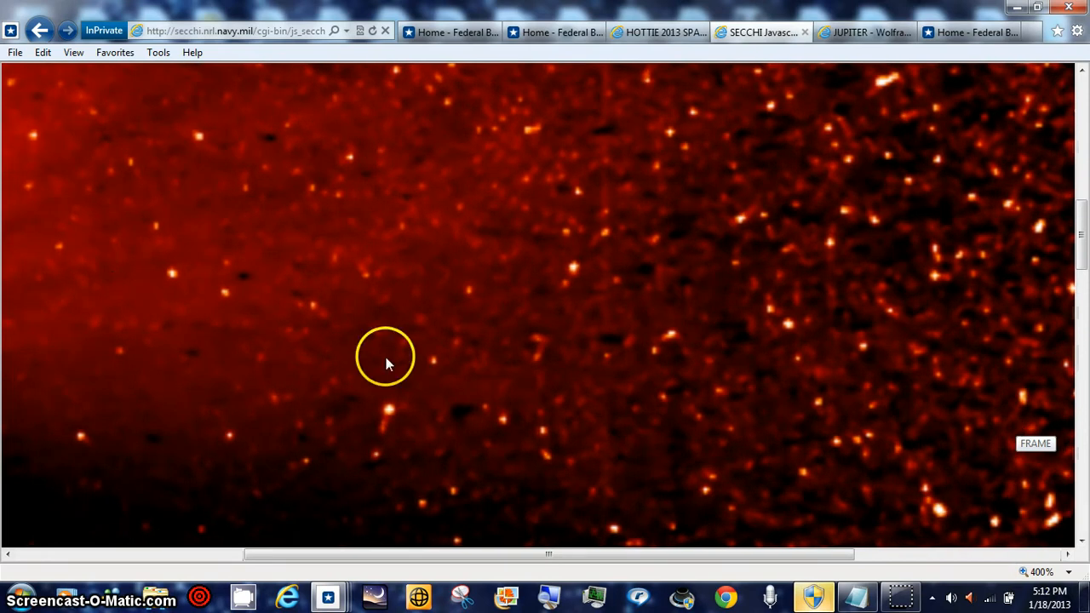
{"action": "left_click_drag", "start_coordinate": [549, 554], "coordinate": [443, 554]}
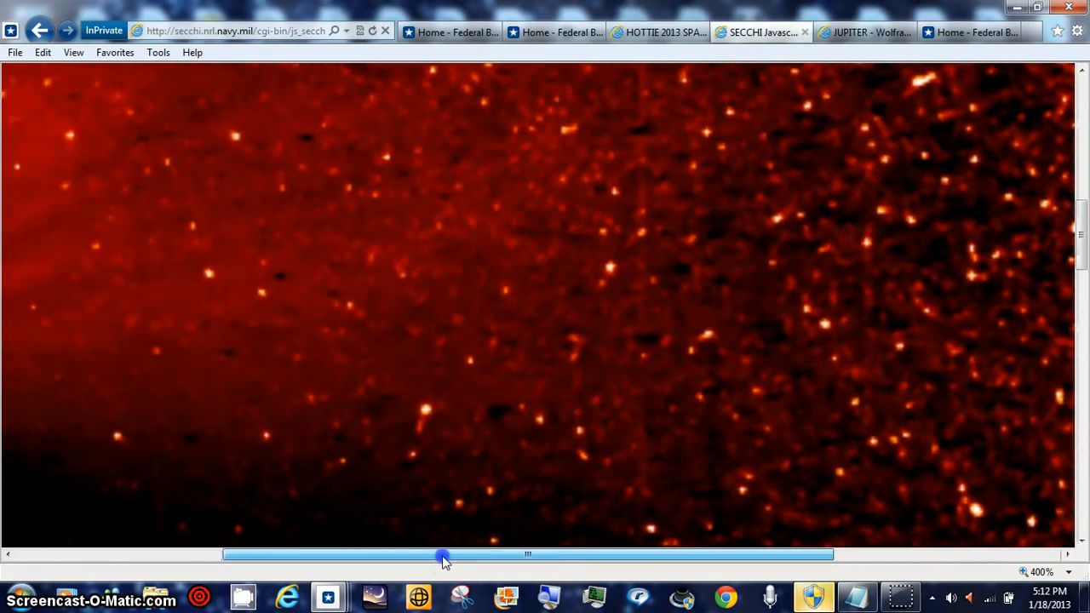
{"action": "left_click_drag", "start_coordinate": [443, 554], "coordinate": [387, 554]}
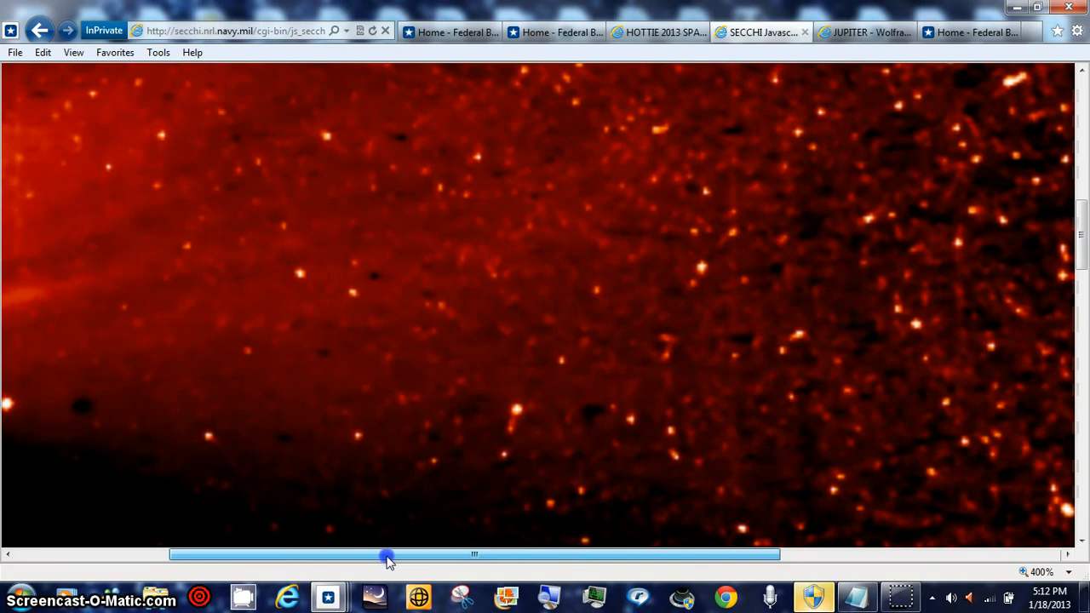
{"action": "left_click_drag", "start_coordinate": [387, 555], "coordinate": [305, 556]}
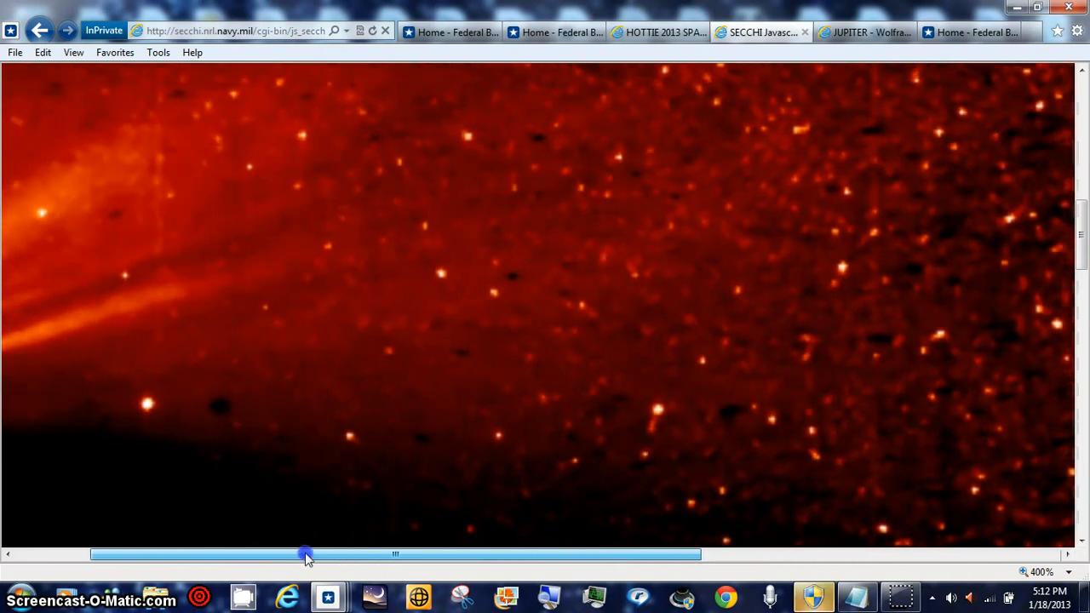
{"action": "left_click_drag", "start_coordinate": [304, 554], "coordinate": [281, 554]}
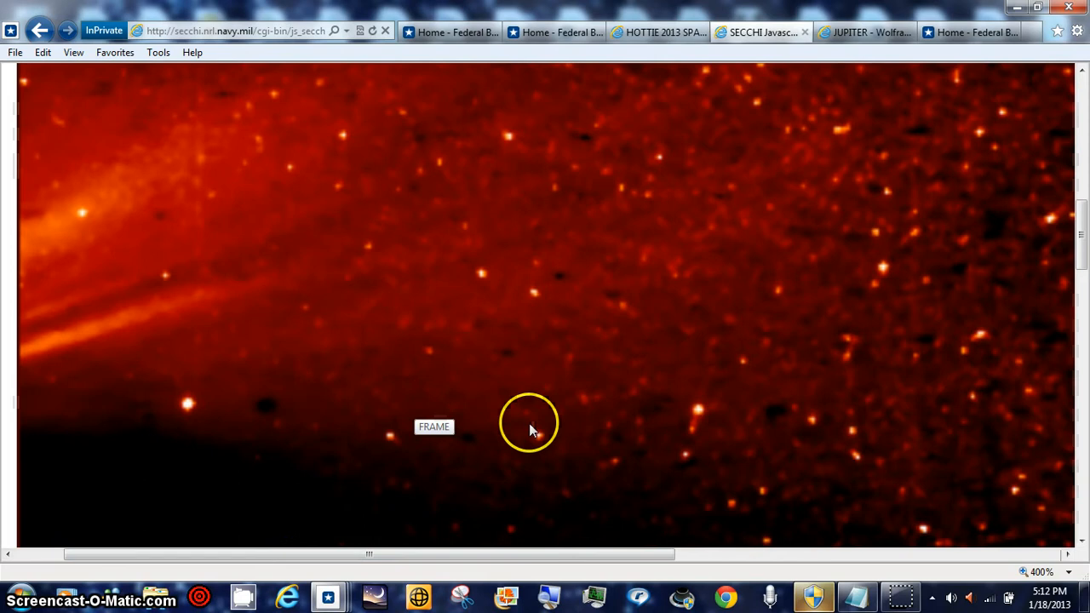
{"action": "mouse_move", "coordinate": [642, 554]}
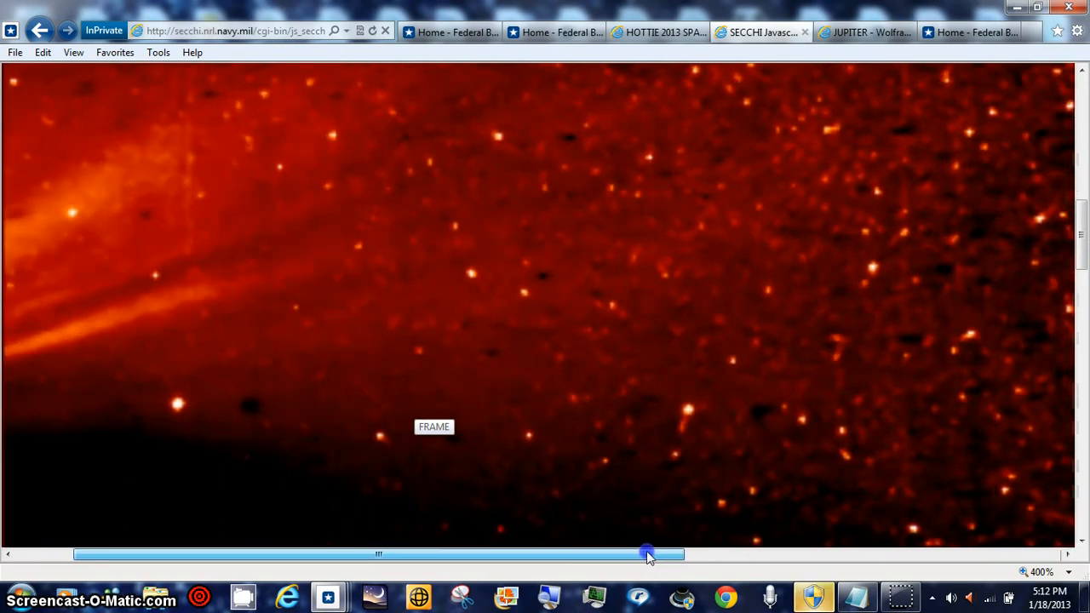
{"action": "left_click_drag", "start_coordinate": [647, 555], "coordinate": [758, 553]}
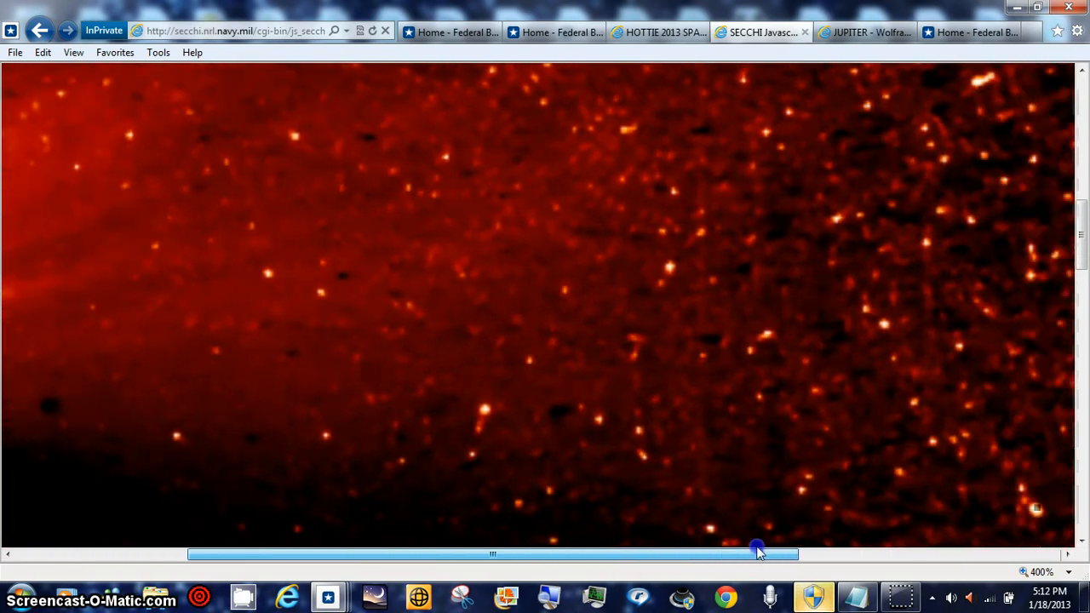
{"action": "left_click_drag", "start_coordinate": [758, 553], "coordinate": [907, 538]}
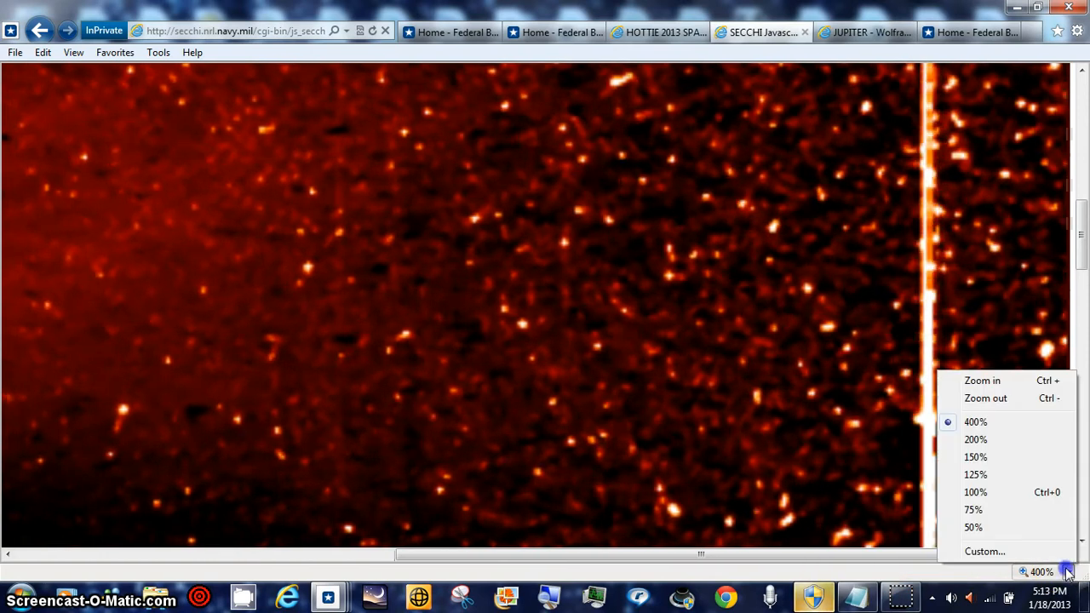
{"action": "left_click", "coordinate": [975, 475]}
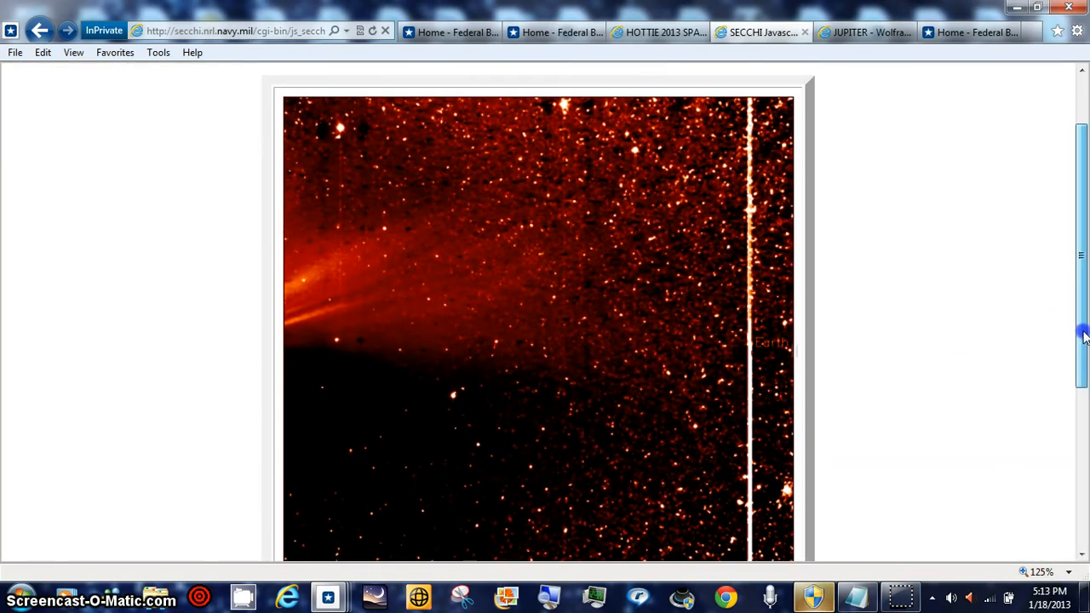
Scroll down past the SECCHI-B frame, then back up to the 35-frame SECCHI-A movie
{"action": "scroll", "scroll_direction": "down", "scroll_amount": 3}
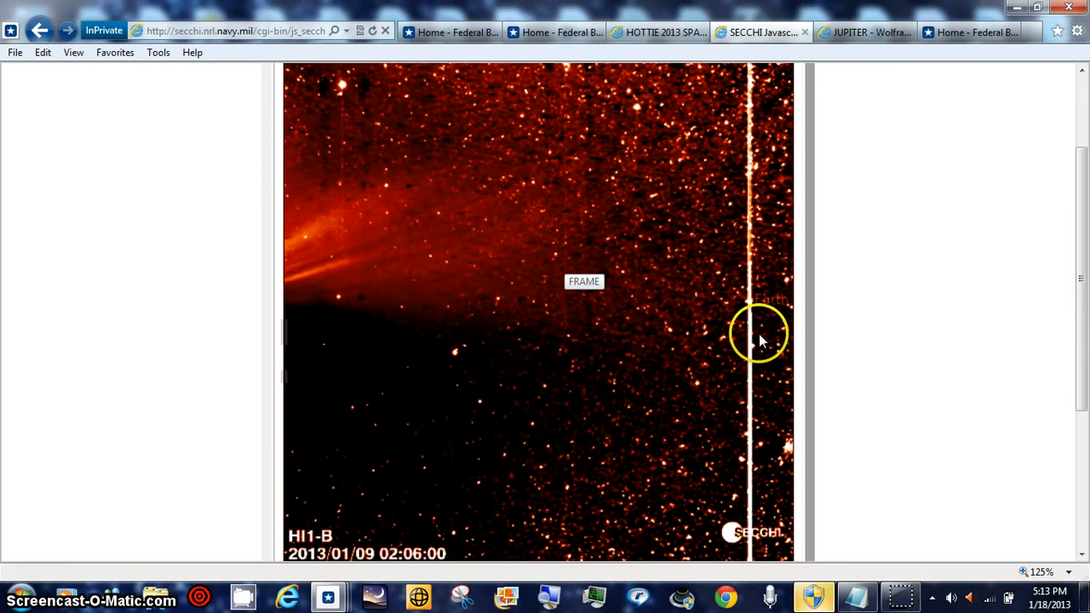
{"action": "mouse_move", "coordinate": [758, 301]}
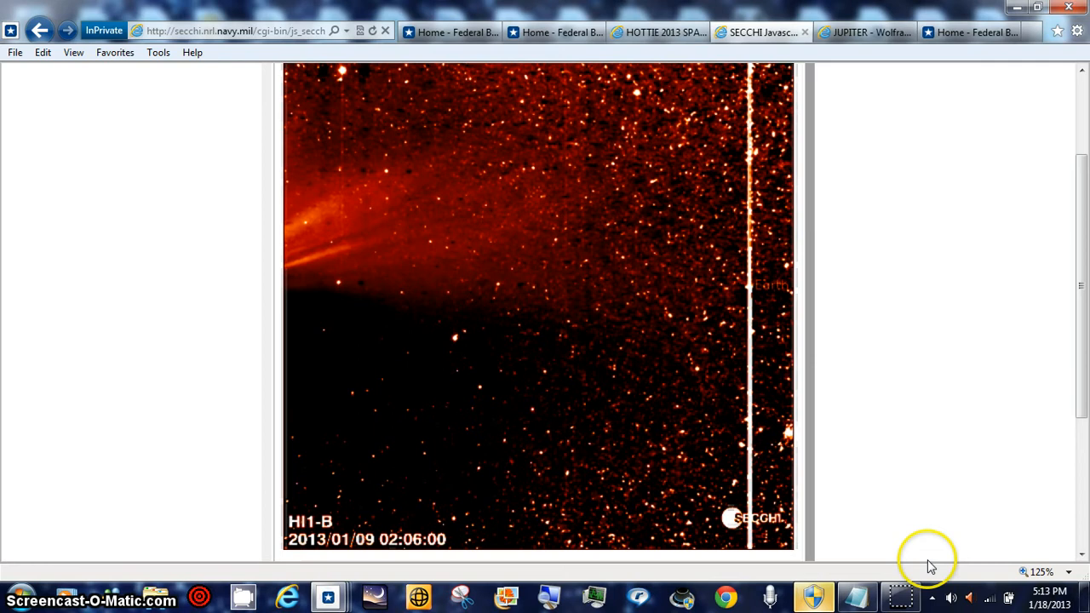
{"action": "scroll", "scroll_direction": "up", "scroll_amount": 3}
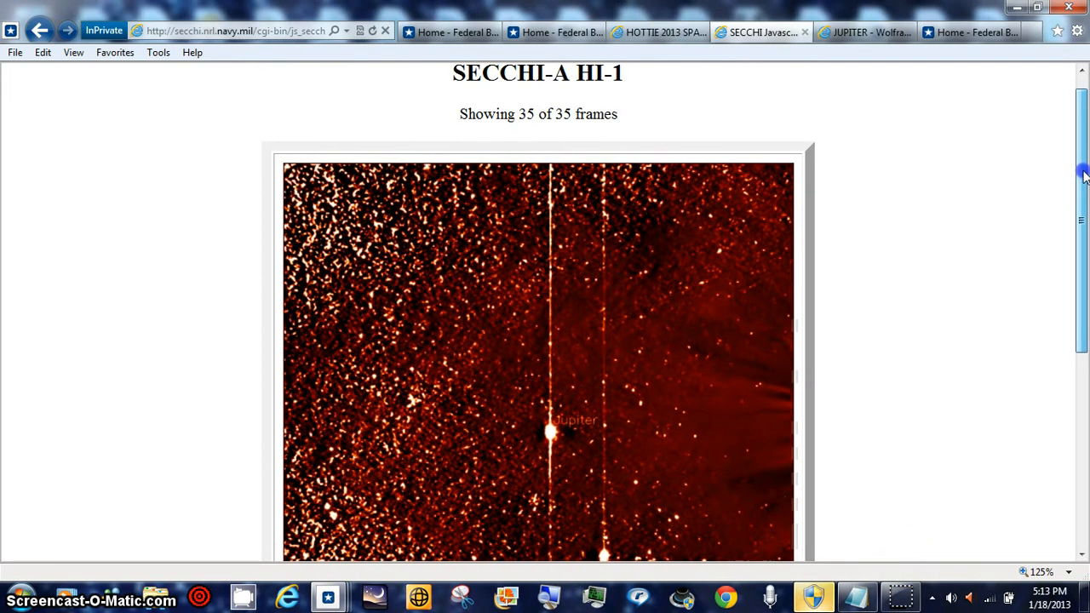
Scroll to the SECCHI-A playback controls and slow the Jupiter animation with Slower
{"action": "scroll", "scroll_direction": "down", "scroll_amount": 3}
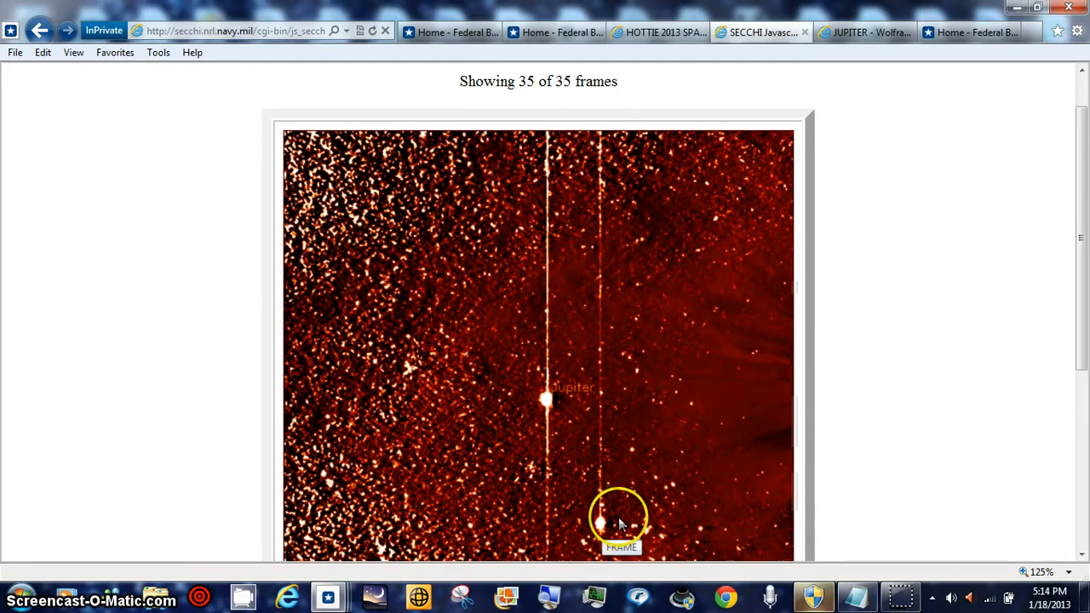
{"action": "scroll", "scroll_direction": "up", "scroll_amount": 3}
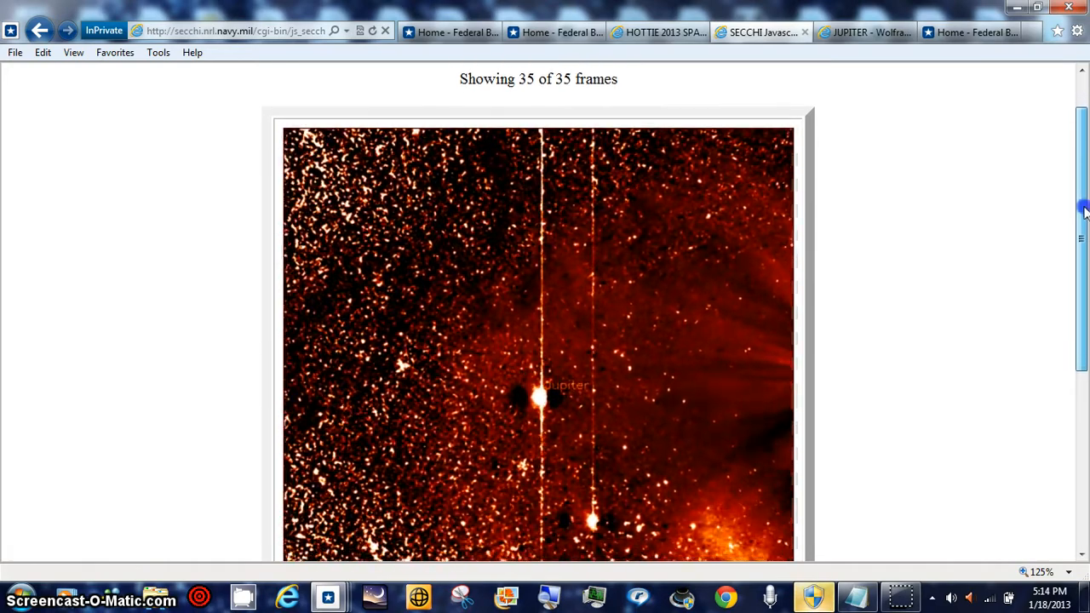
{"action": "scroll", "scroll_direction": "down", "scroll_amount": 3}
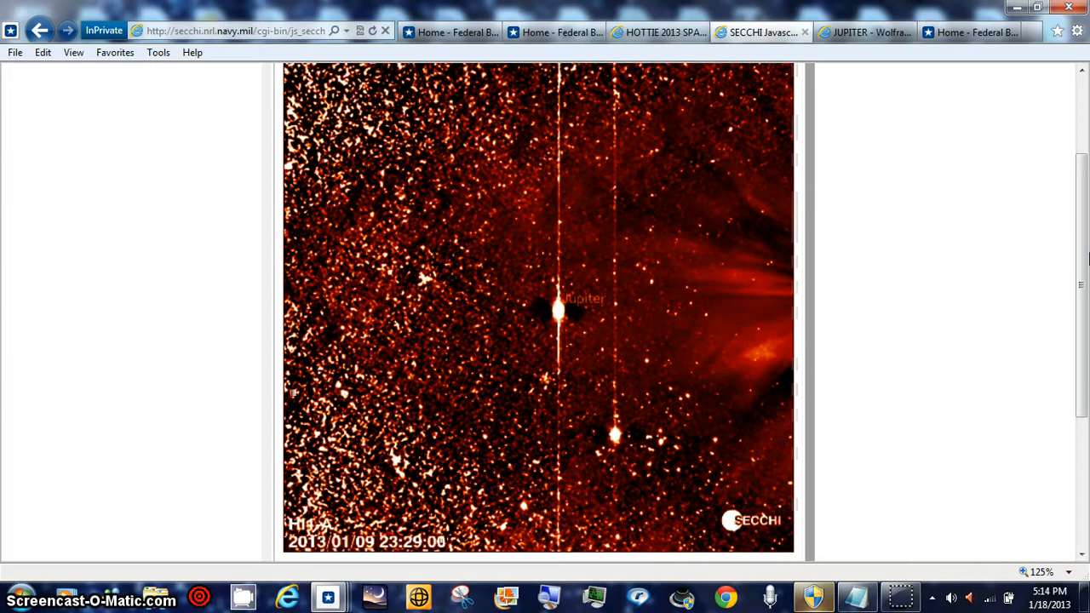
{"action": "scroll", "scroll_direction": "down", "scroll_amount": 3}
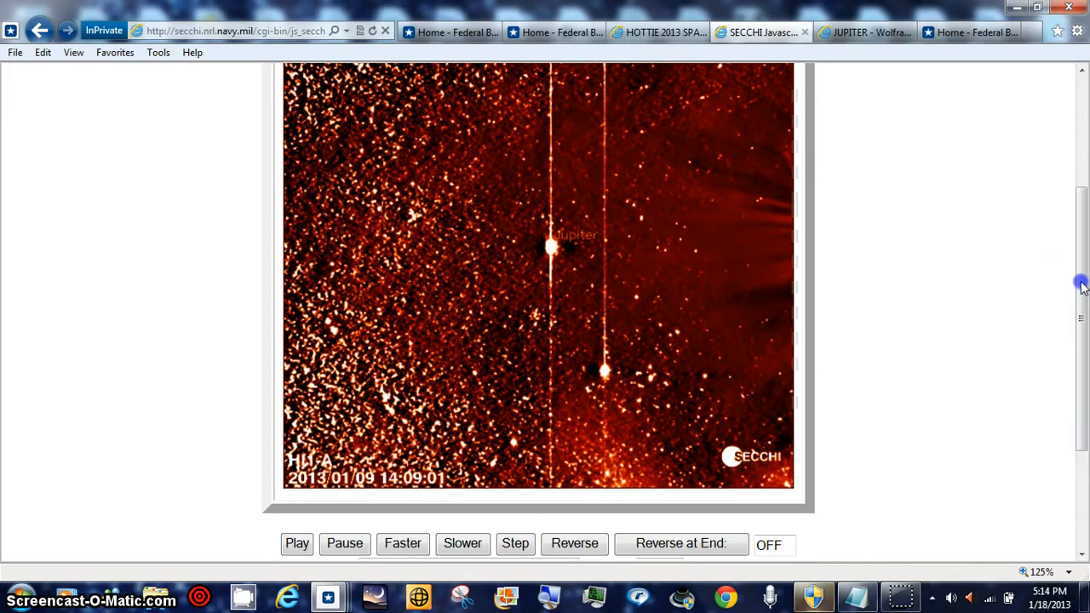
{"action": "left_click", "coordinate": [463, 543]}
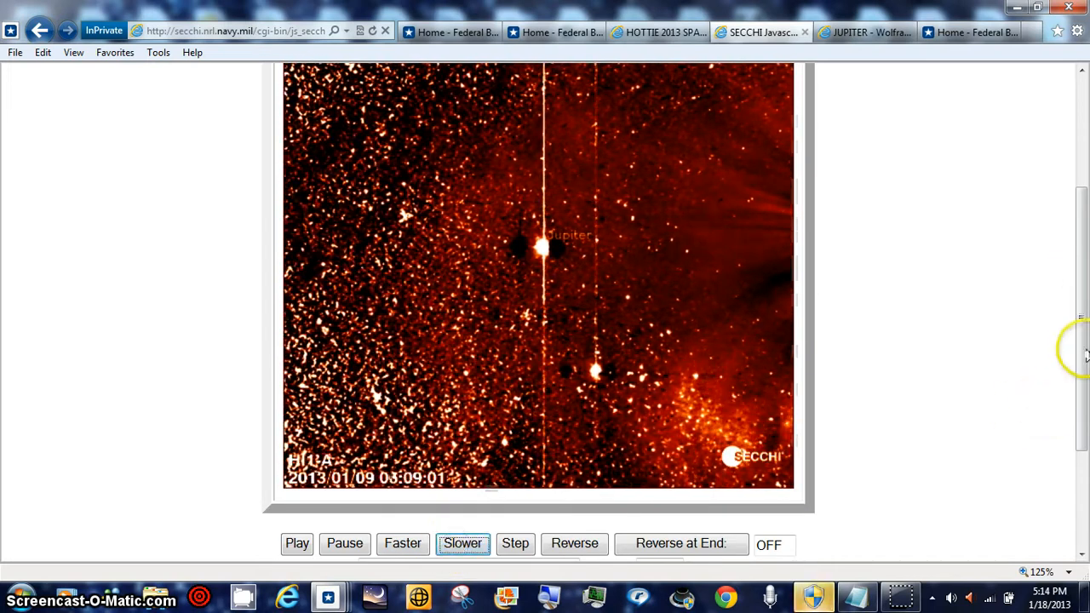
{"action": "scroll", "scroll_direction": "down", "scroll_amount": 3}
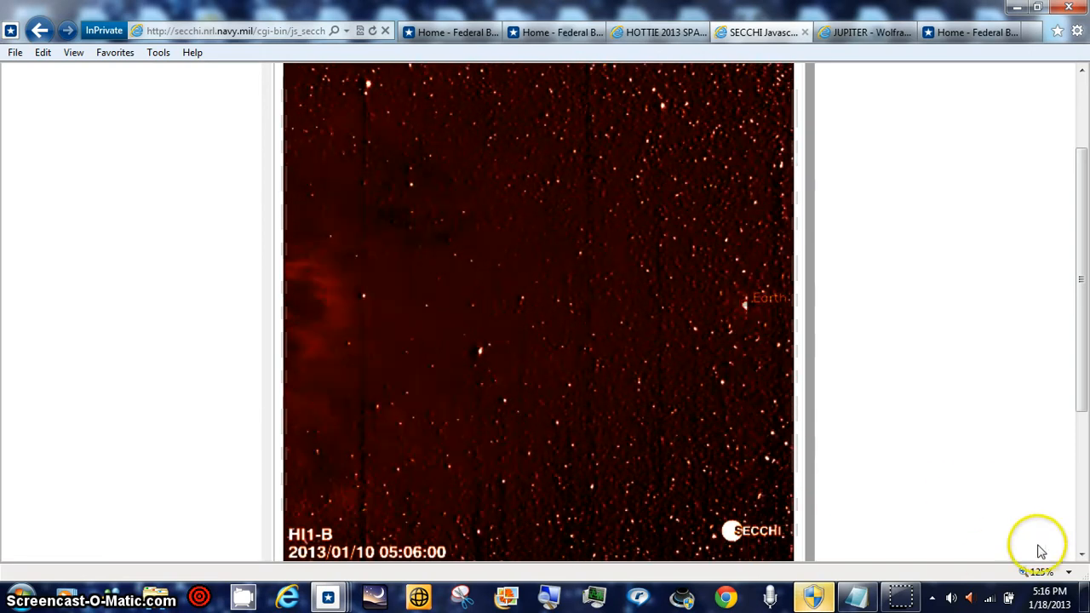
Zoom the page to 200% and scroll to keep the Earth-labelled streak in view
{"action": "left_click", "coordinate": [1043, 572]}
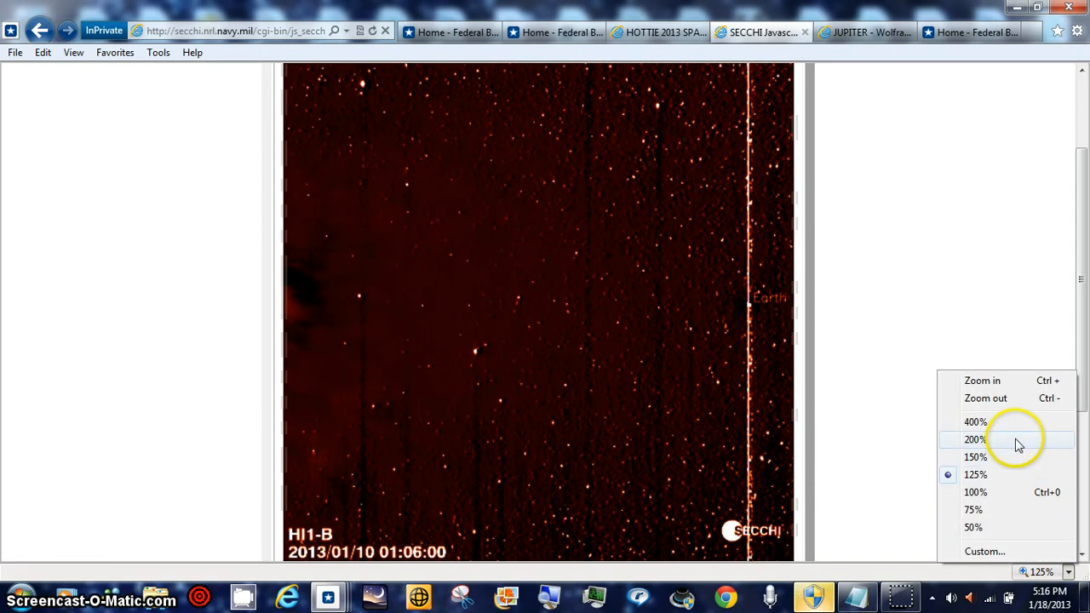
{"action": "left_click", "coordinate": [974, 439]}
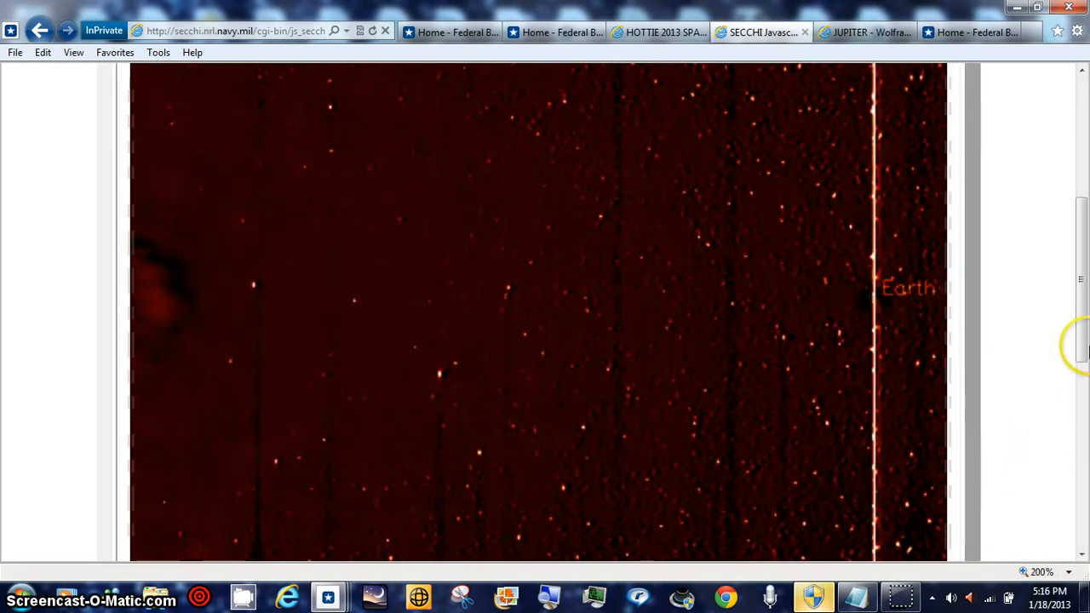
{"action": "scroll", "scroll_direction": "down", "scroll_amount": 3}
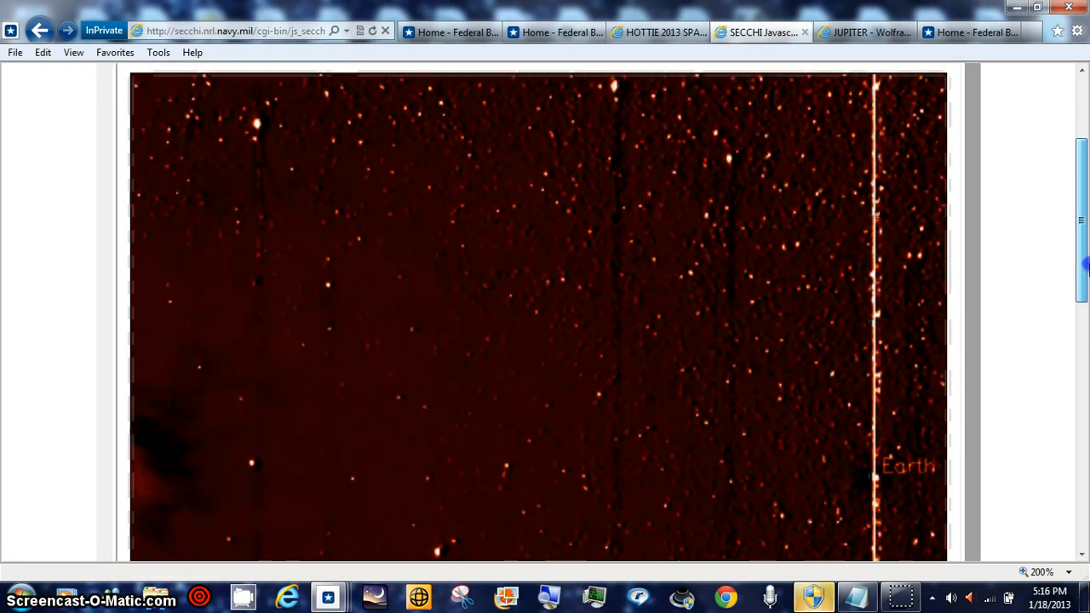
{"action": "scroll", "scroll_direction": "down", "scroll_amount": 3}
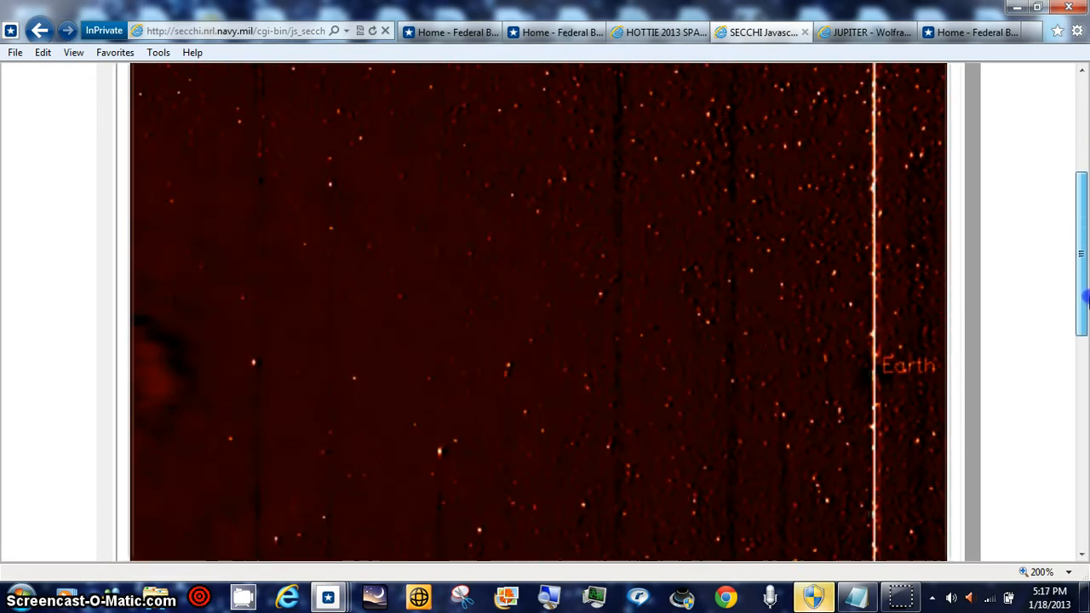